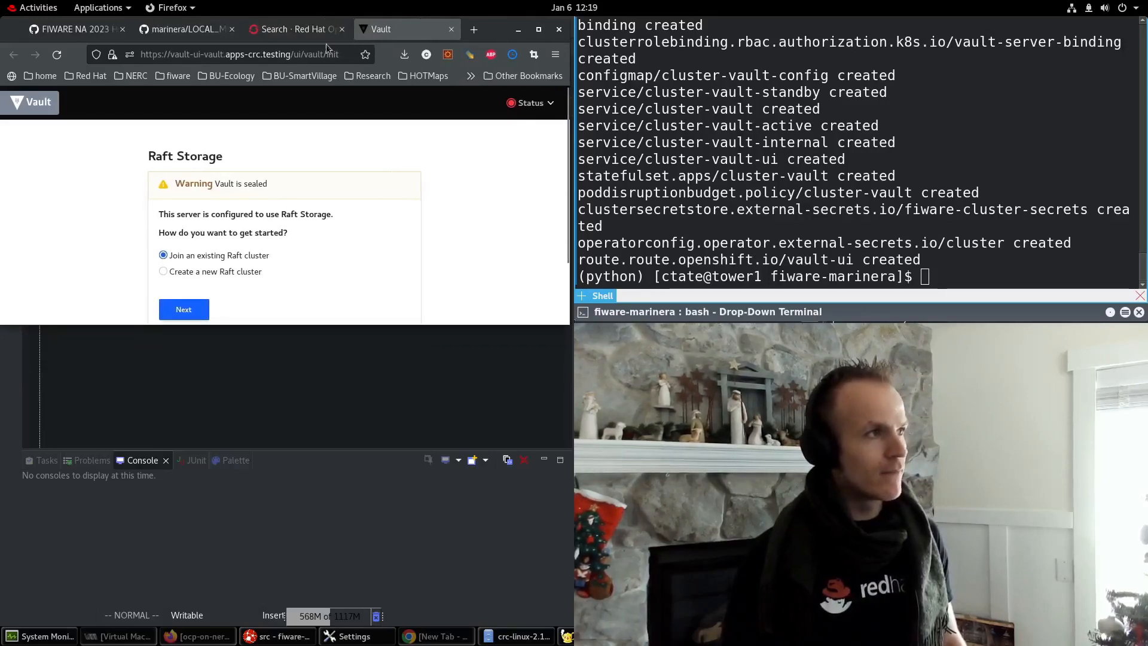
- Detach the LOCAL_MARINERA.md guide into its own window and review its 'Setup a new vault' section
click(183, 29)
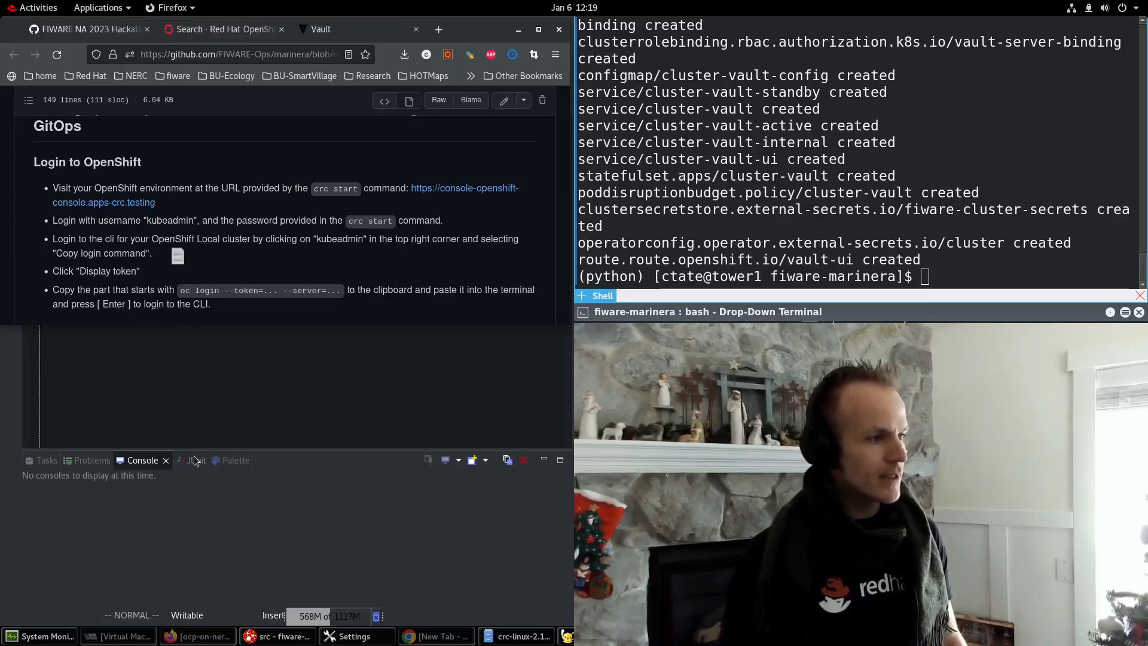
click(223, 29)
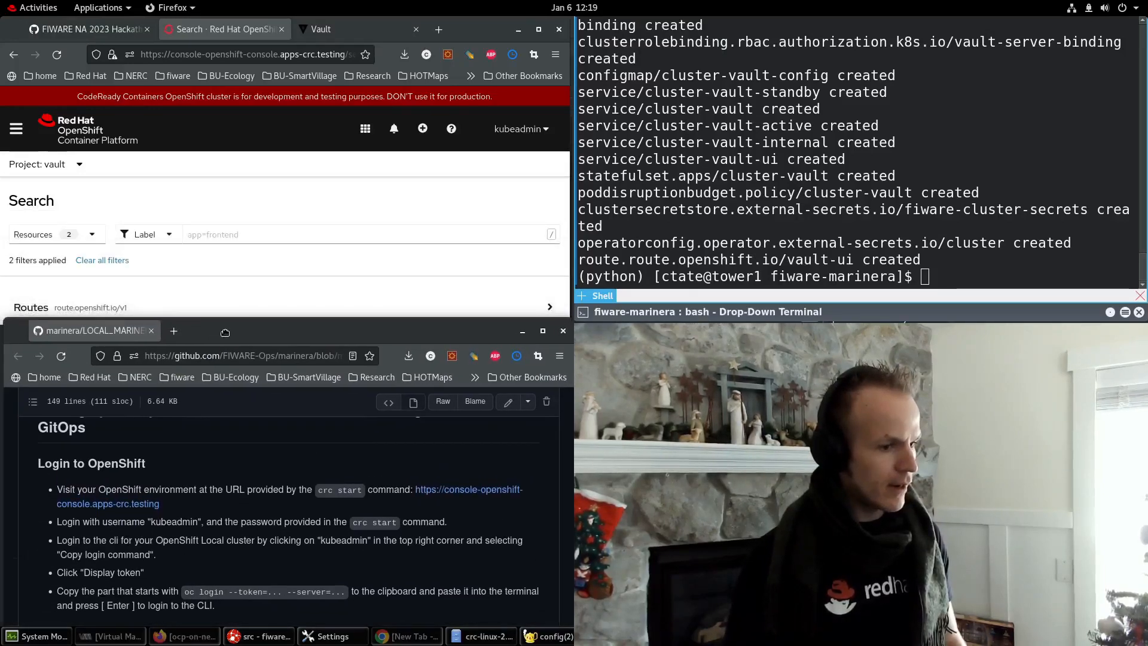
scroll(down, 3)
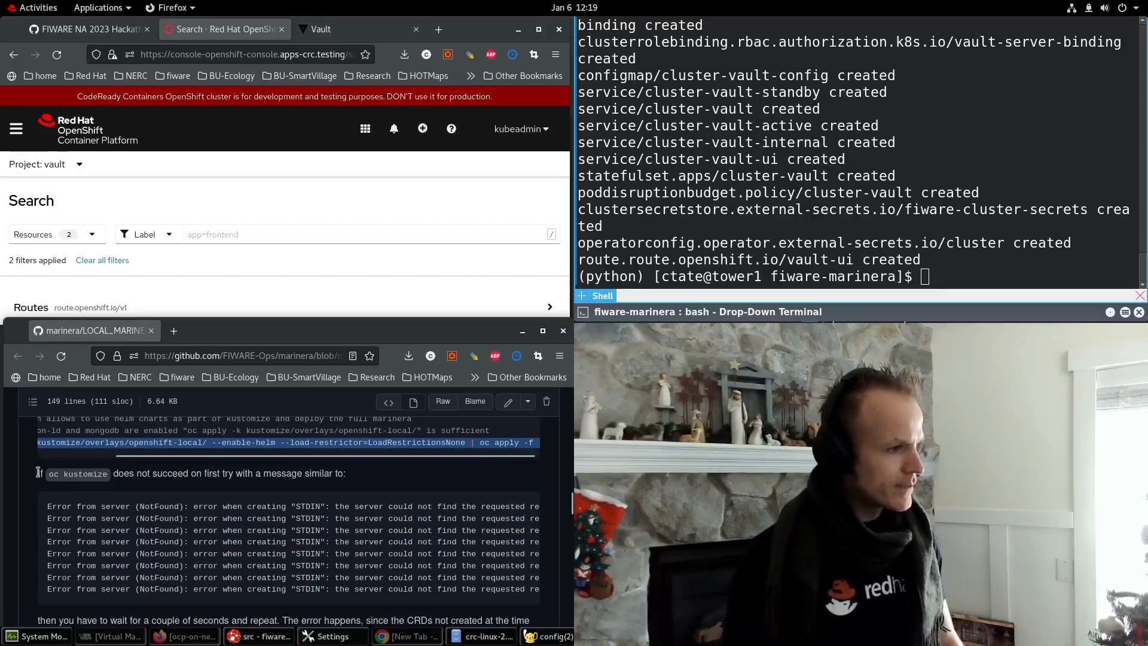
scroll(down, 3)
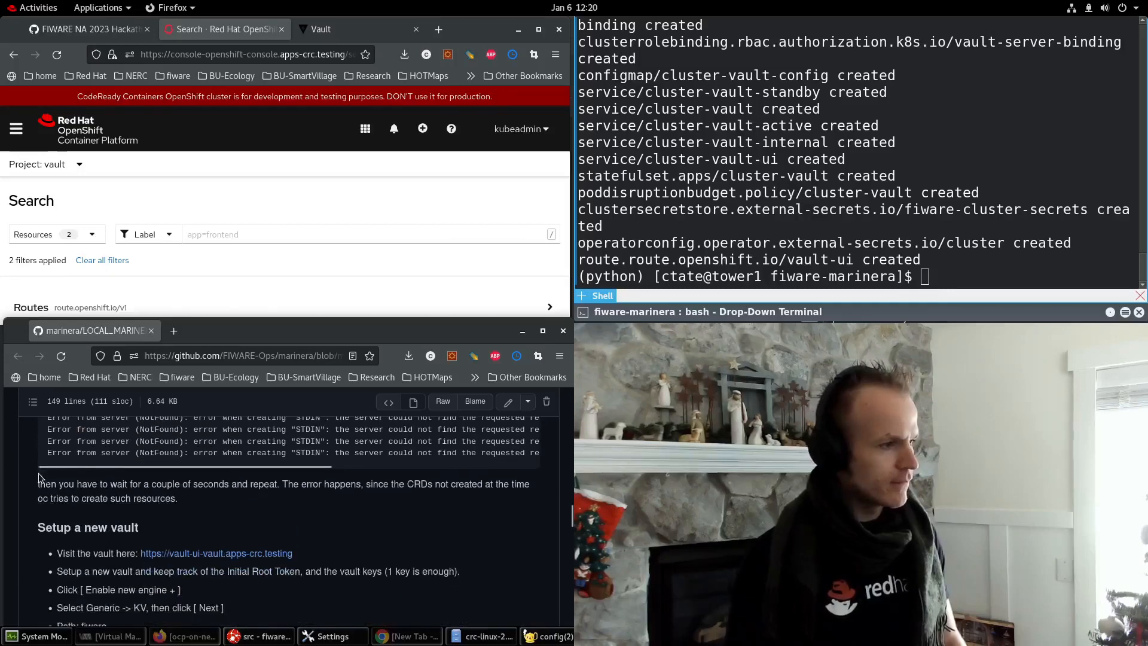
scroll(down, 3)
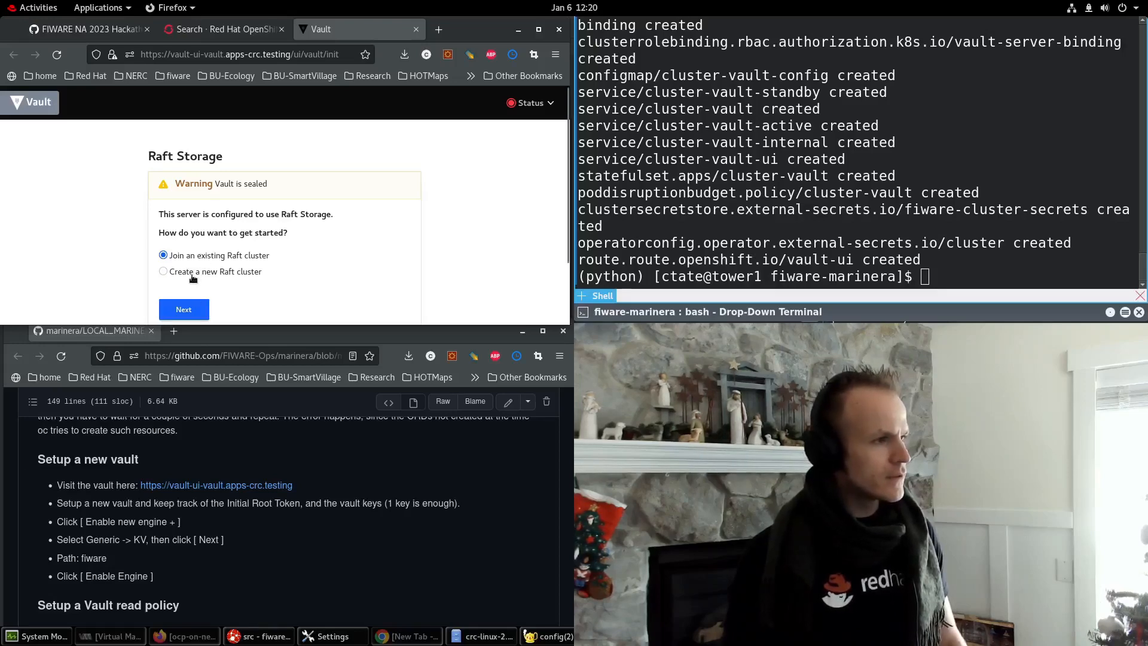
mouse_move(193, 452)
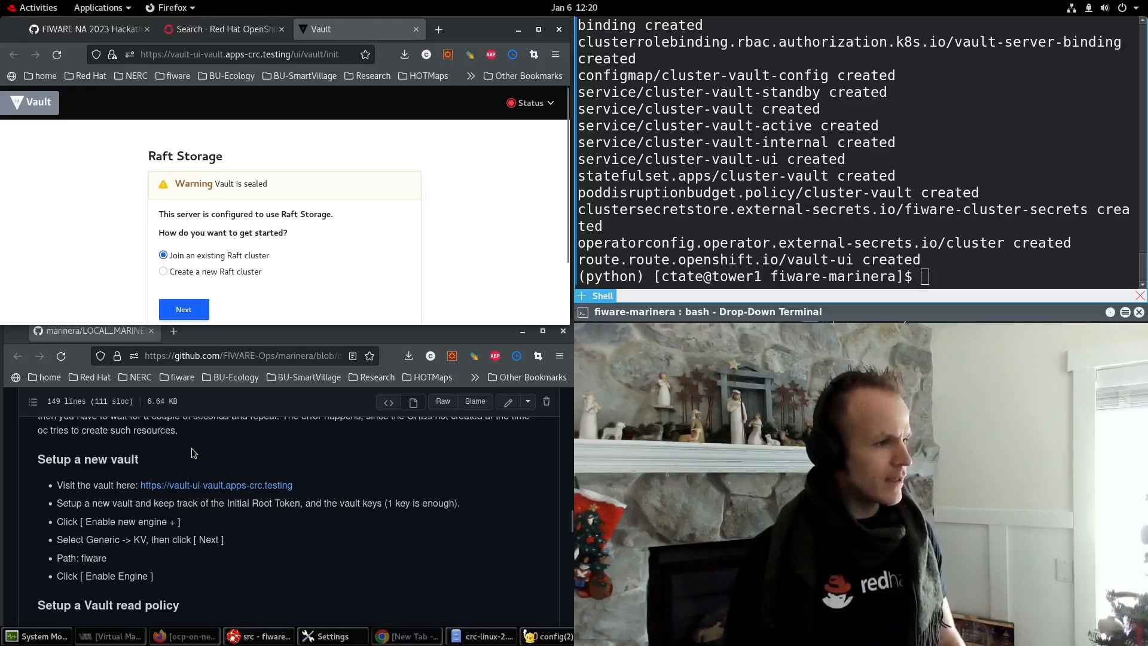
scroll(up, 3)
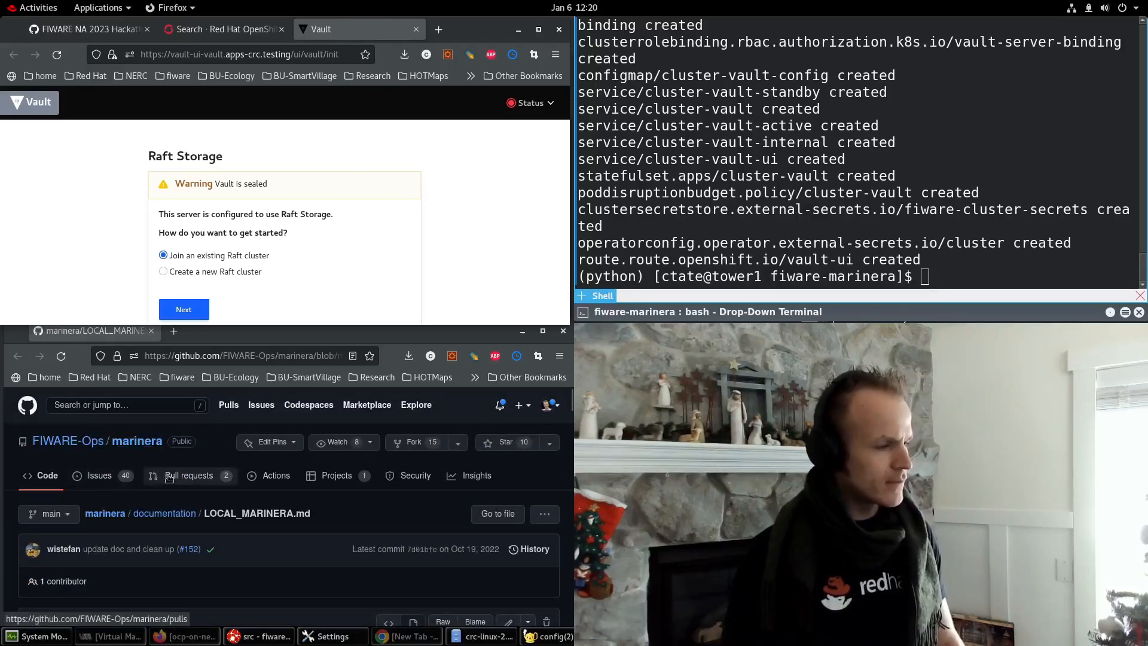
- Find pull request #153 (helm, vault, argocd details) and show its changed files
click(187, 474)
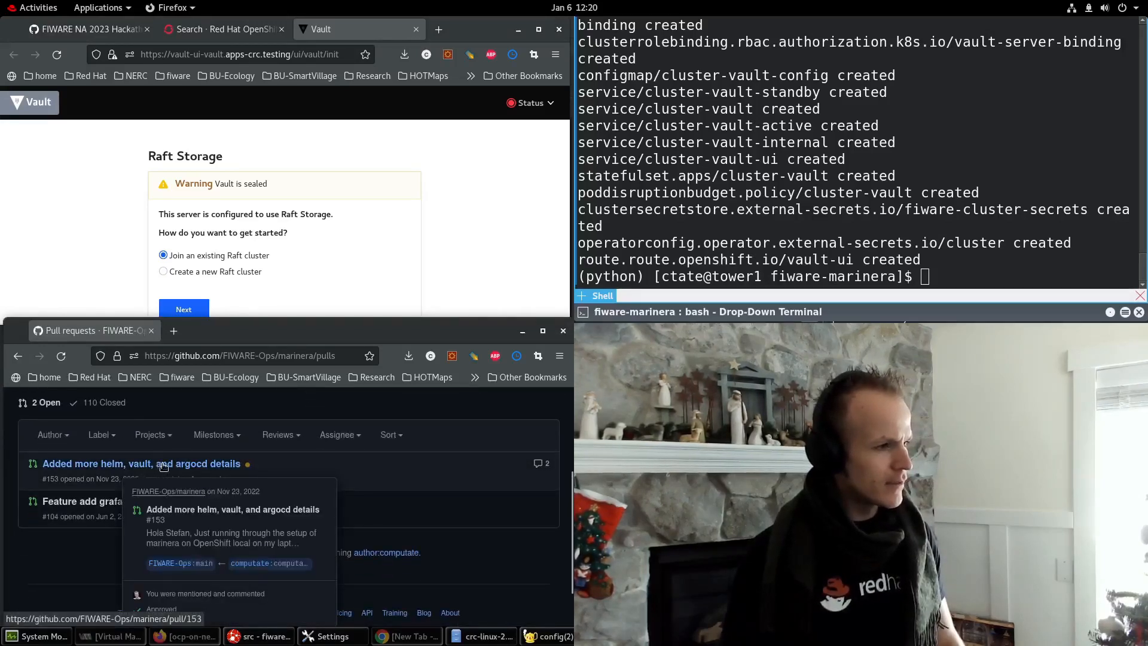
click(142, 464)
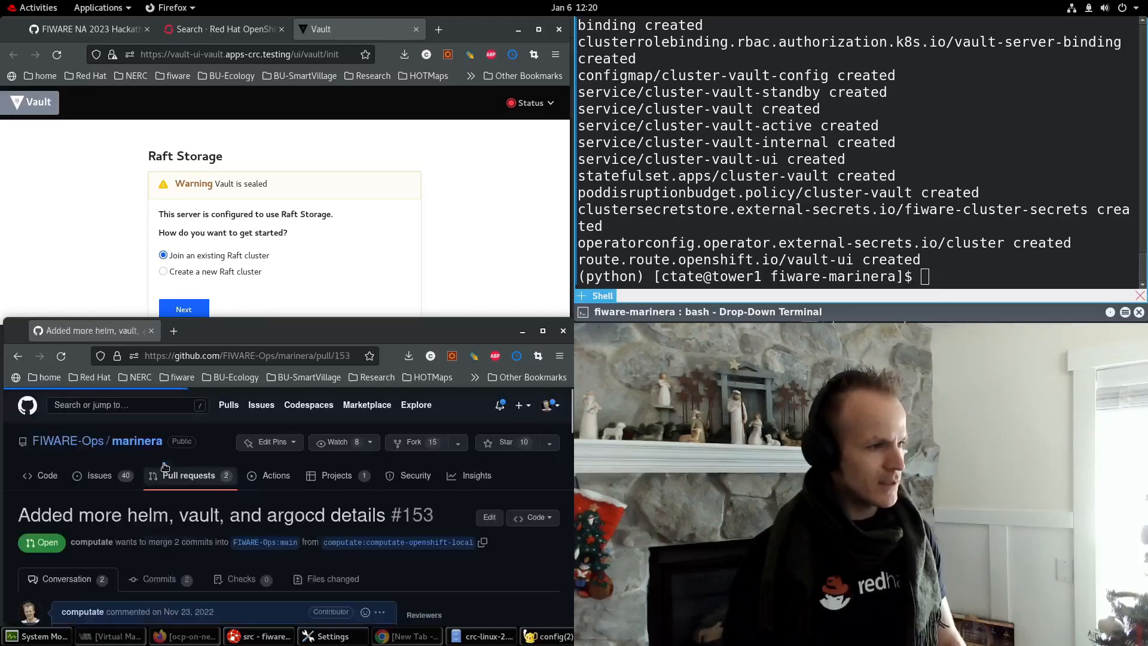
scroll(down, 3)
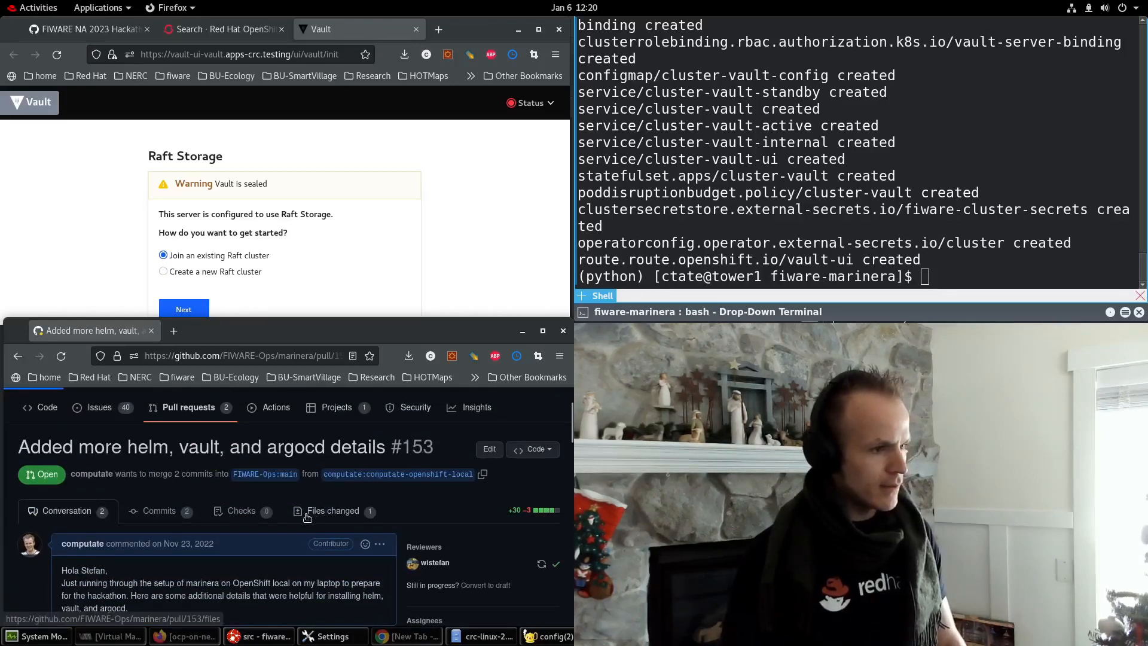
click(333, 511)
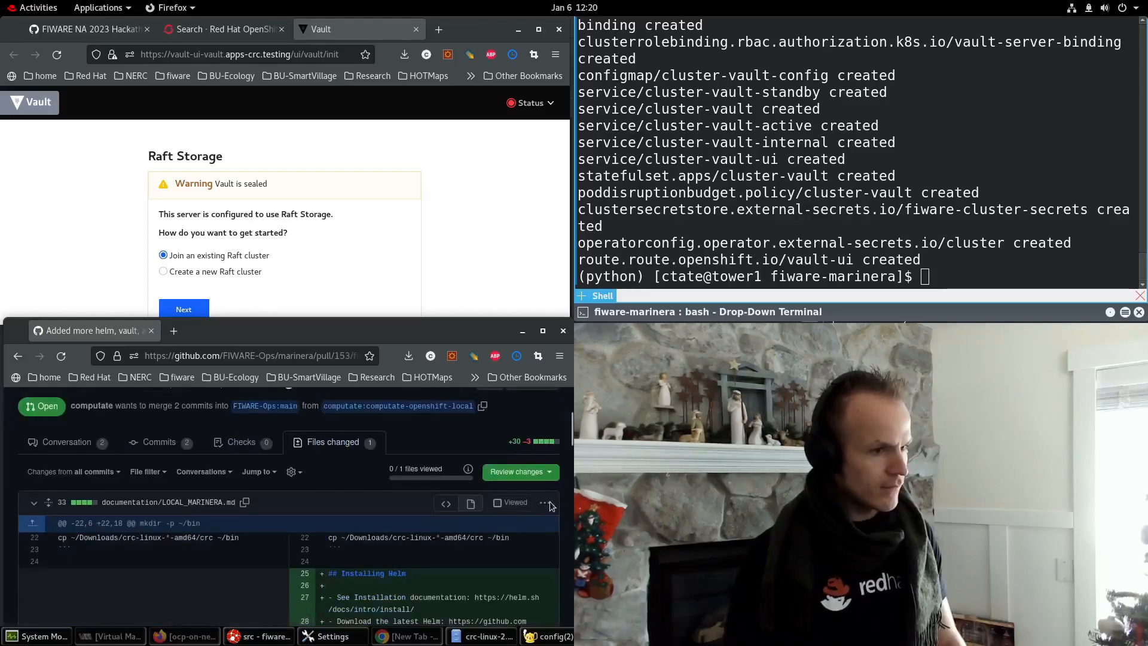
- View the updated LOCAL_MARINERA.md from the PR, scrolled to 'Setup a new vault'
click(545, 502)
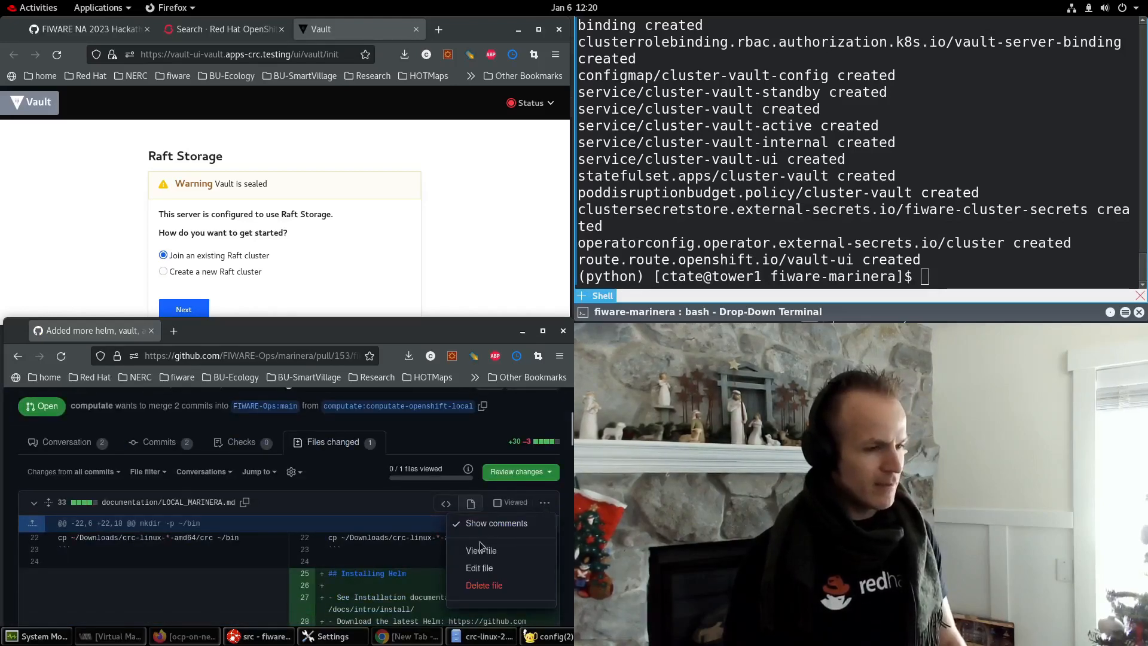
mouse_move(481, 550)
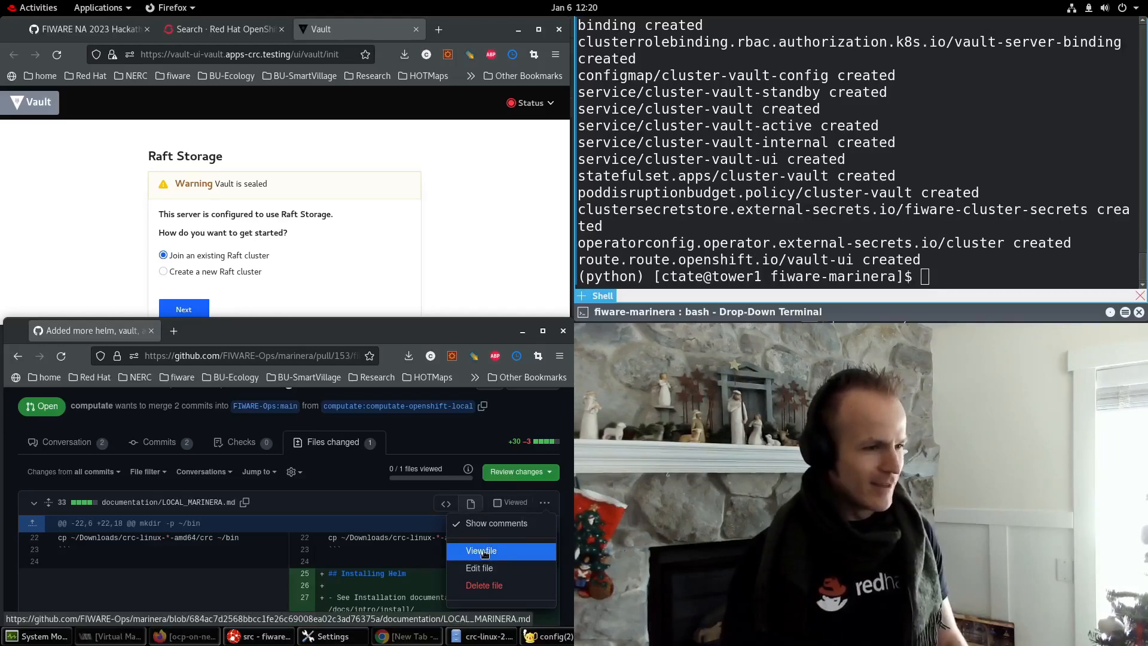
click(481, 551)
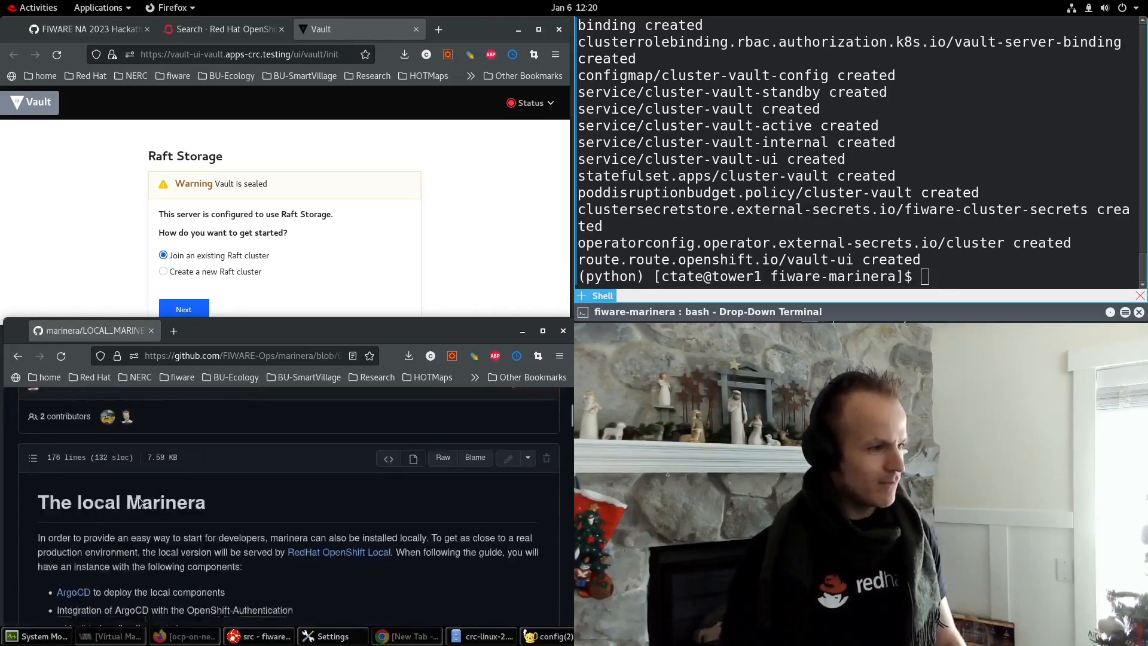
scroll(down, 3)
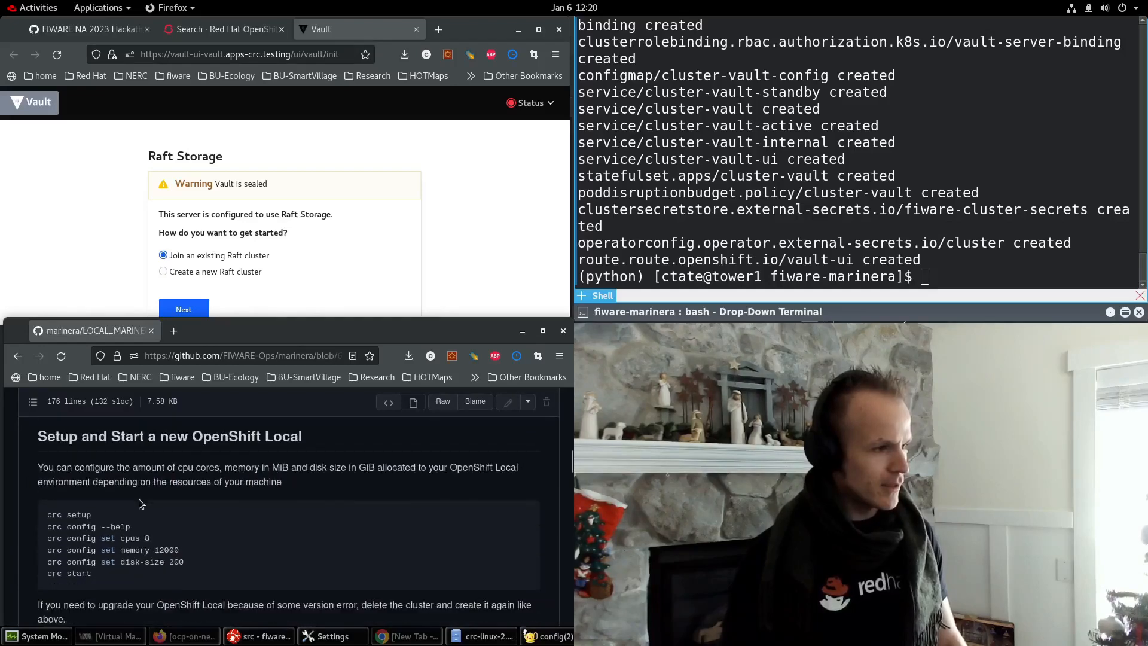
scroll(down, 3)
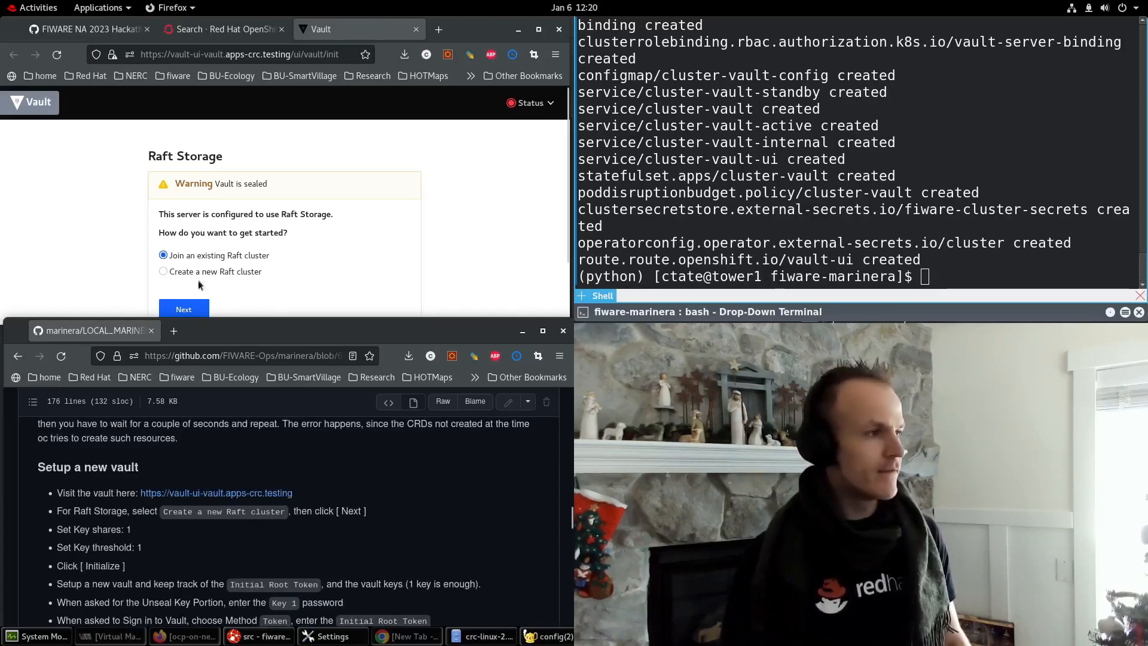
- Initialize a new Raft cluster with 1 key share and key threshold 1
click(163, 272)
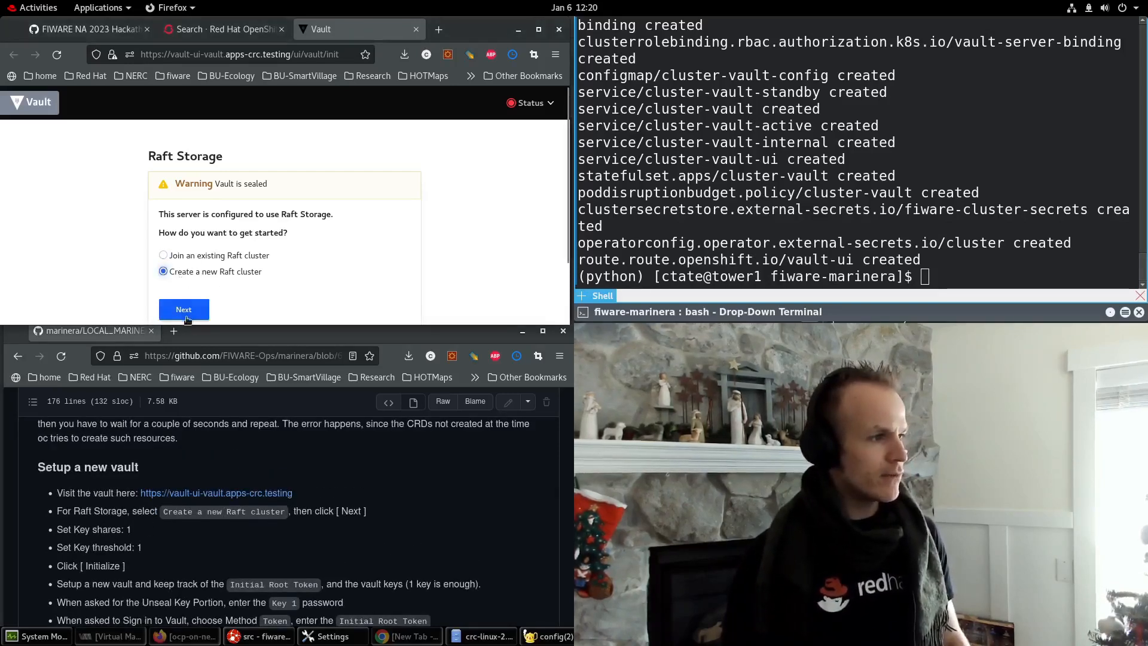
click(183, 309)
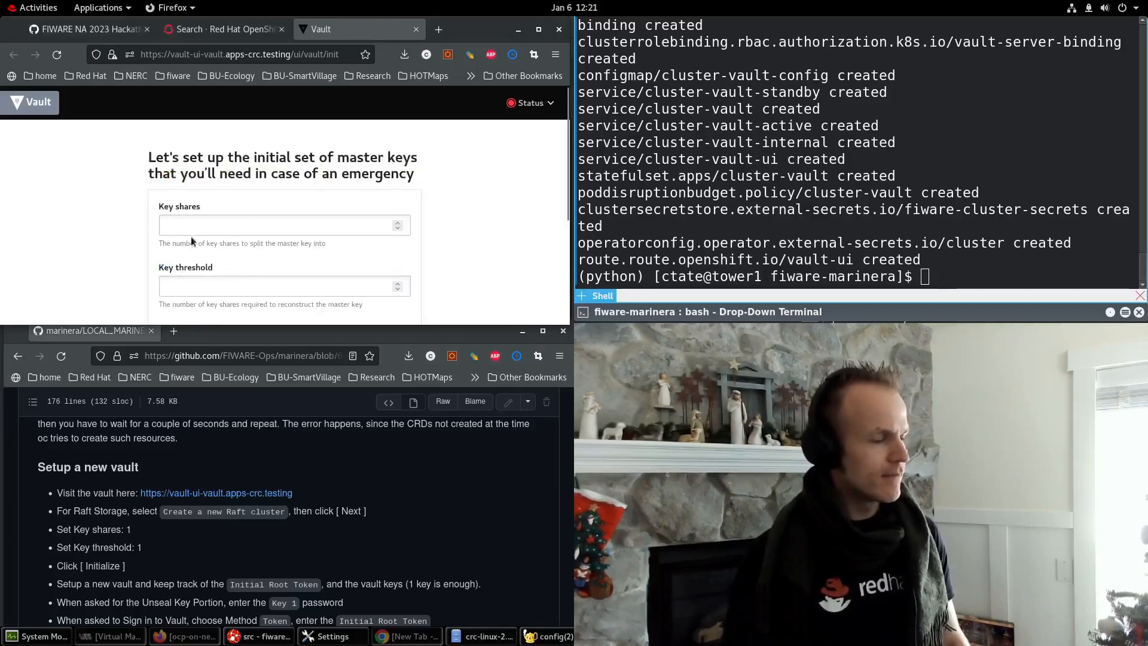
click(285, 224)
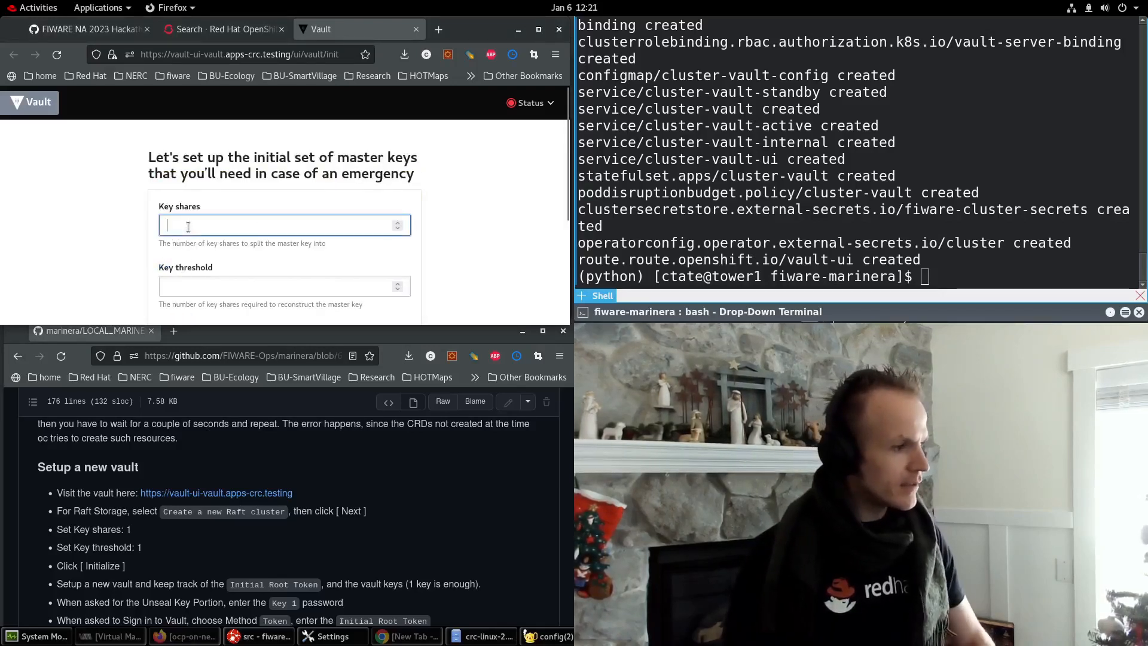
text(1)
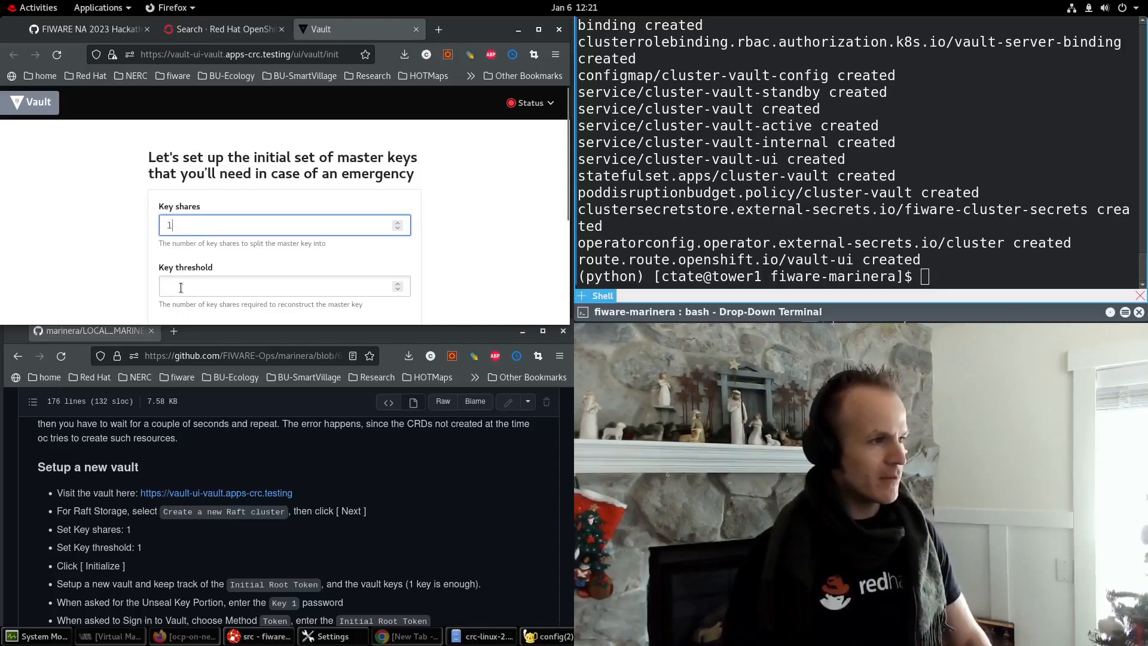
text(1)
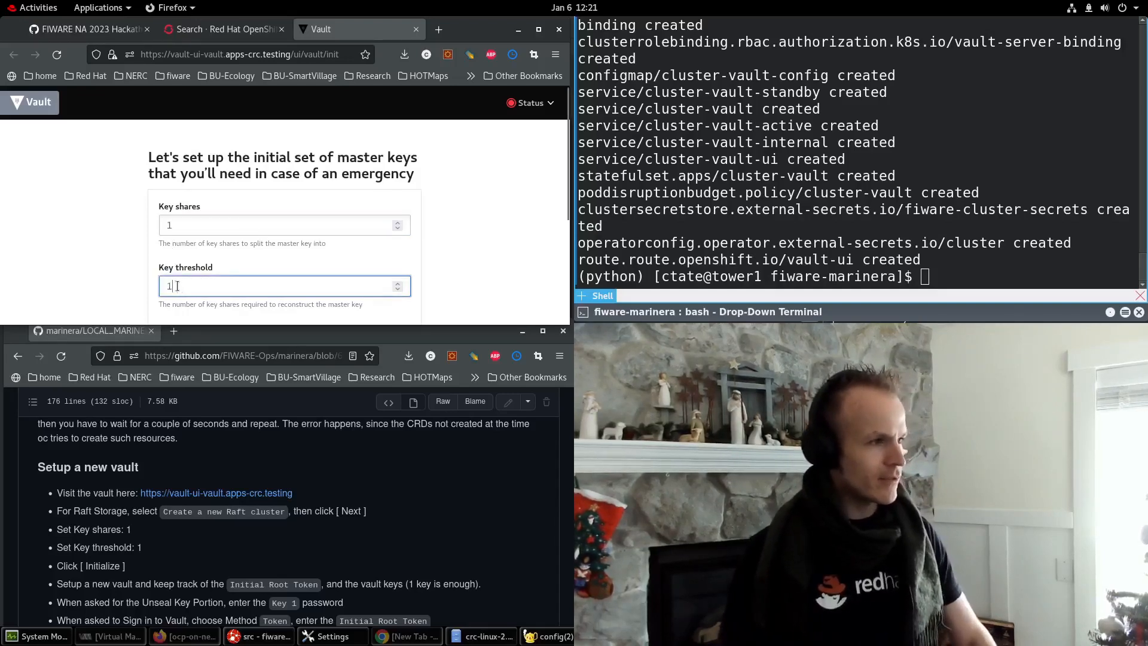
scroll(down, 3)
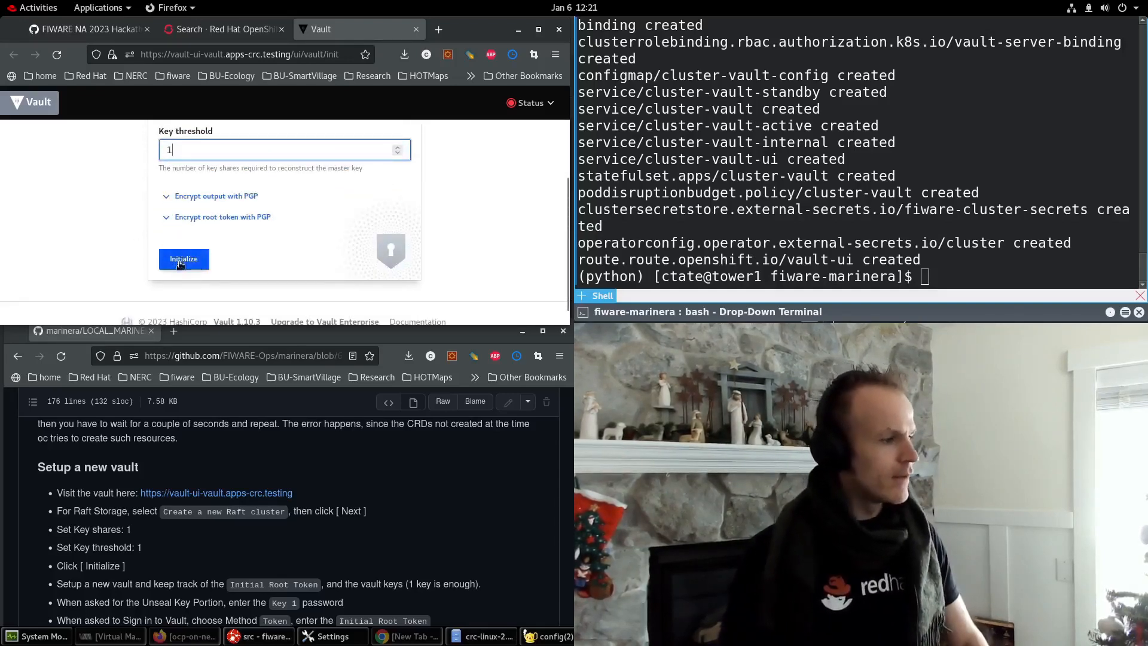
click(184, 258)
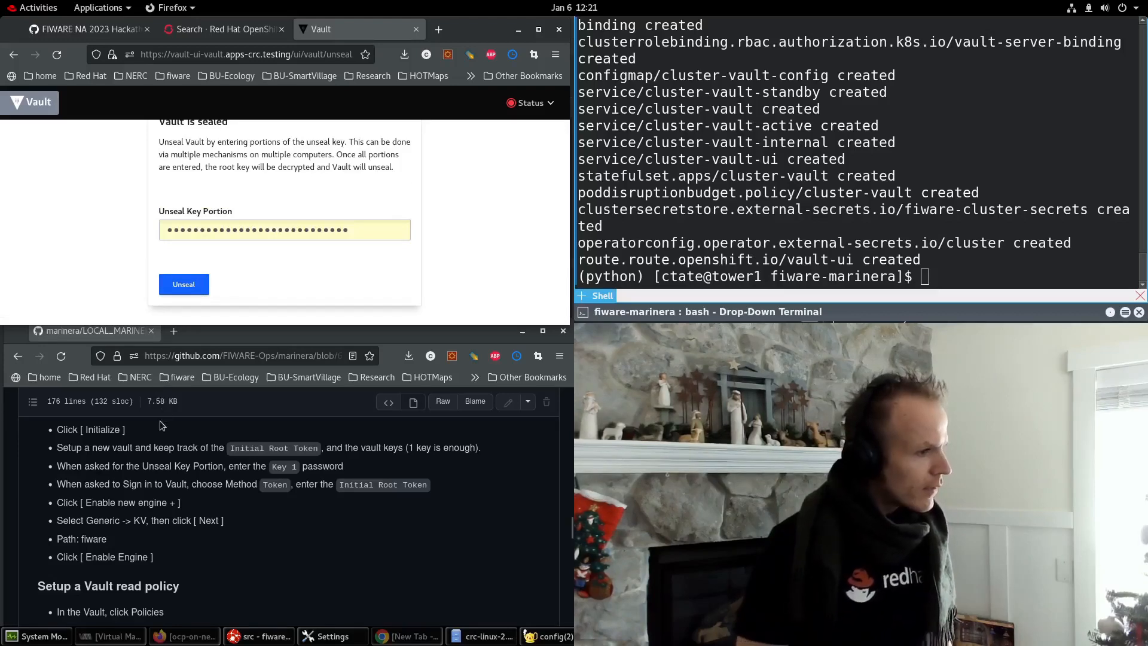
- Copy the initial root token and store it as a vault login in Password Gorilla
click(184, 285)
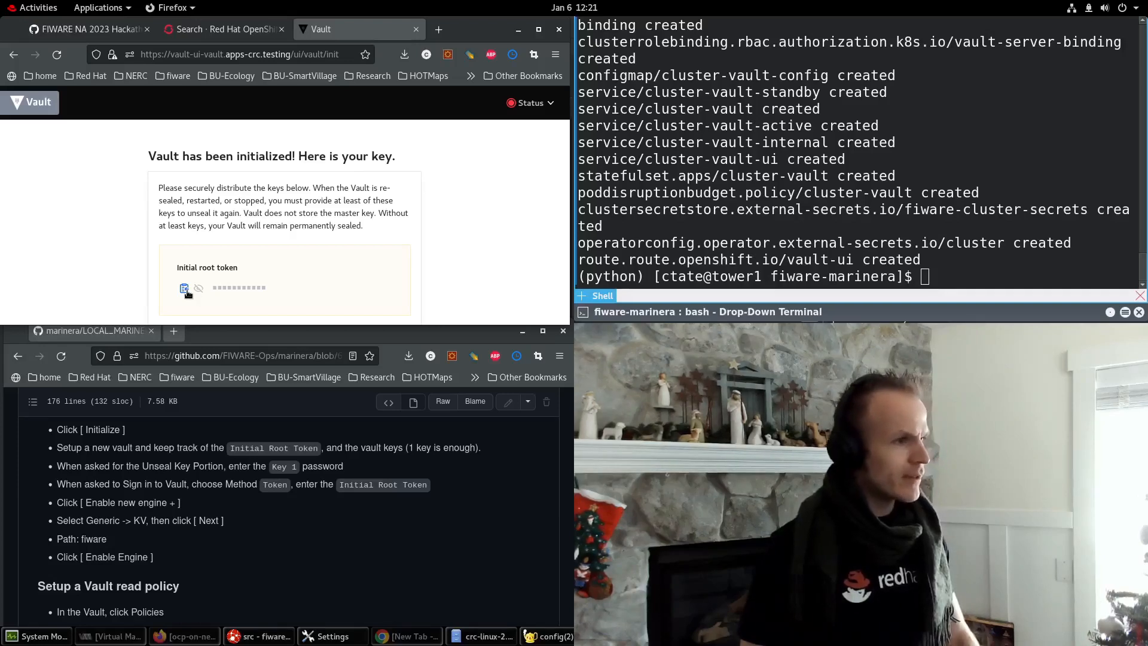
click(184, 288)
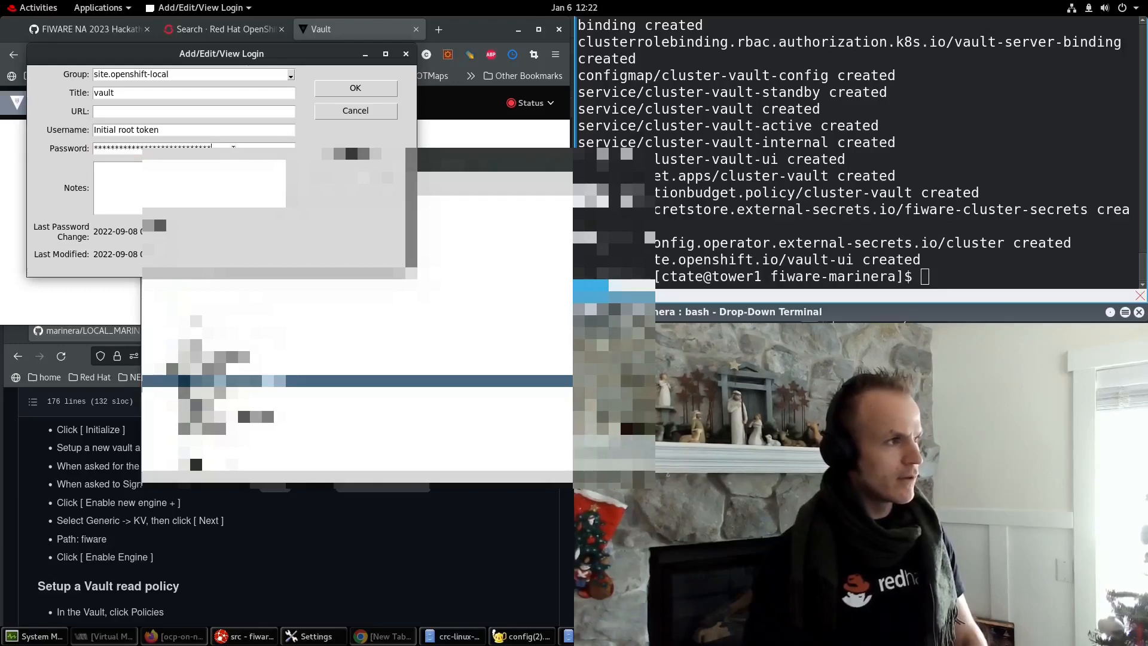
click(355, 110)
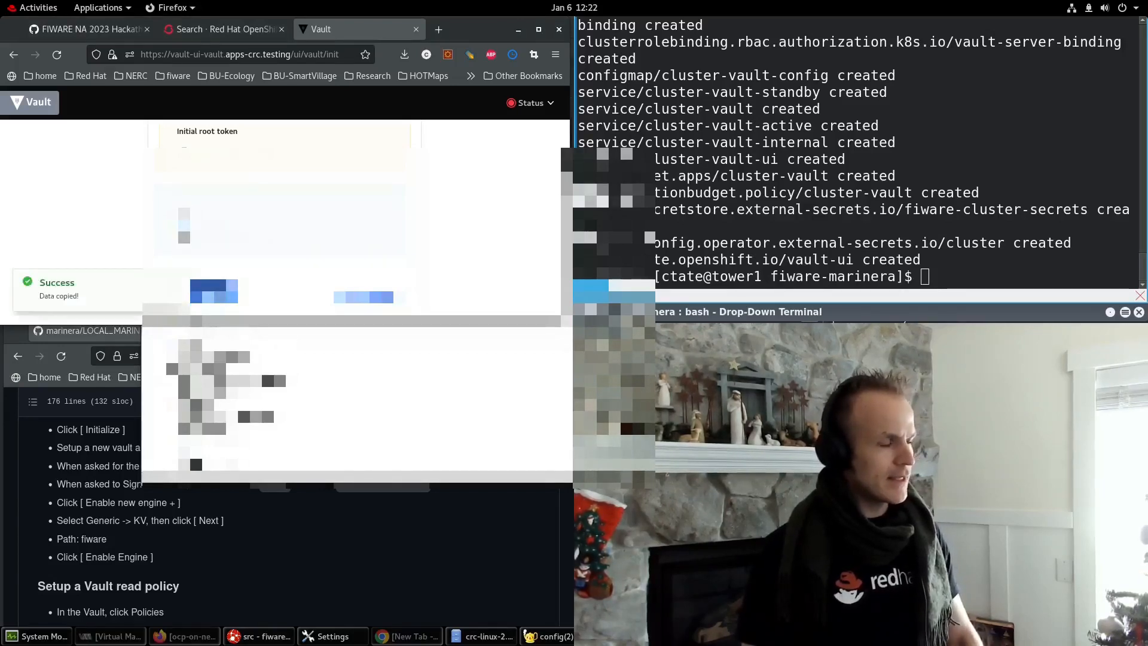
- Edit another vault login entry to store Key 1 as its password
right_click(242, 417)
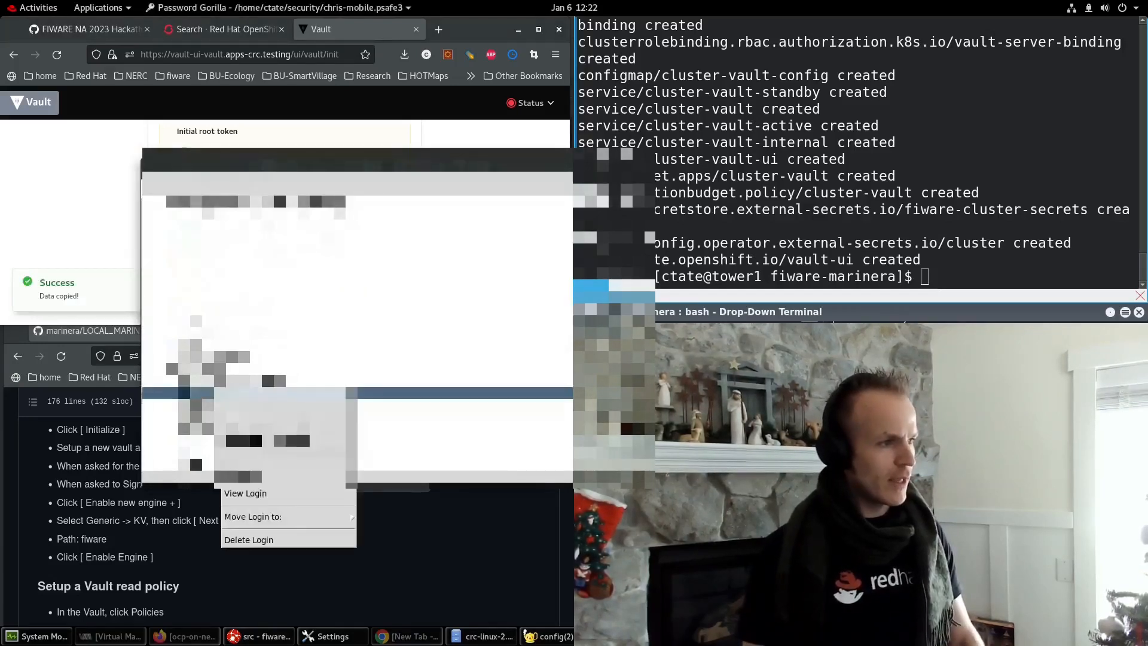
click(245, 493)
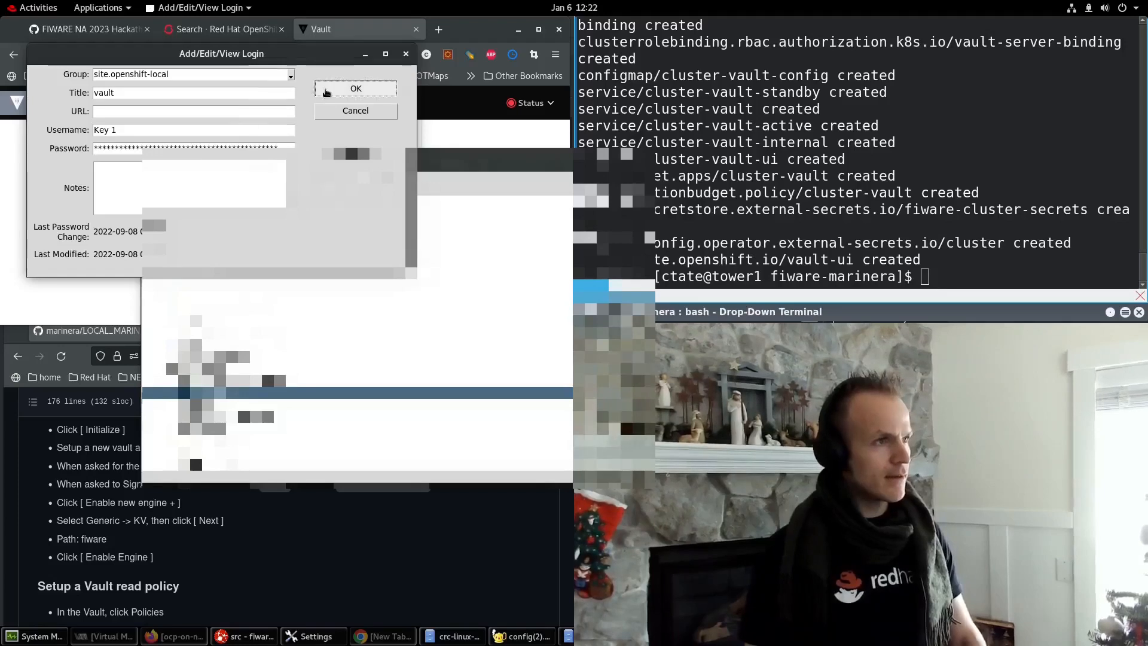
click(355, 87)
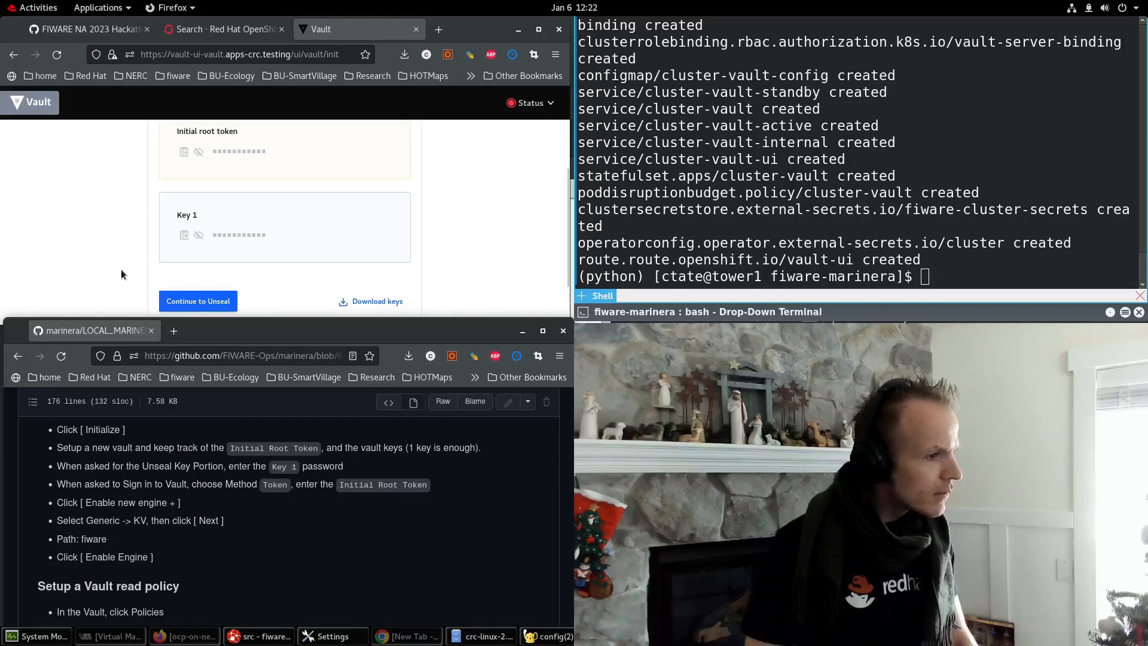
mouse_move(176, 427)
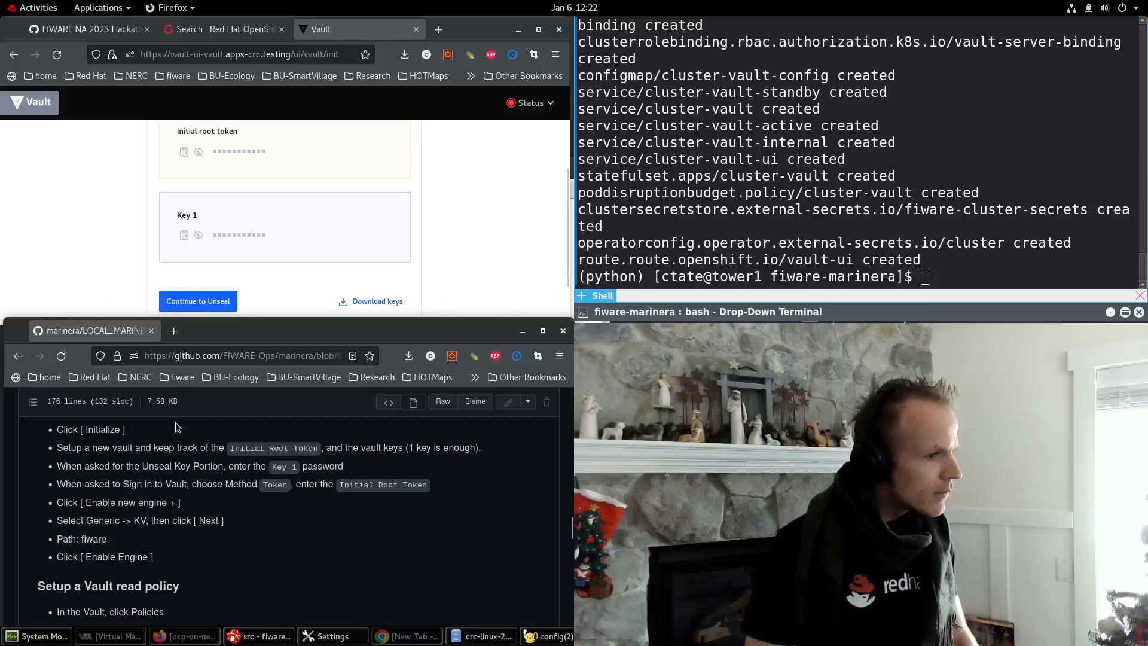
- Unseal with Key 1, sign in with the root token, and decline Firefox's password save
scroll(down, 3)
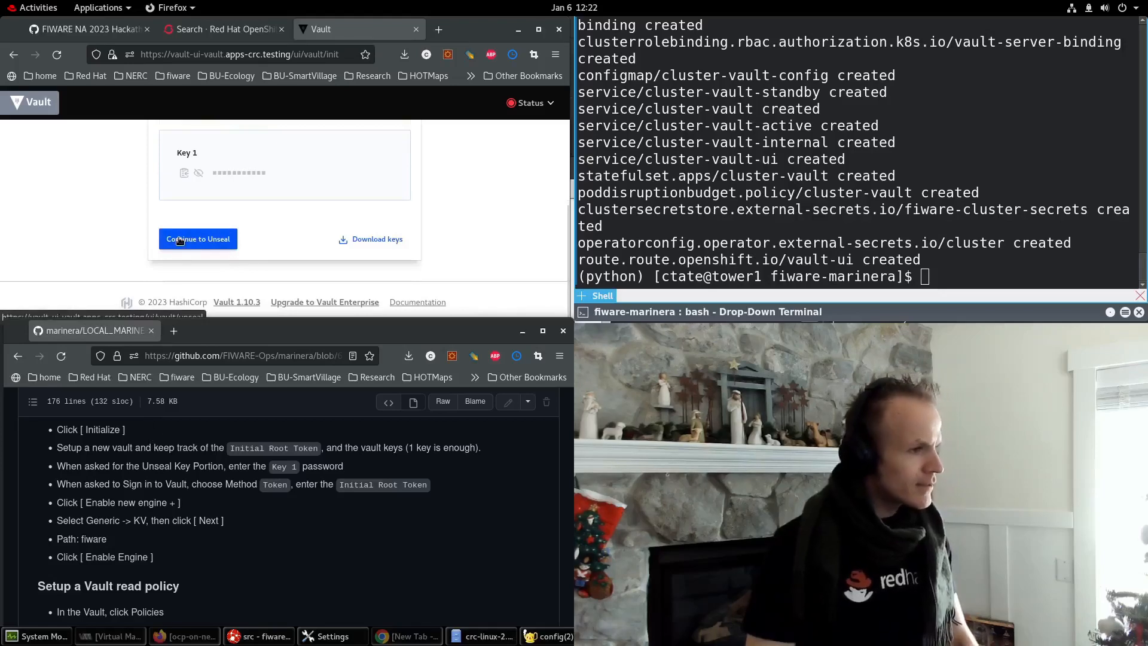
click(197, 239)
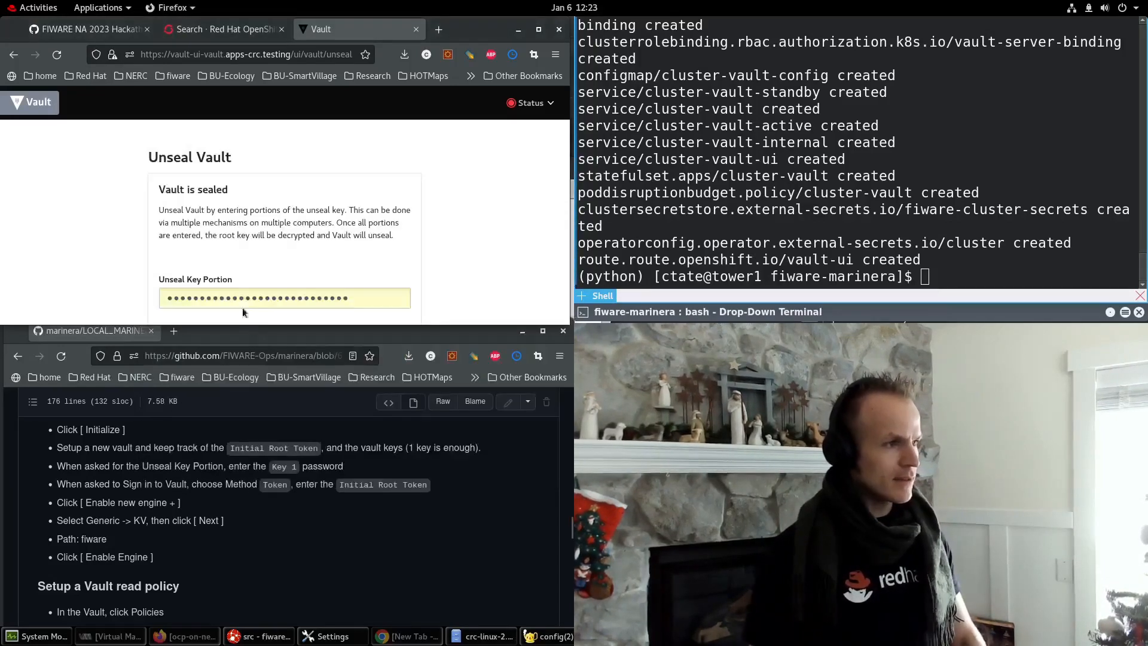
click(285, 298)
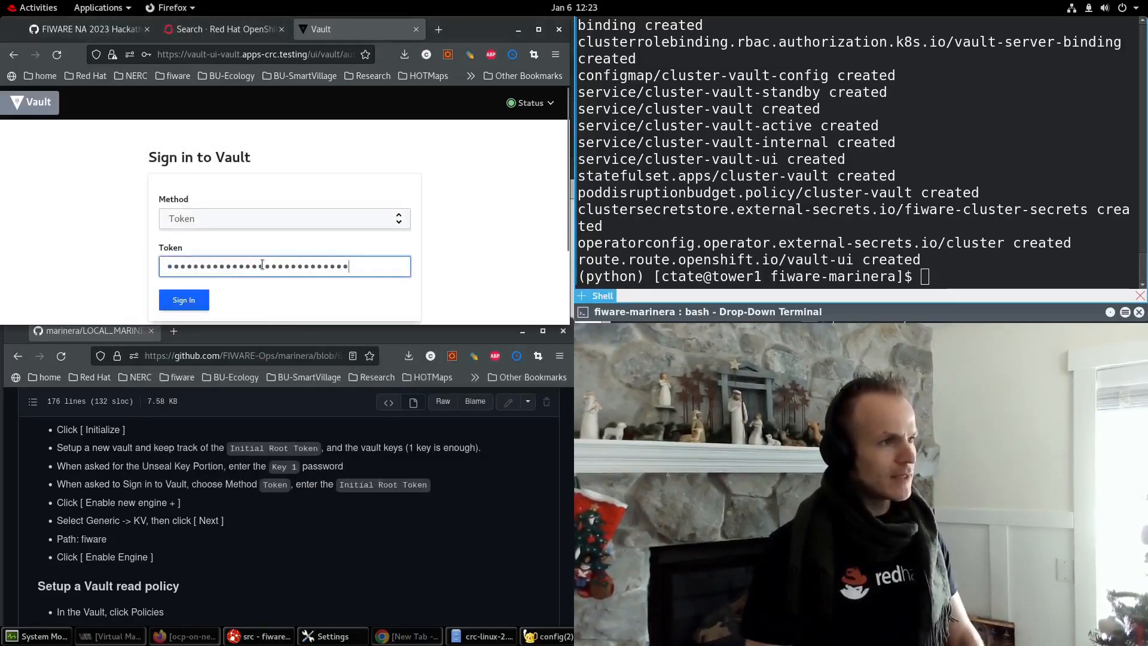
click(183, 299)
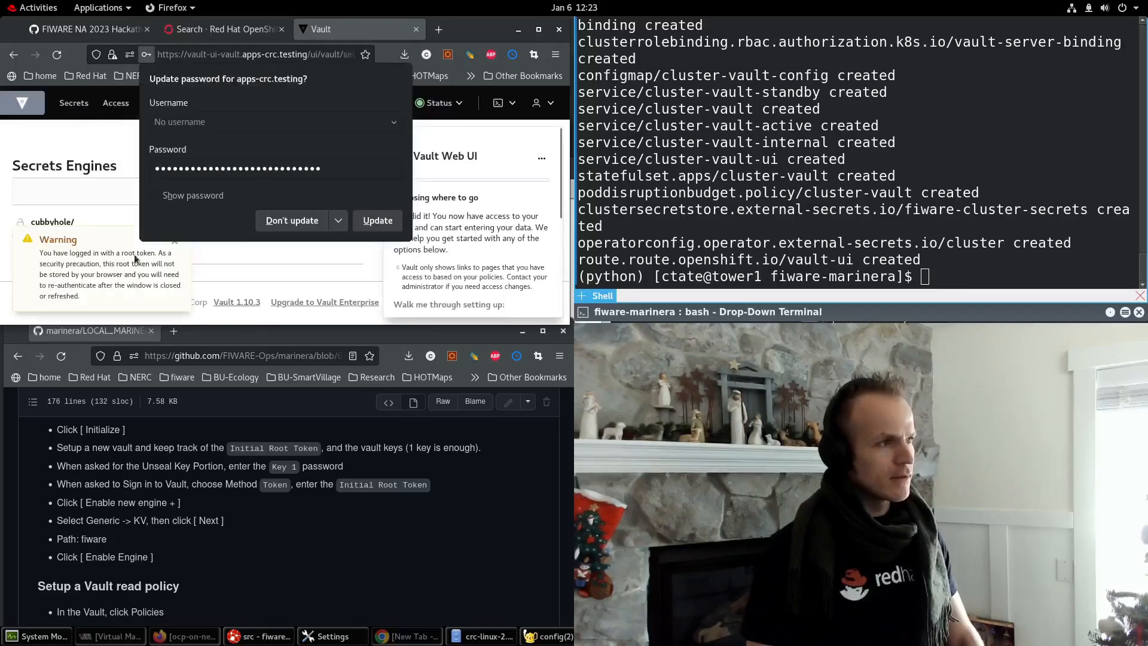
click(292, 220)
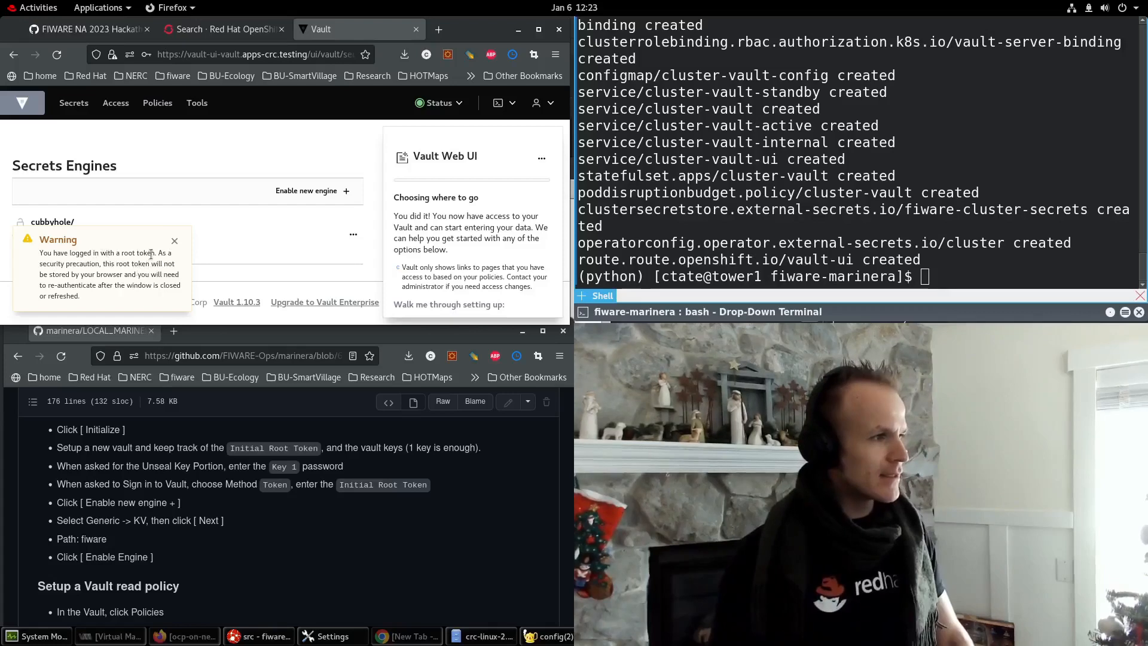
- Dismiss the root token warning and enable a KV secrets engine at path fiware
click(174, 240)
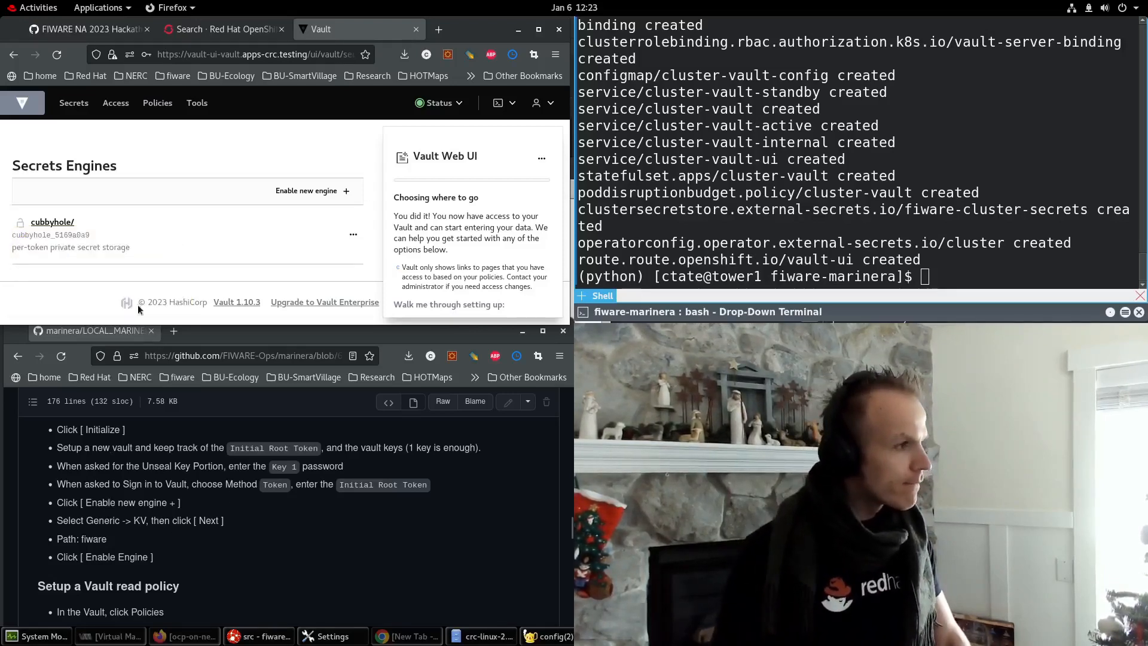
mouse_move(306, 191)
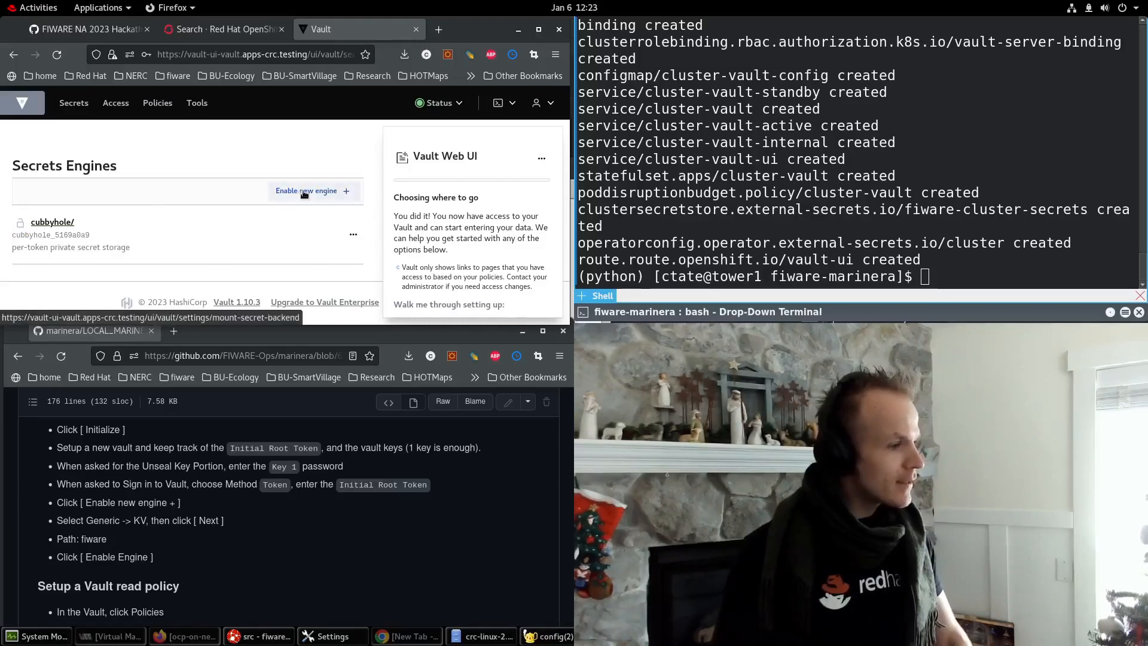
click(306, 190)
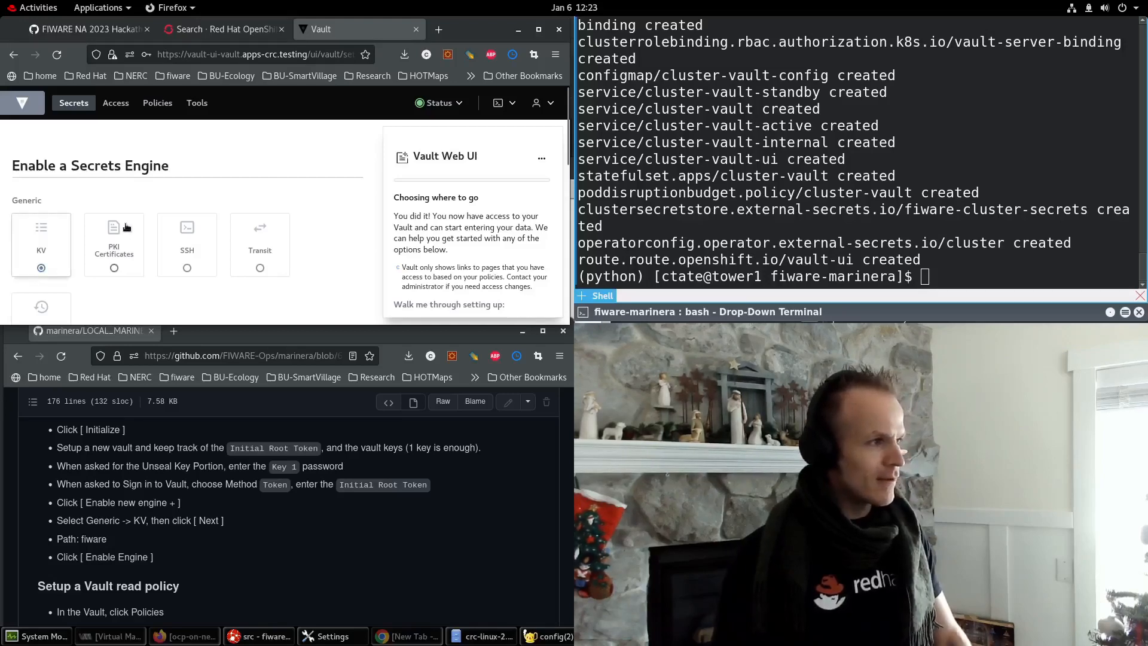
scroll(down, 3)
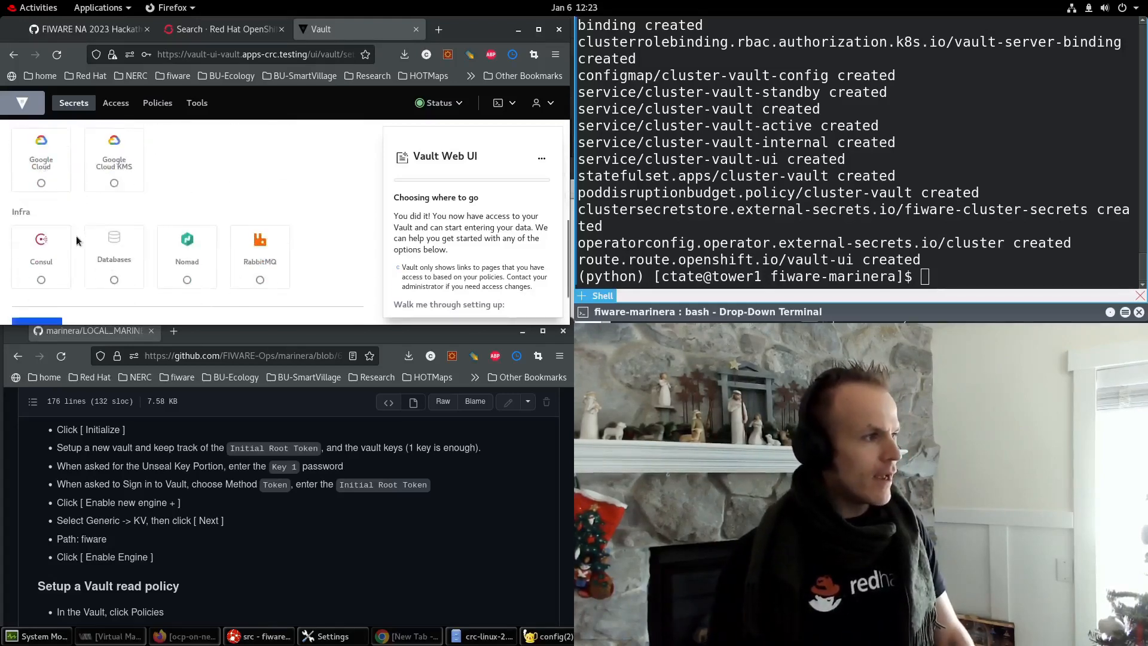
scroll(down, 3)
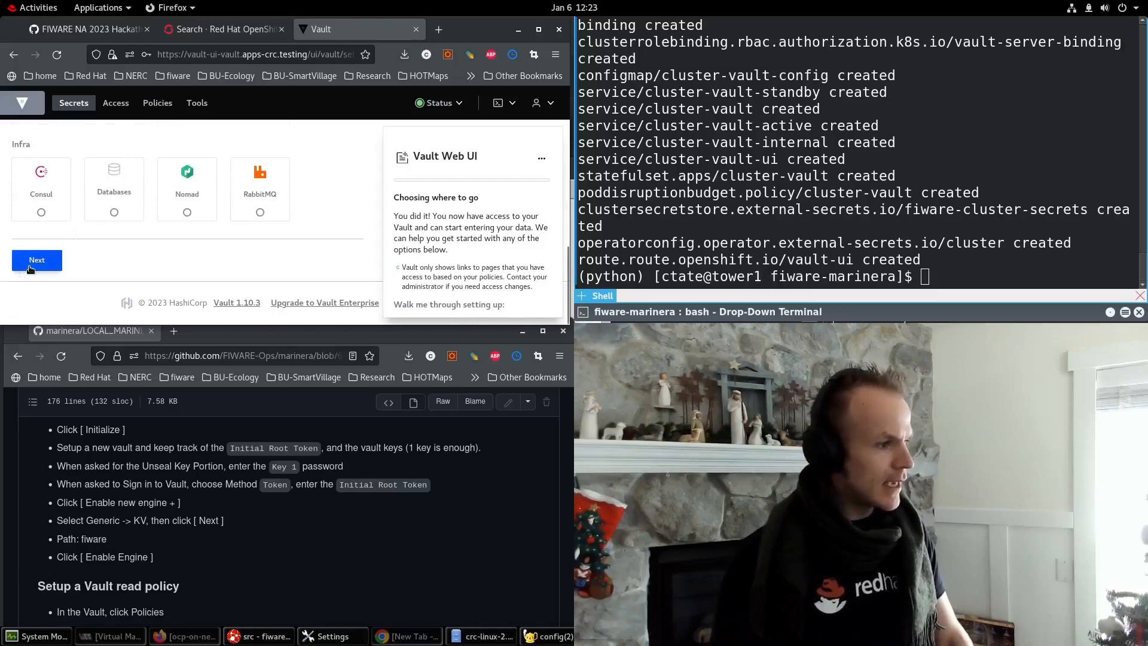
click(37, 260)
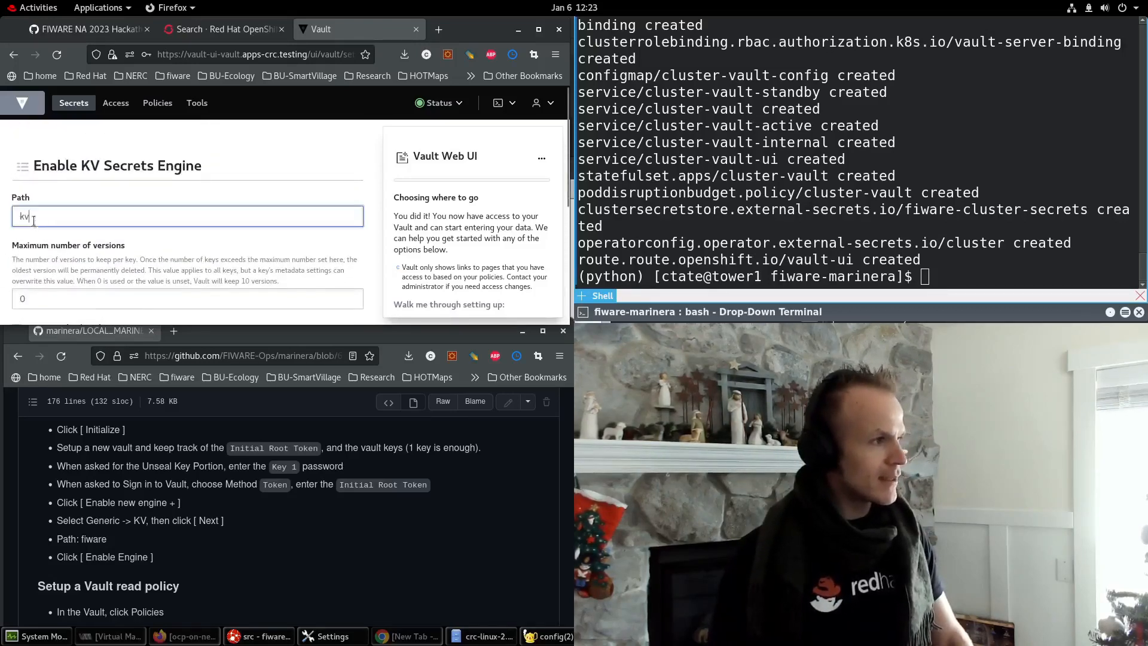
text(fiware)
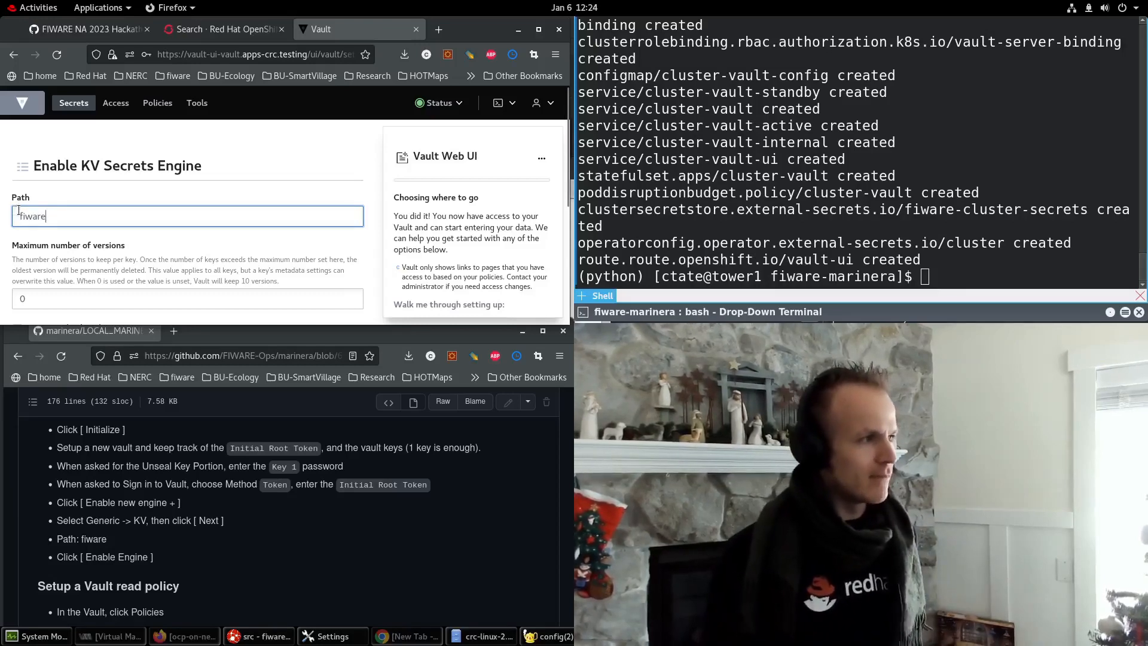
scroll(down, 3)
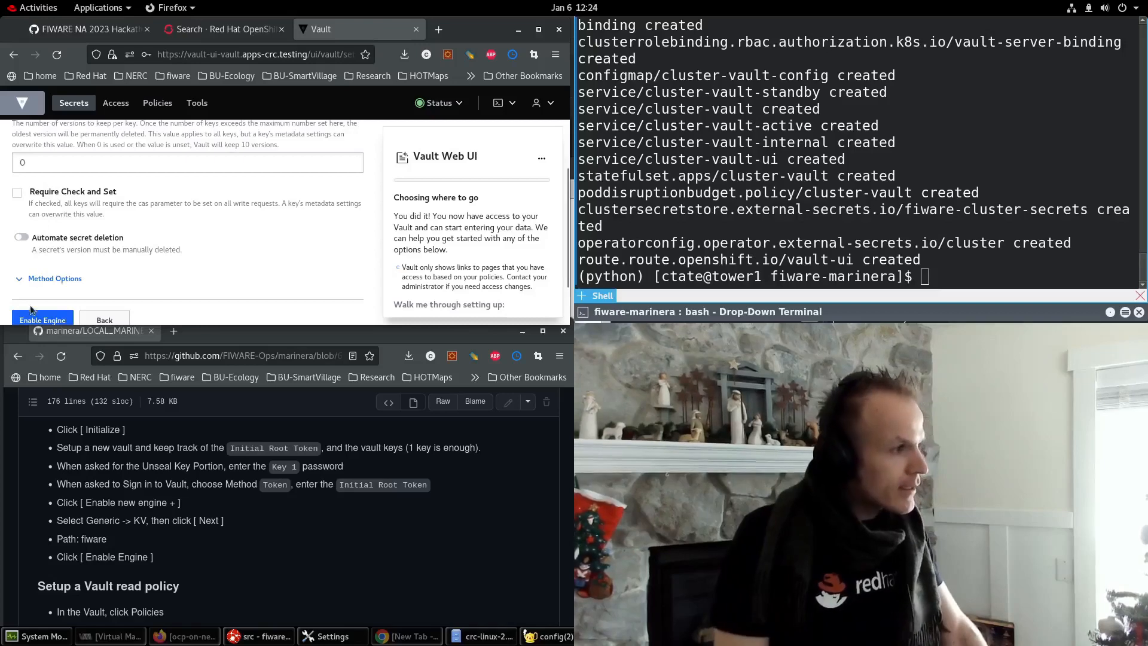
click(42, 320)
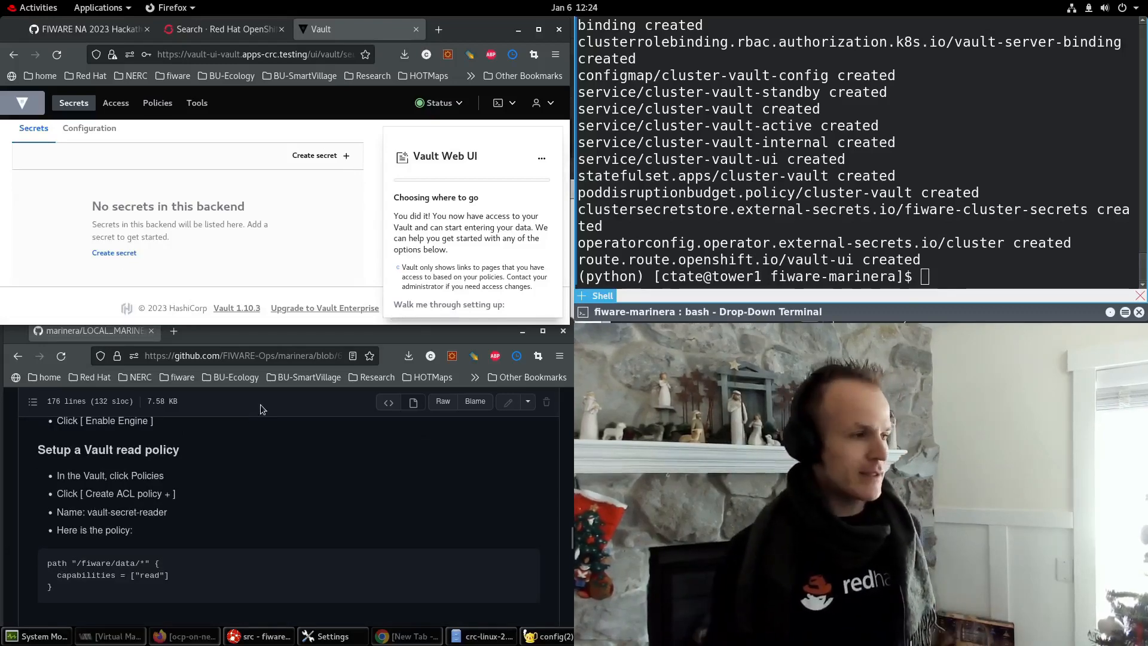
mouse_move(145, 167)
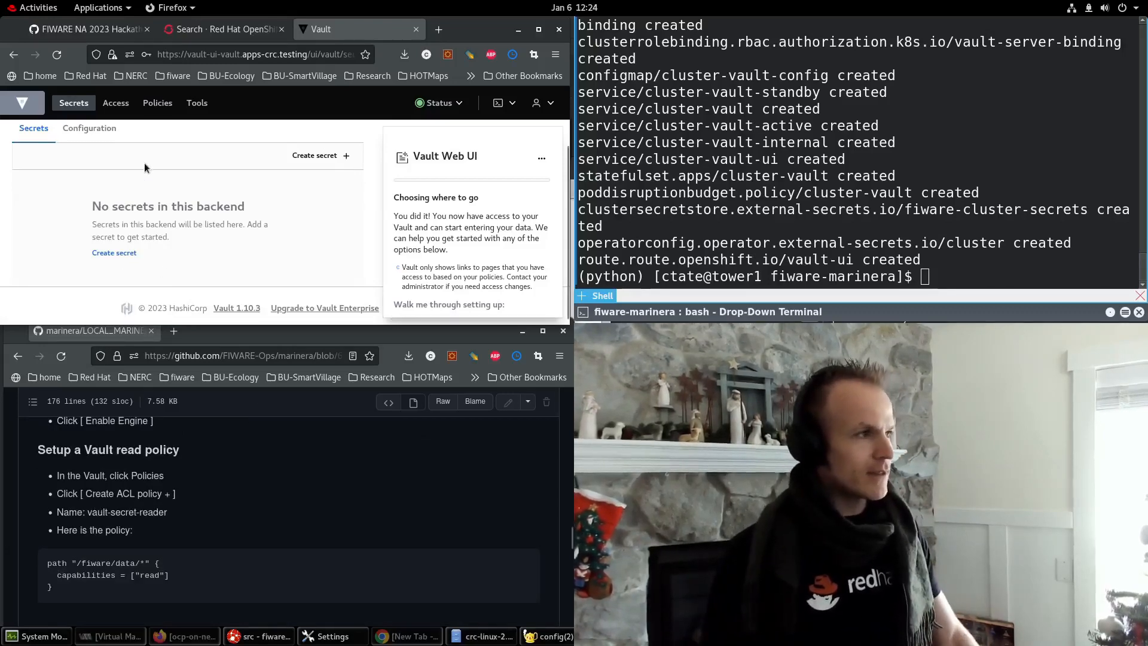
- Start a new ACL policy with read capability on path "fiware/data/*" copied from the guide
click(157, 103)
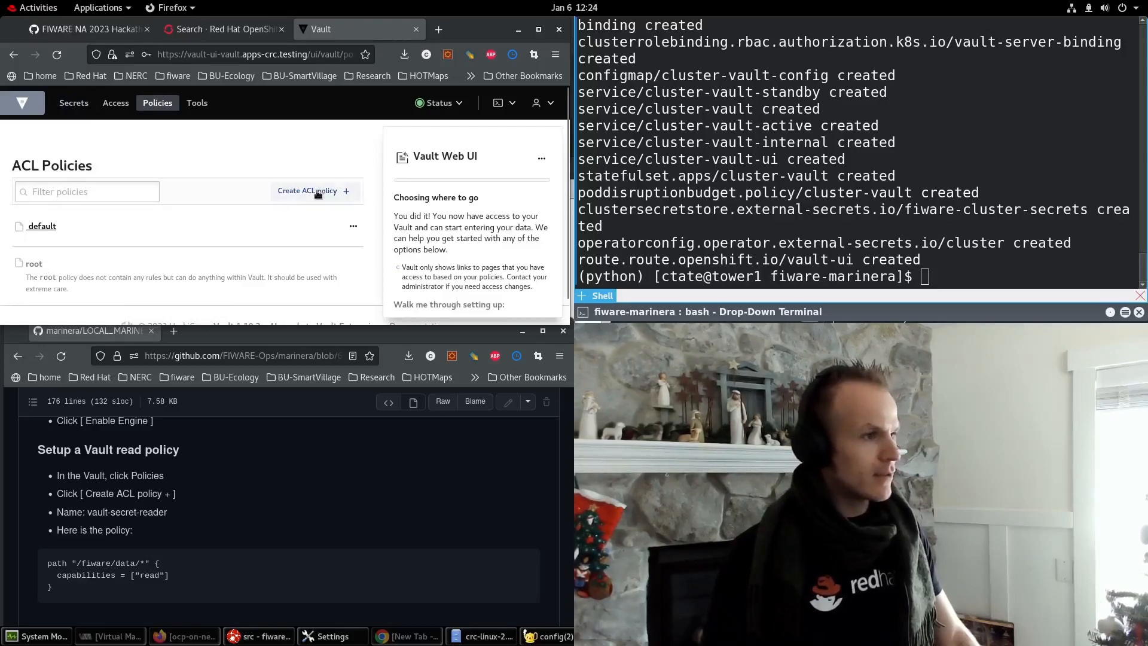
click(308, 190)
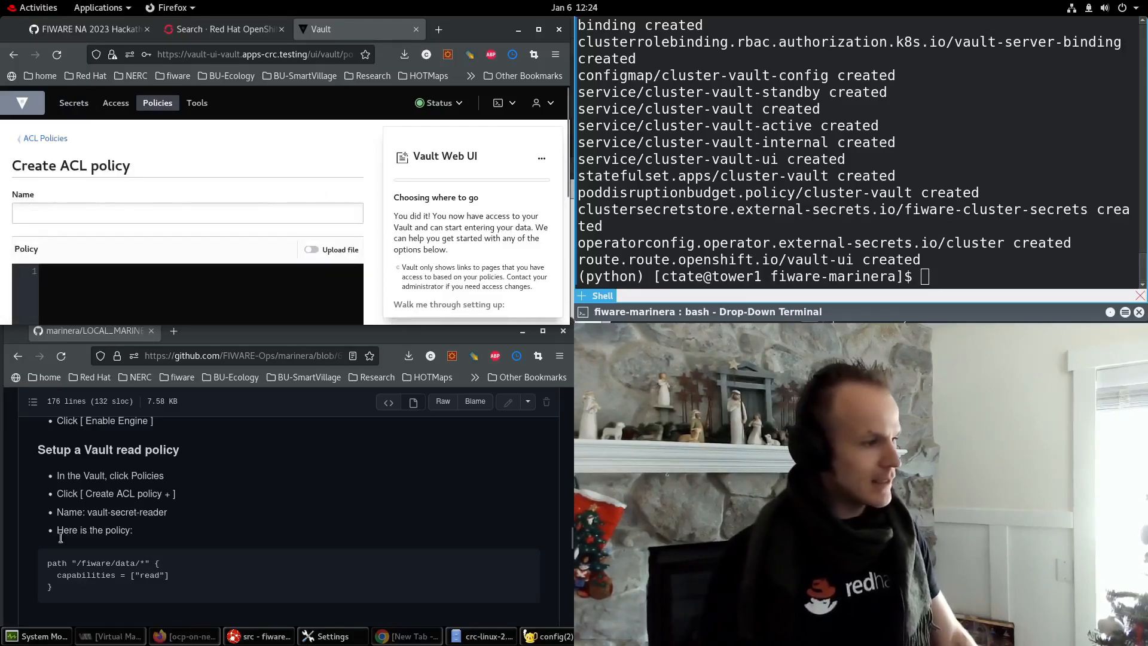
drag(46, 563, 169, 588)
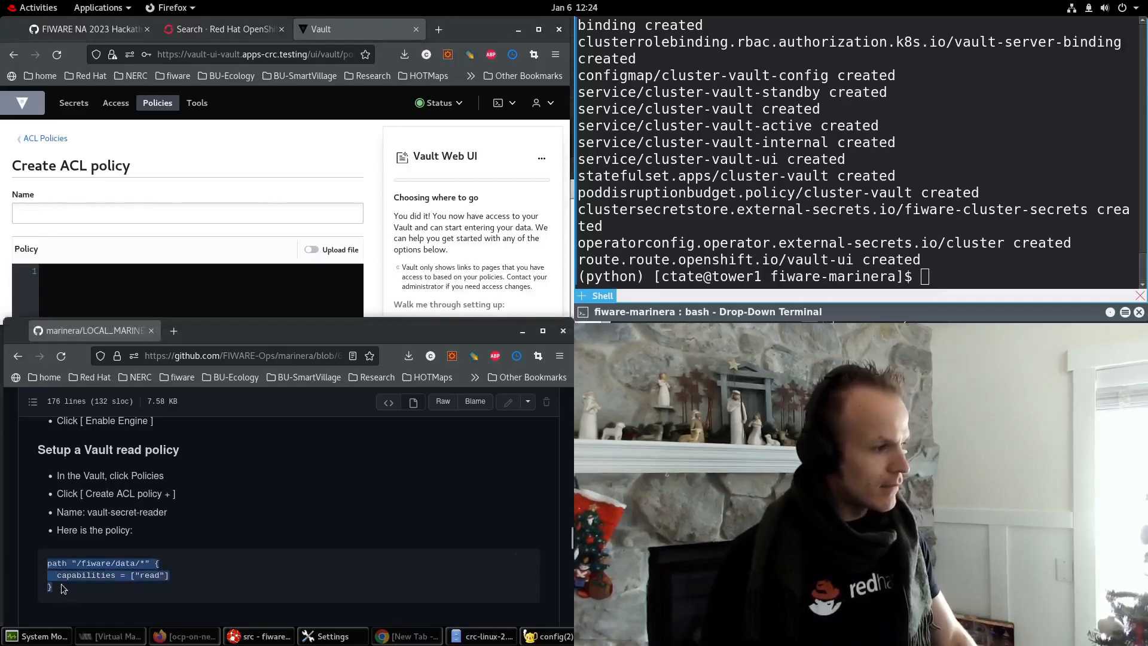
text(path "/fiware/data/*" {)
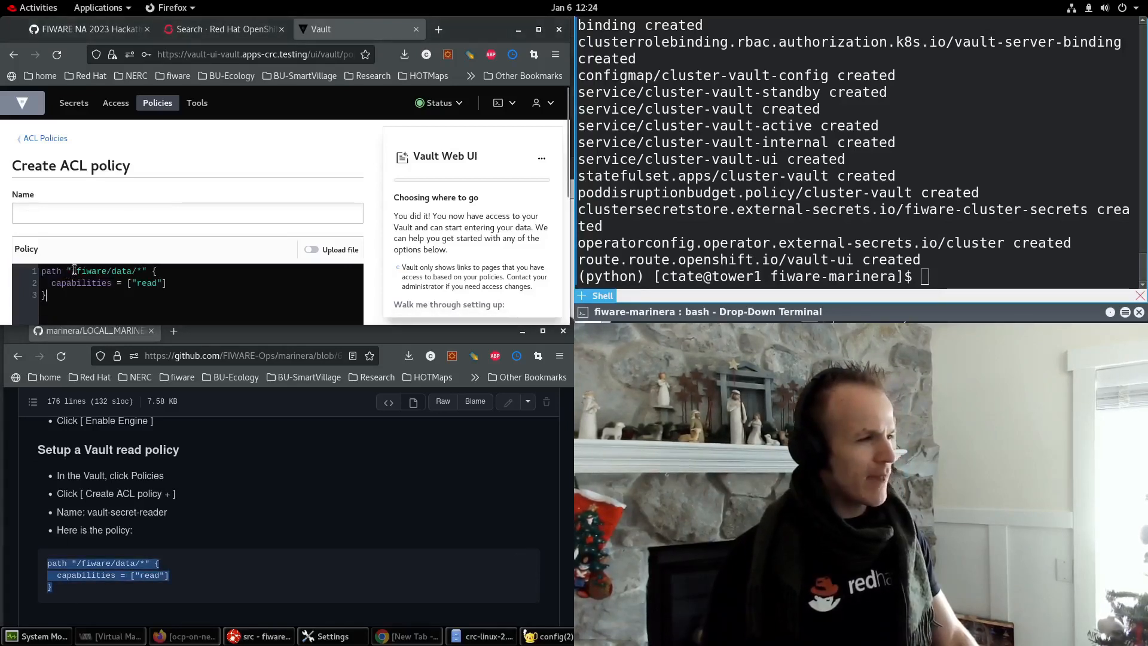
double_click(91, 271)
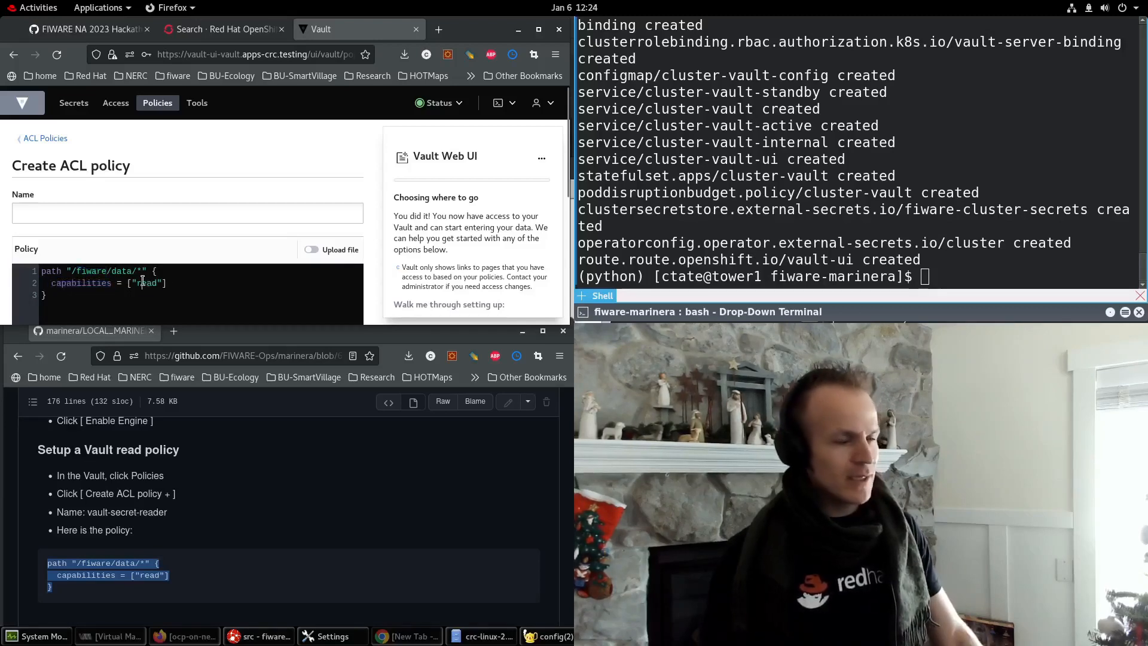
double_click(147, 283)
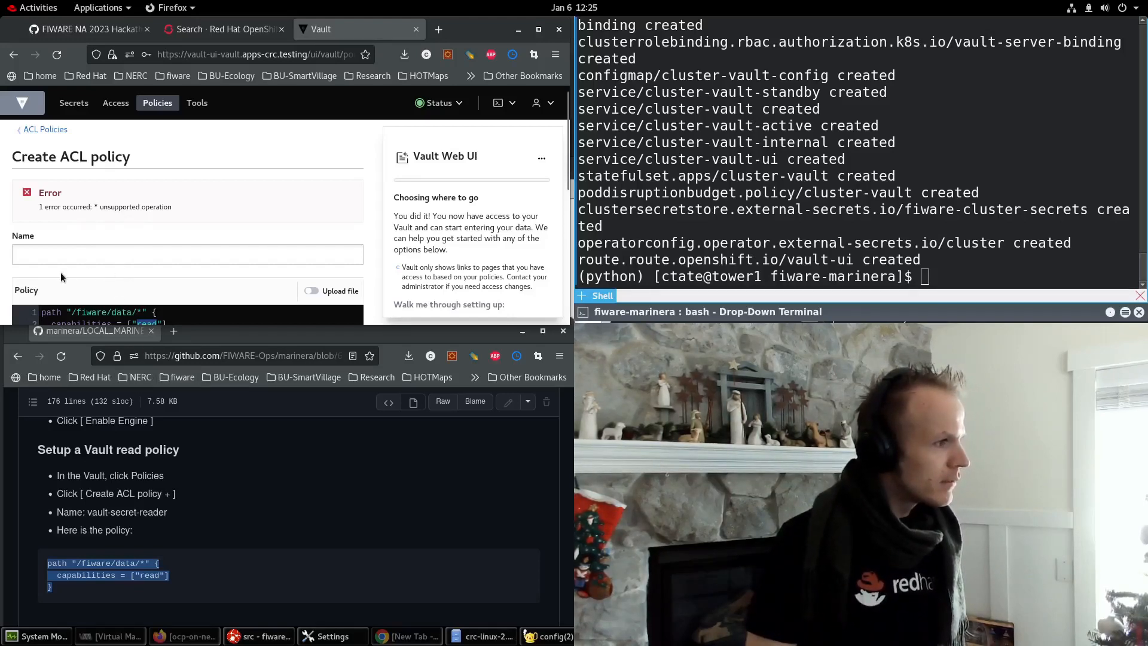
- Name the policy vault-secret-reader after the nameless submit failed
click(186, 253)
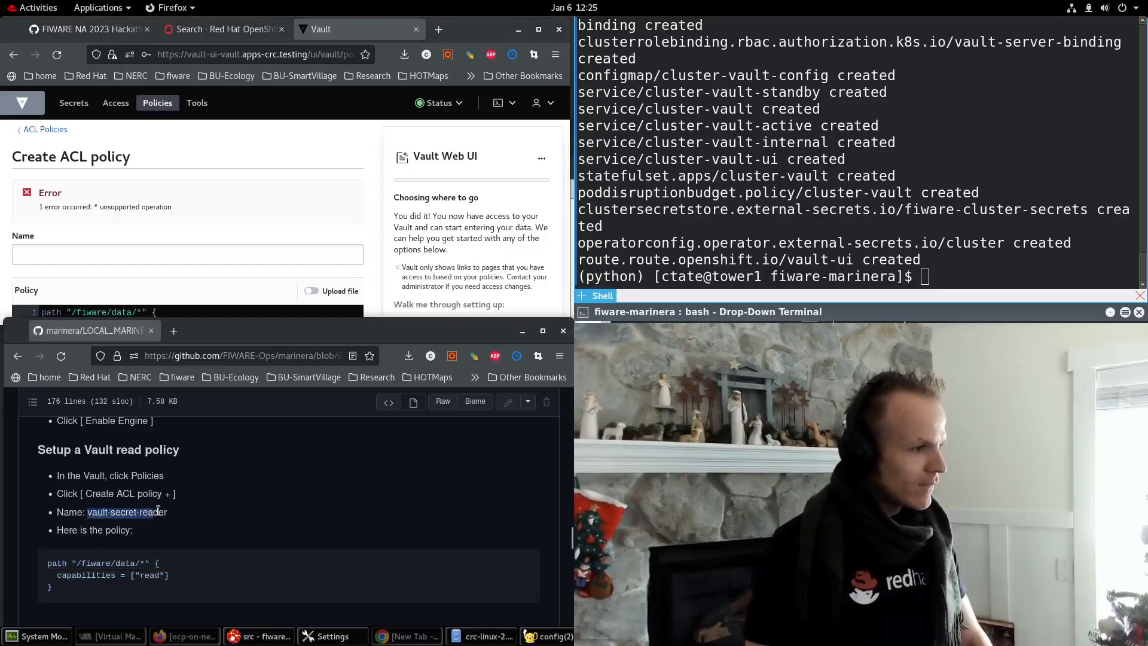
text(vault-secret-reader)
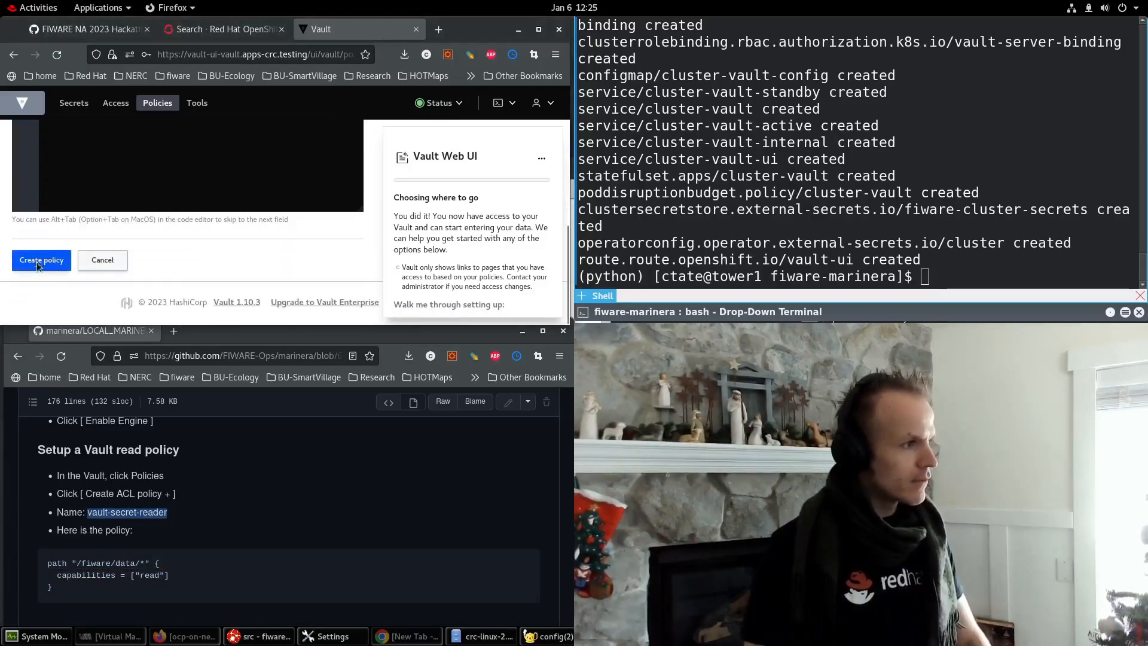
- Create the vault-secret-reader policy so it joins default and root in the list
click(40, 260)
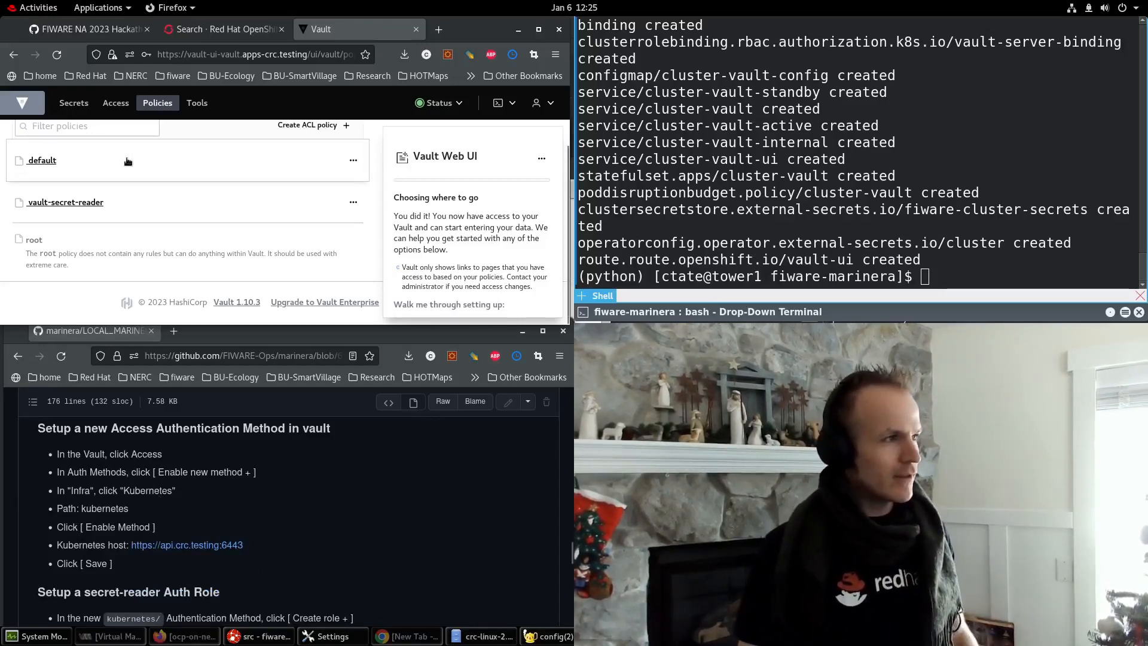
- Enable the Kubernetes auth method at the default path kubernetes
click(114, 103)
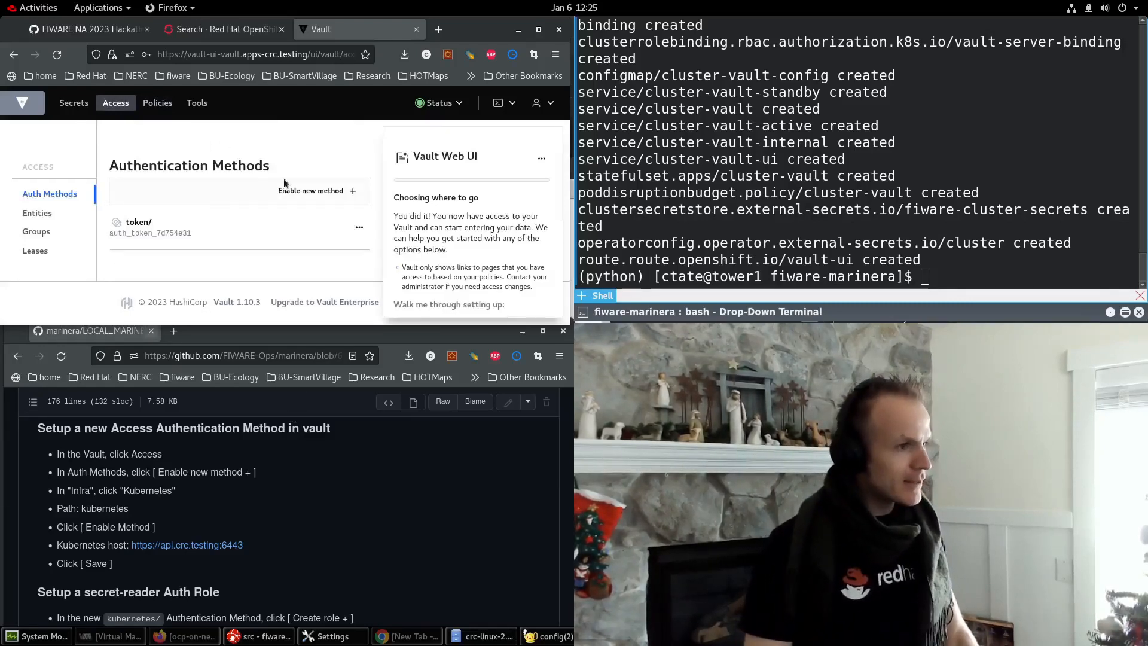
click(315, 190)
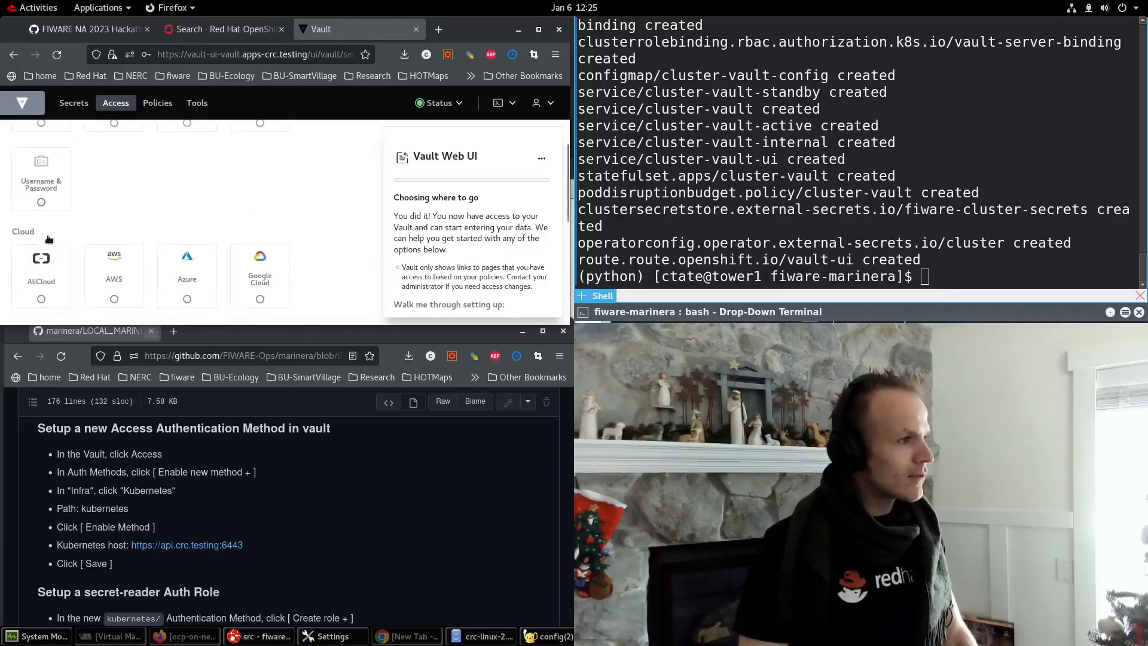
scroll(down, 3)
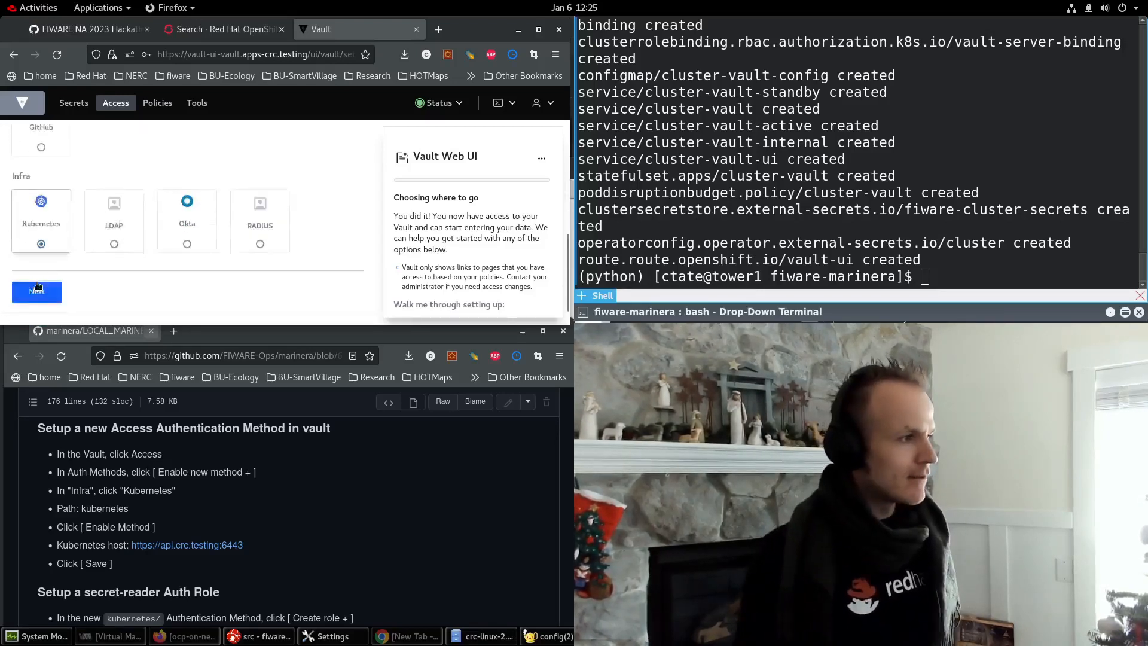
click(37, 292)
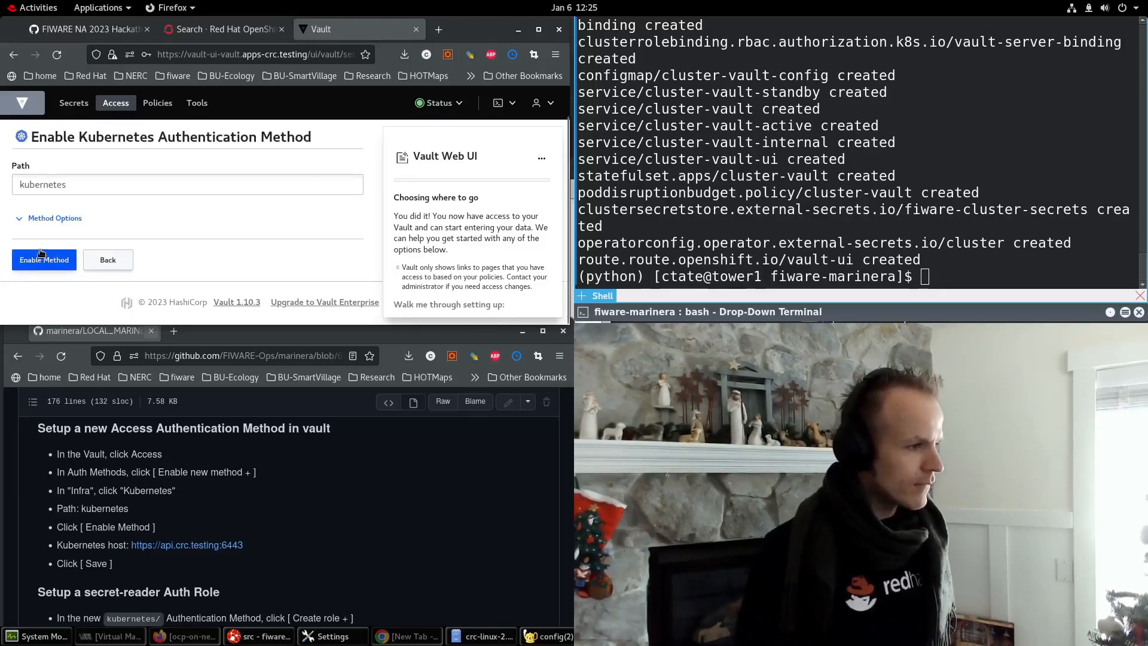
click(186, 185)
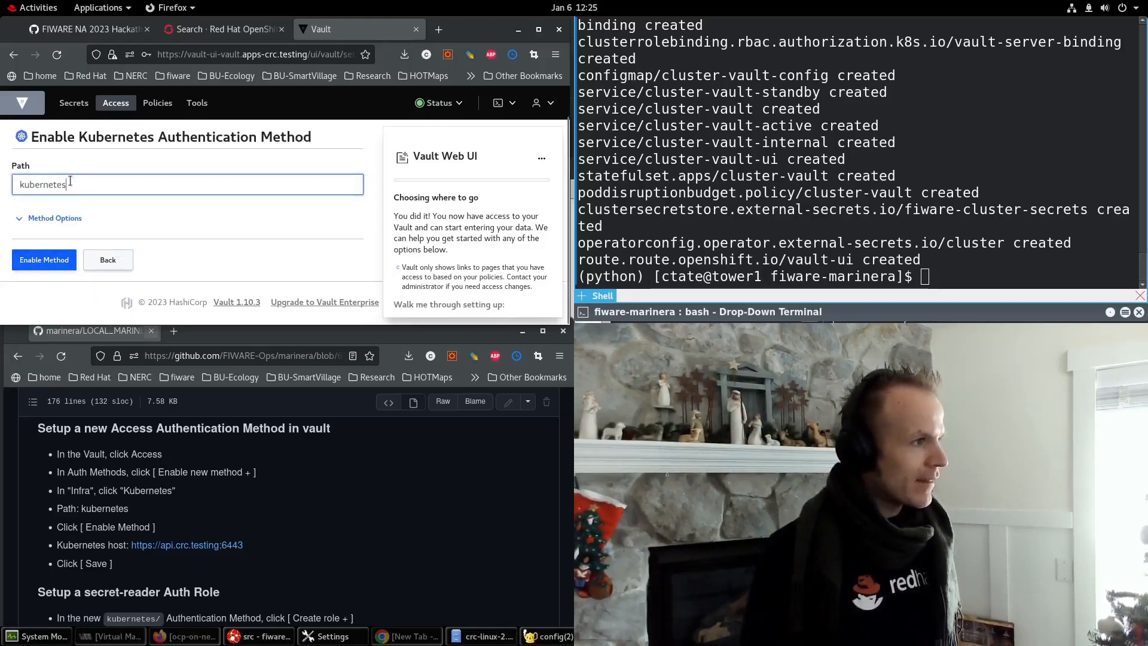
triple_click(41, 185)
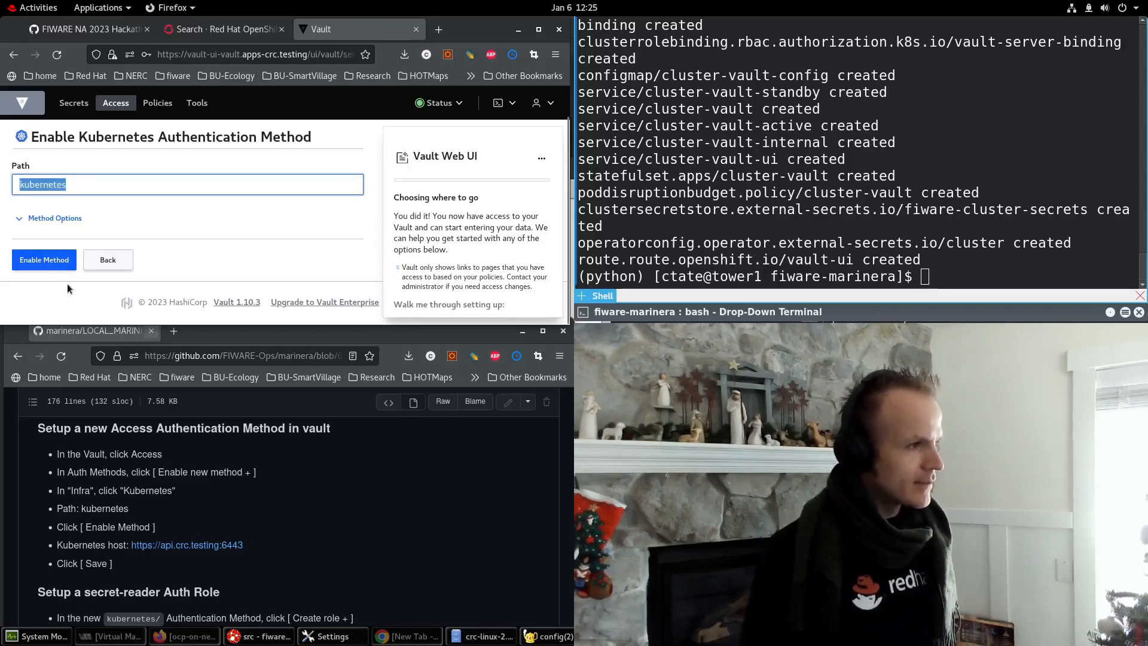
click(43, 260)
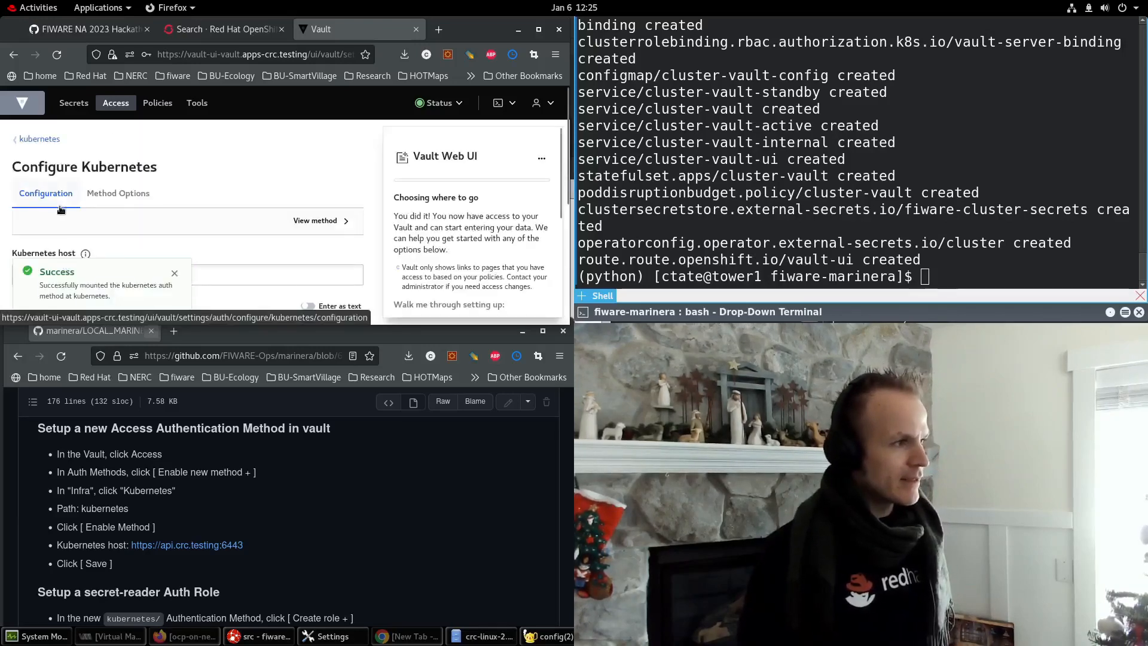
scroll(down, 3)
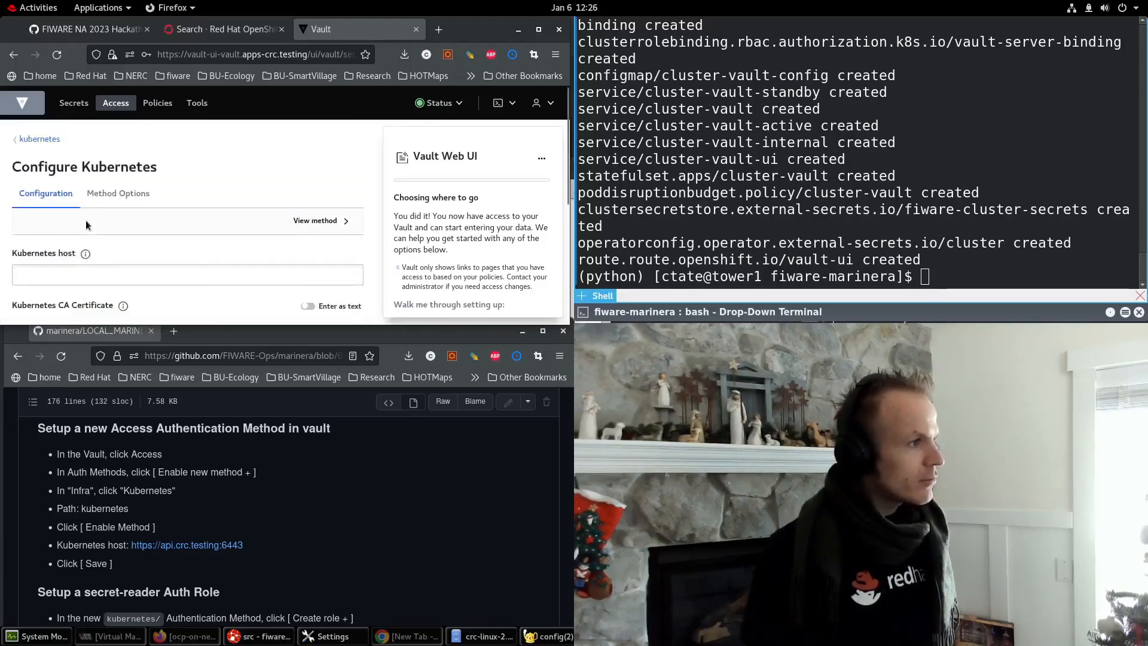
click(186, 206)
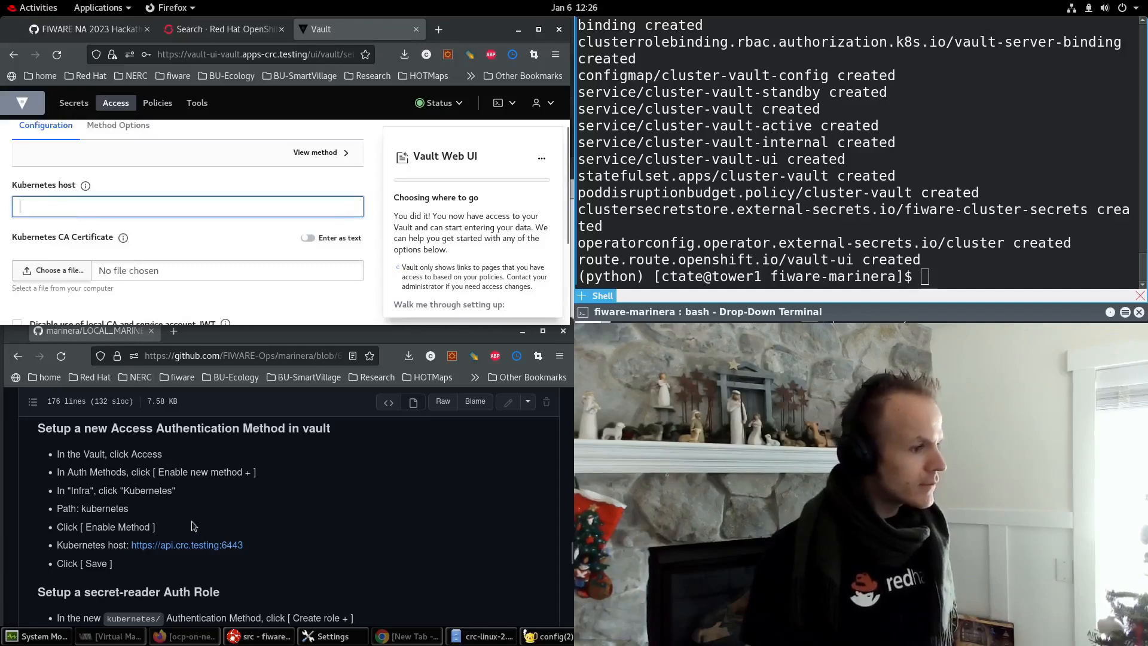
right_click(186, 545)
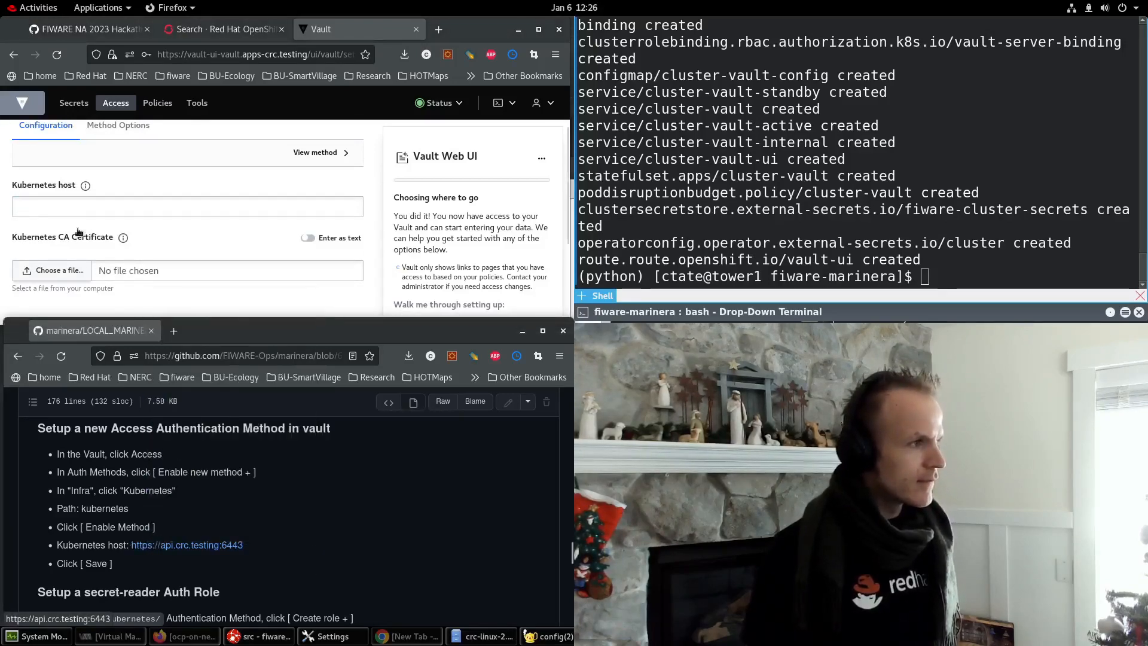
click(187, 207)
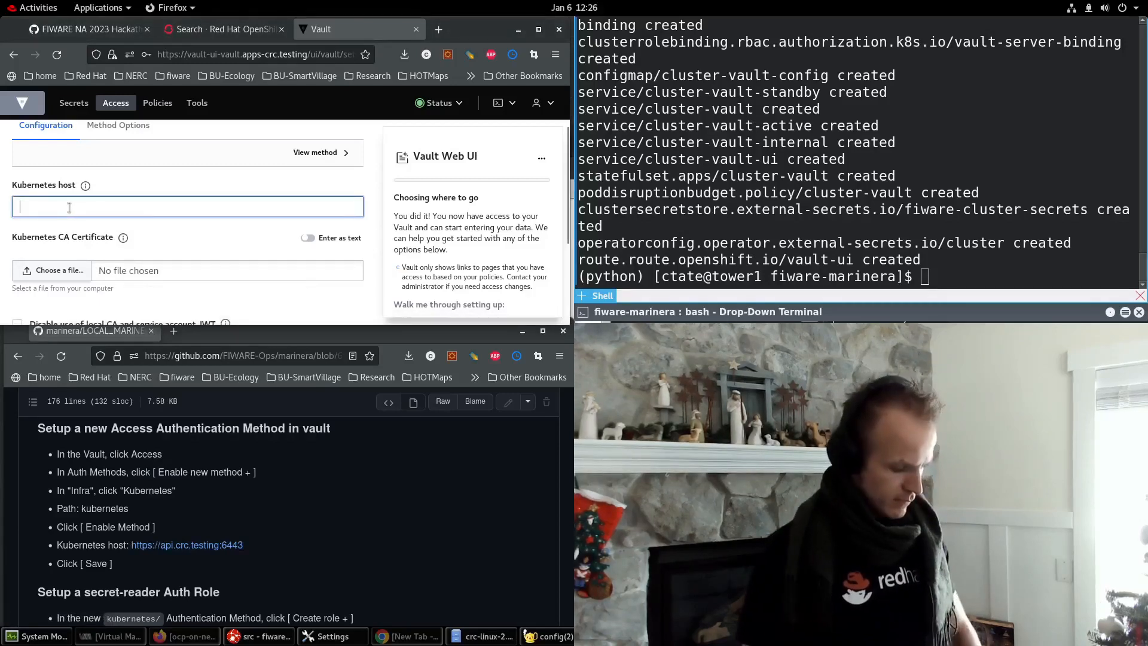
text(https://api.crc.testing:6443/)
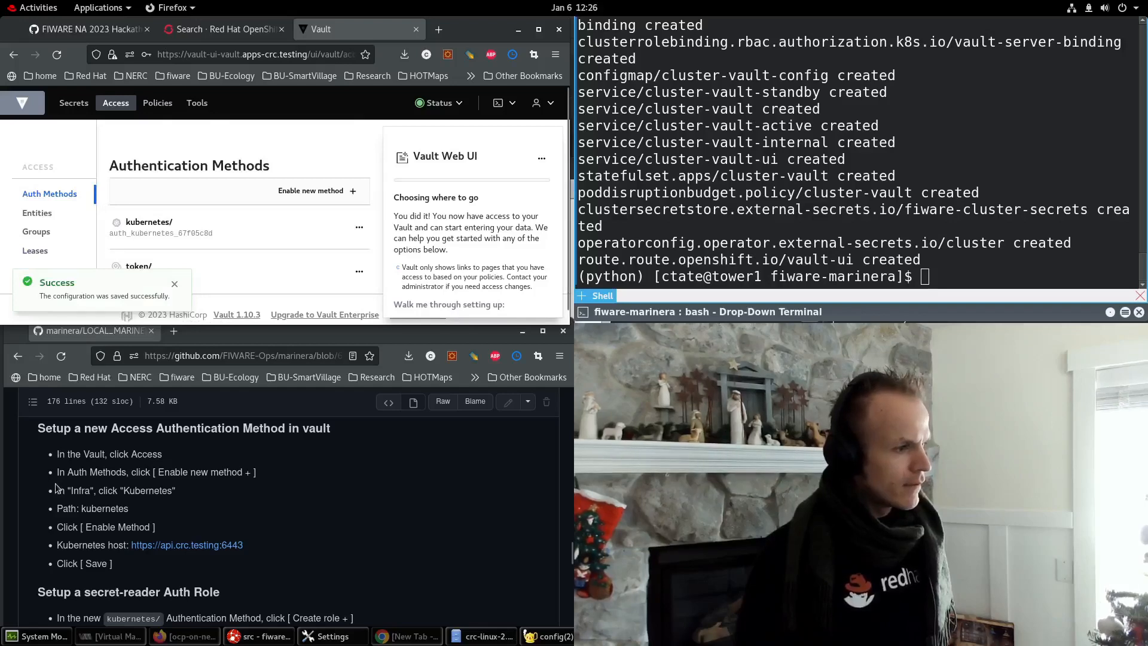
scroll(down, 3)
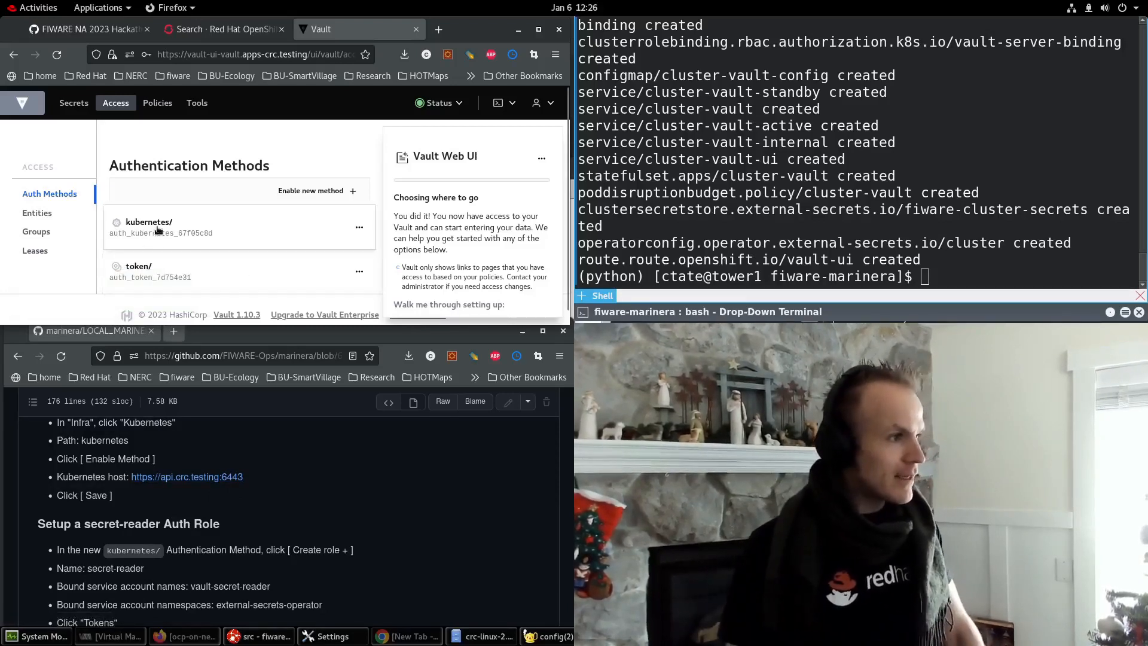
- Start a new role named secret-reader under the kubernetes auth method
click(149, 222)
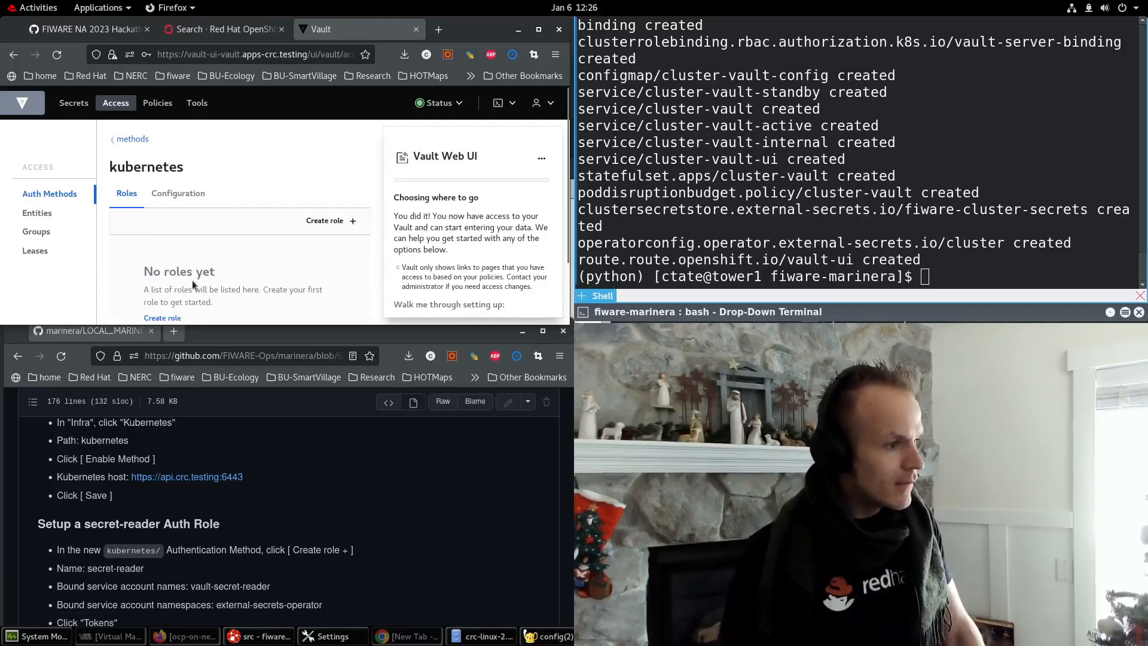
mouse_move(110, 286)
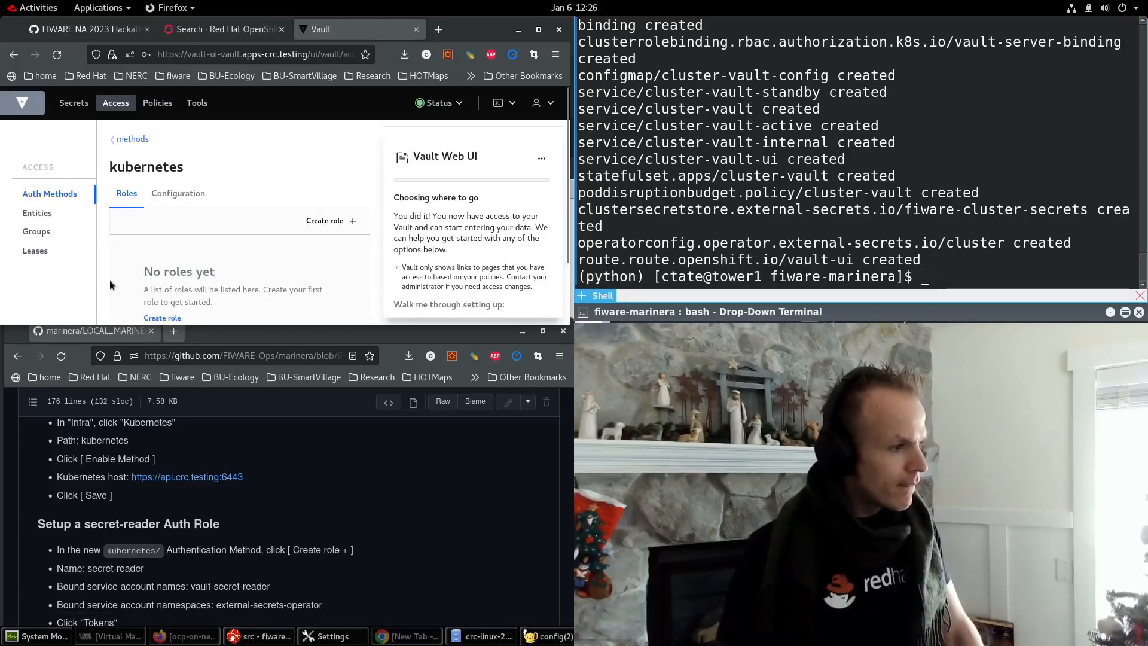
mouse_move(244, 243)
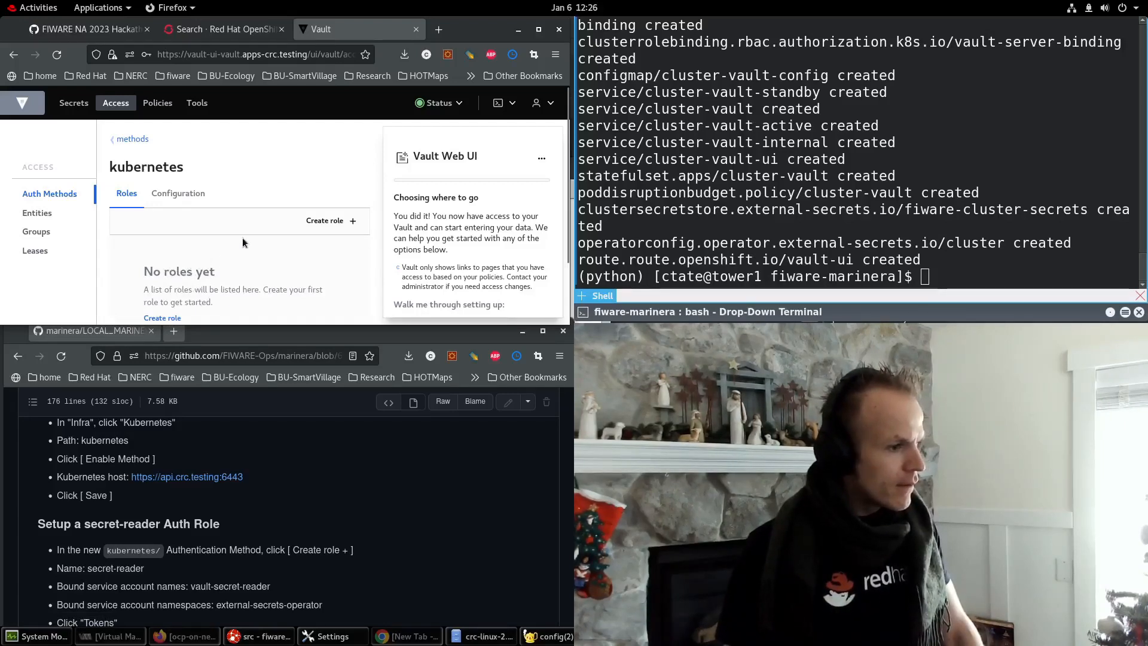
click(324, 220)
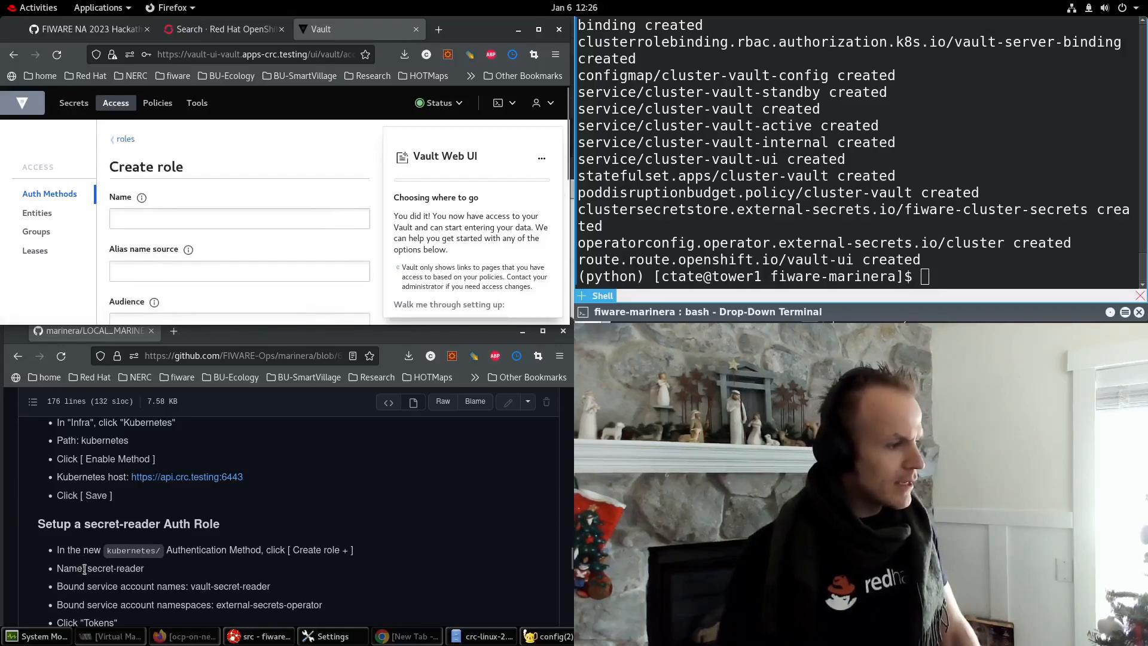
double_click(114, 568)
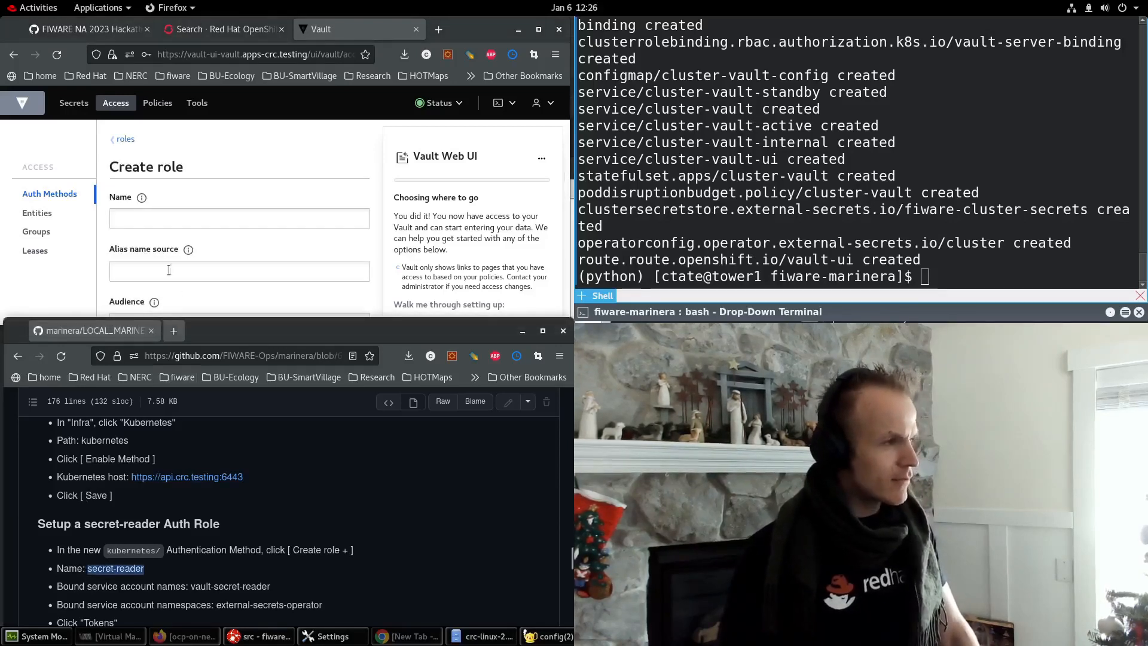
text(secret-reader)
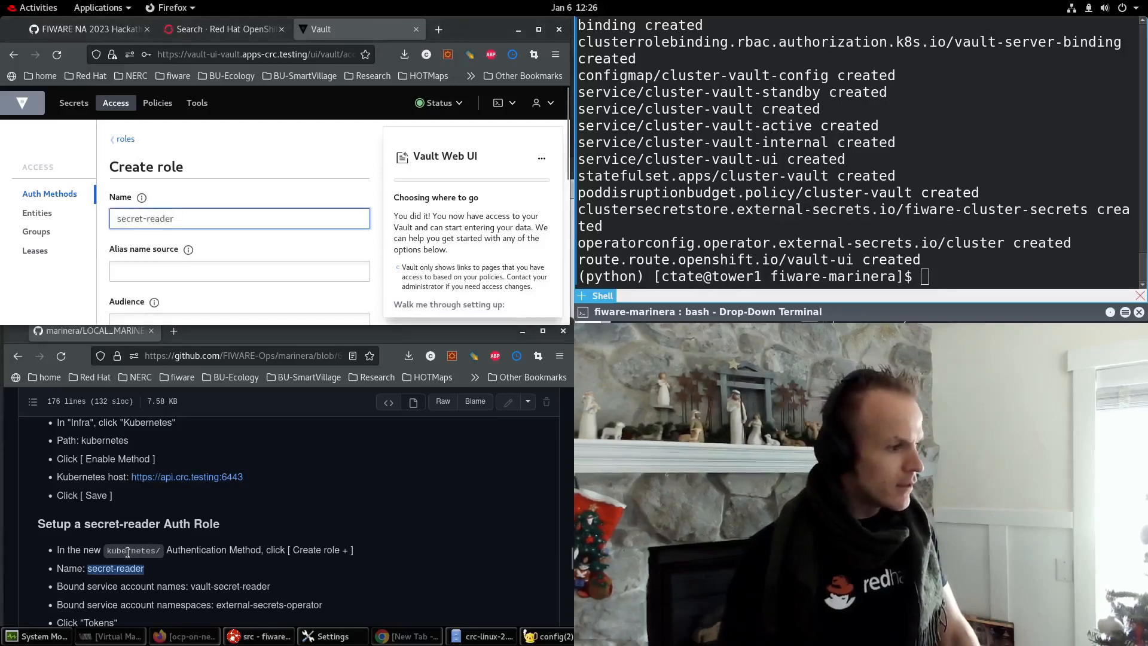
- Bind the role to service account vault-secret-reader in namespace external-secrets-operator
scroll(down, 3)
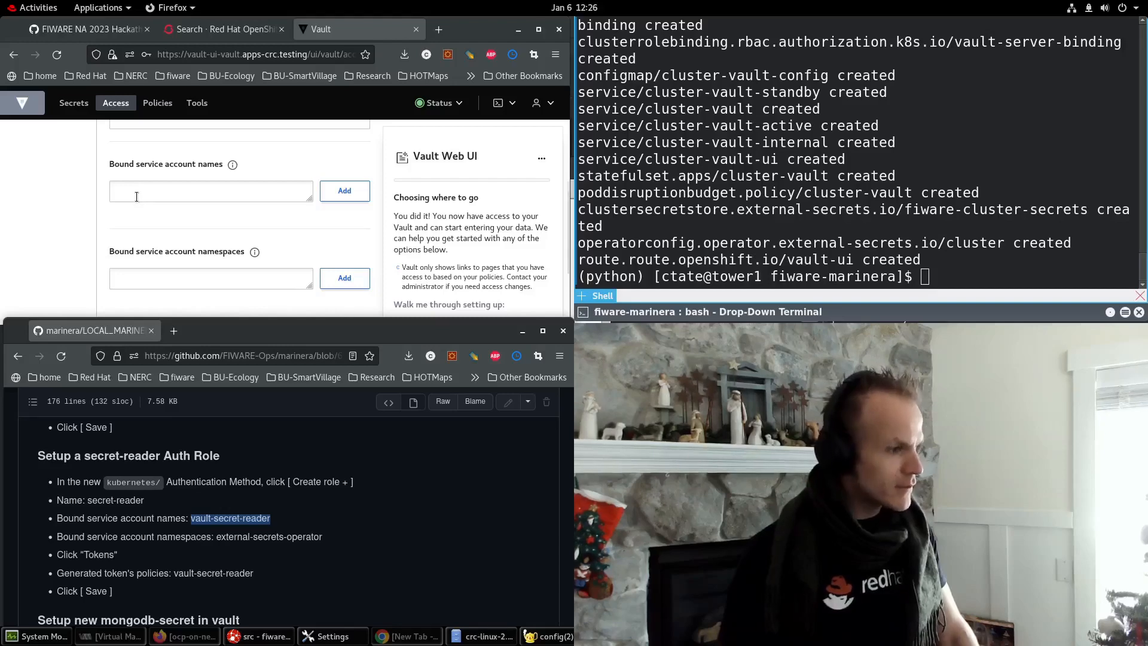
text(vault-secret-reader)
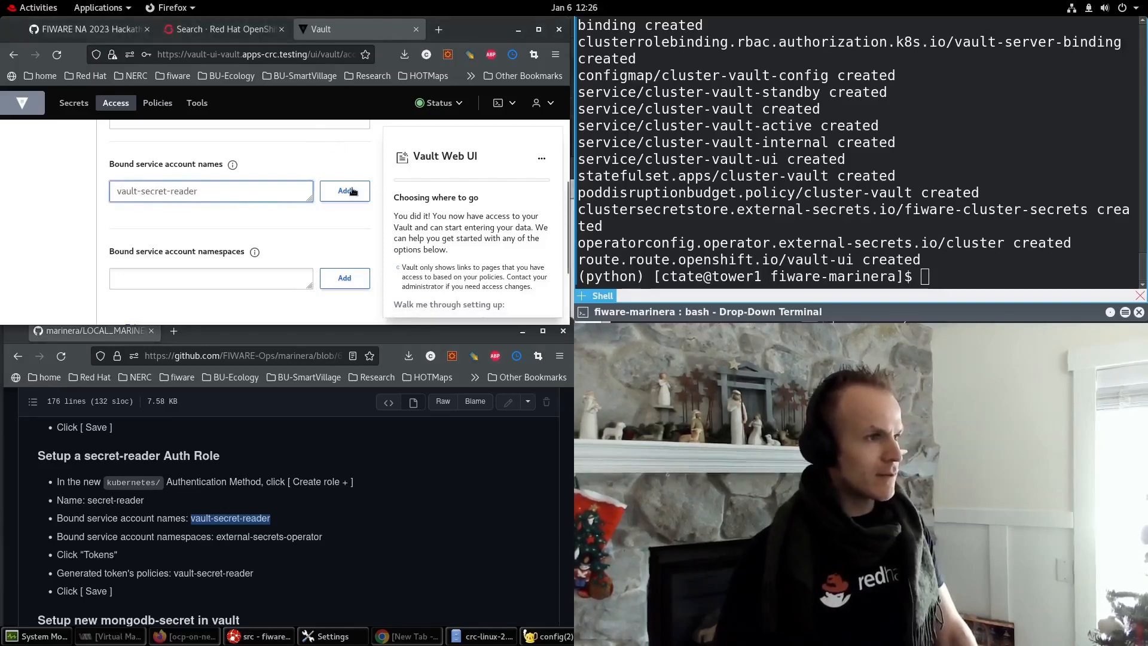
click(344, 190)
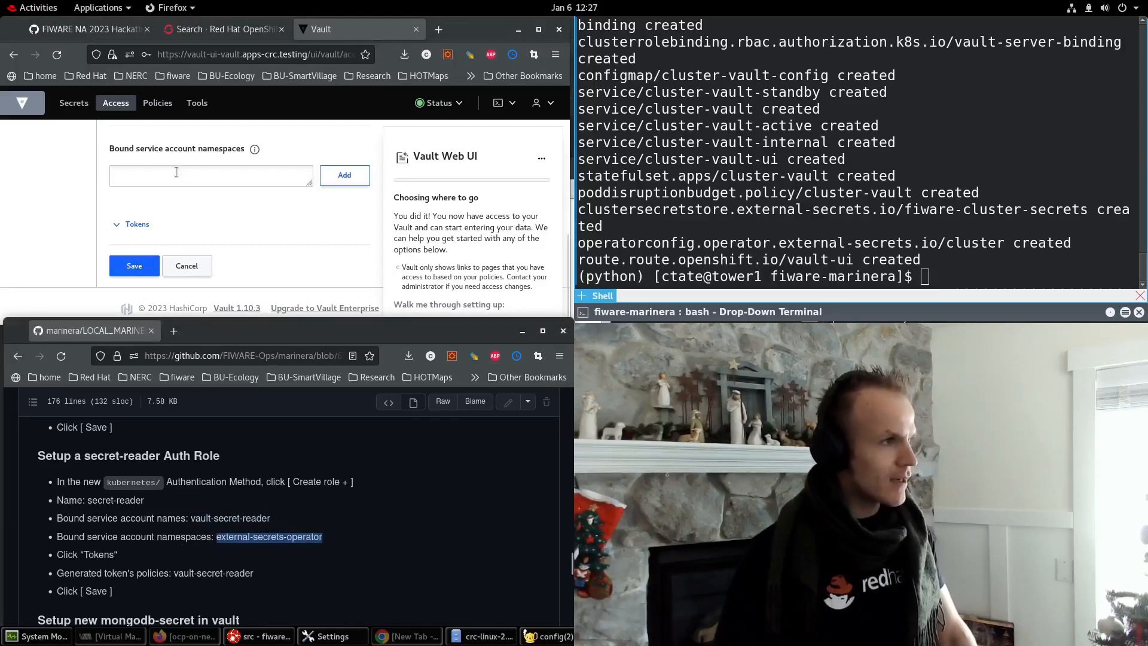
text(external-secrets-operator)
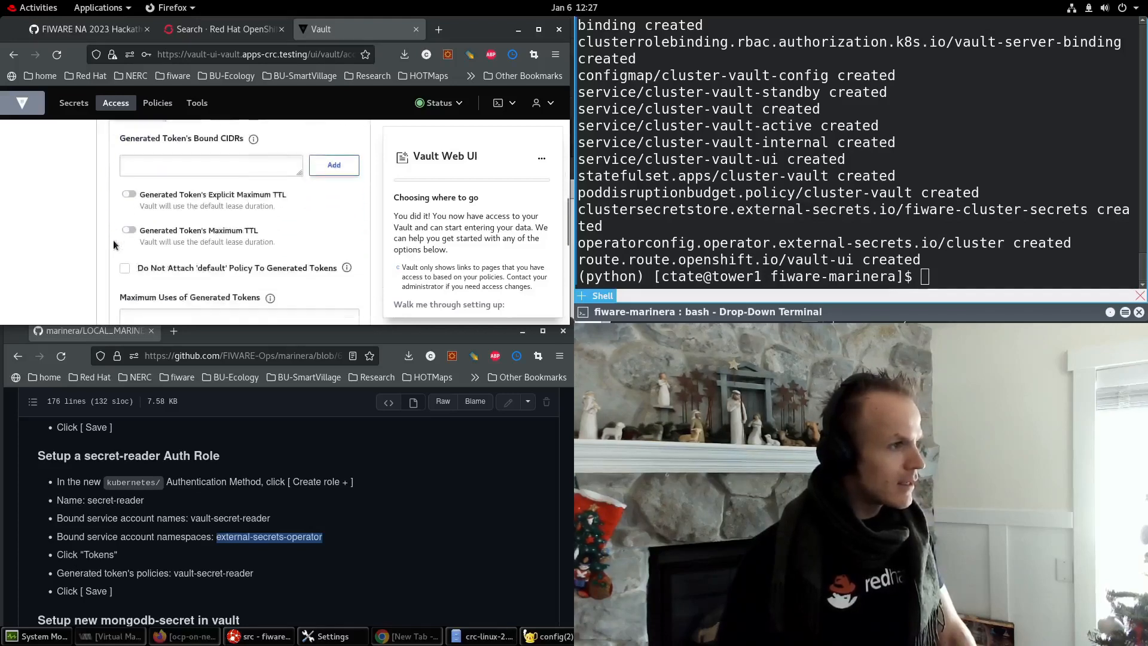
- Assign the vault-secret-reader token policy and save the role
scroll(down, 3)
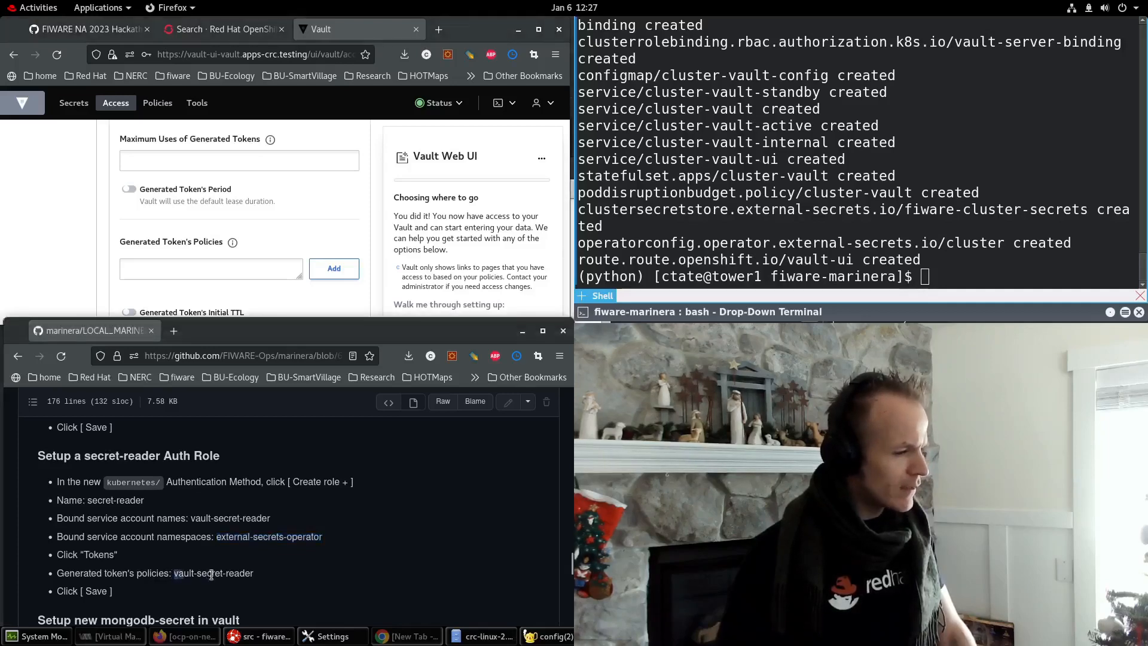
double_click(213, 573)
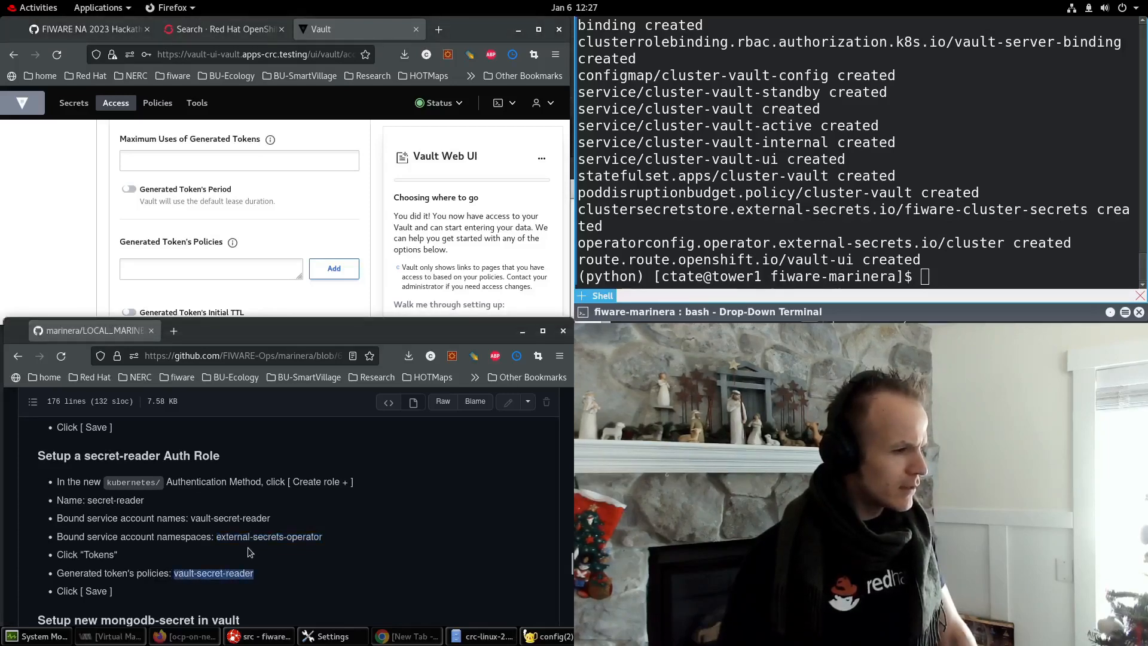
text(vault-secret-reader)
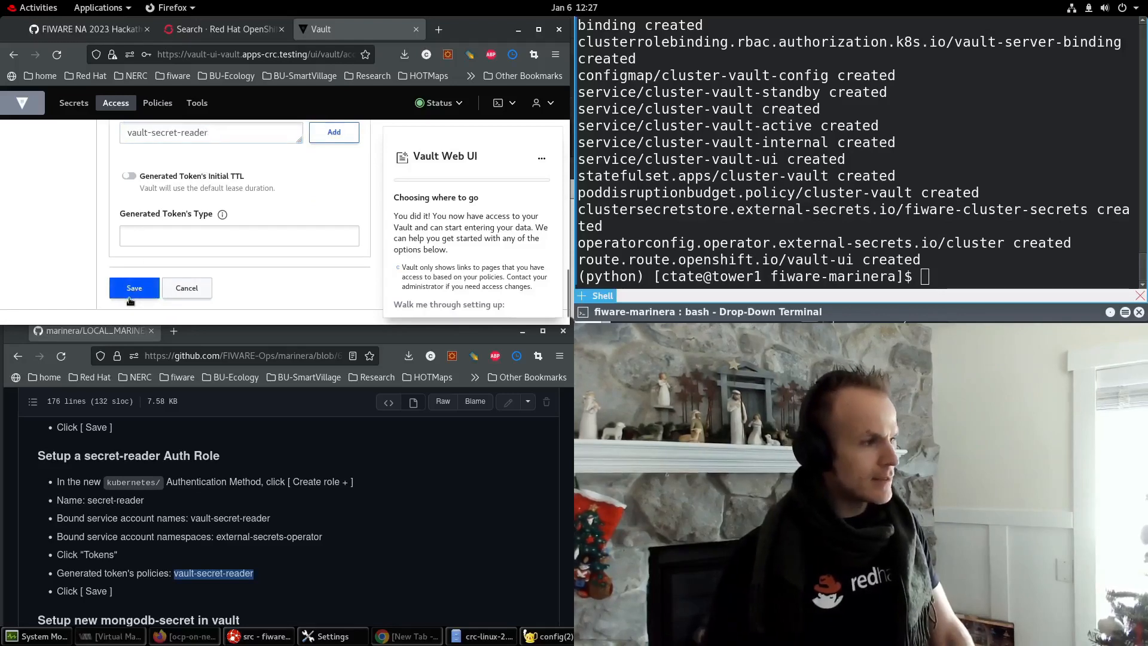
click(134, 288)
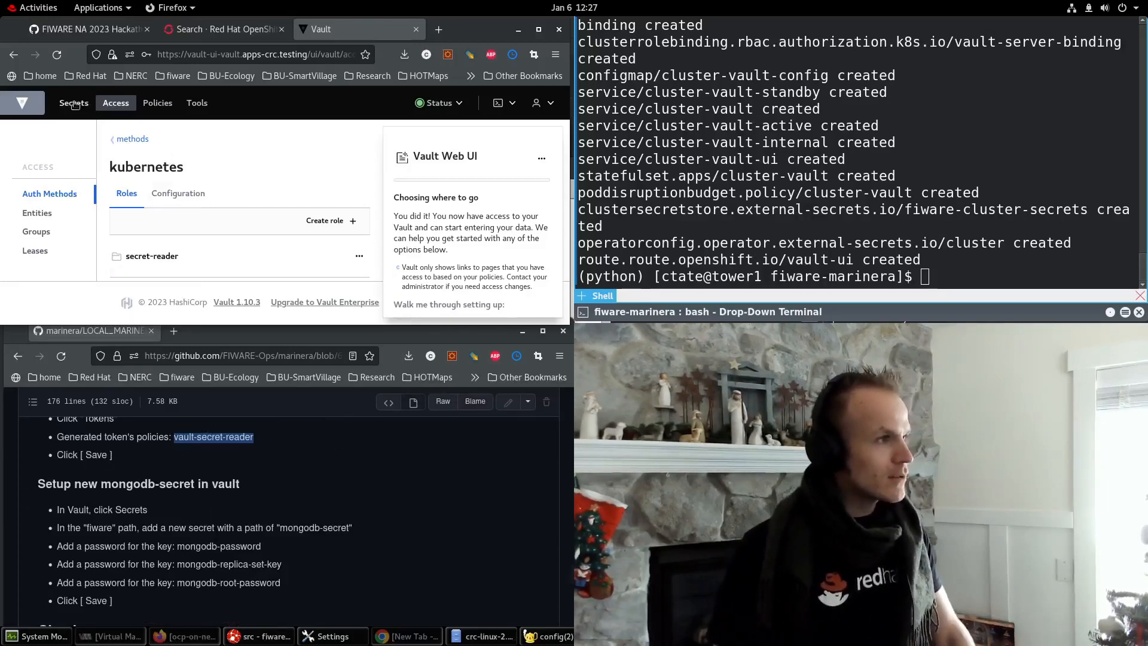
- Start a new secret at path mongodb-secret in the fiware engine
click(73, 103)
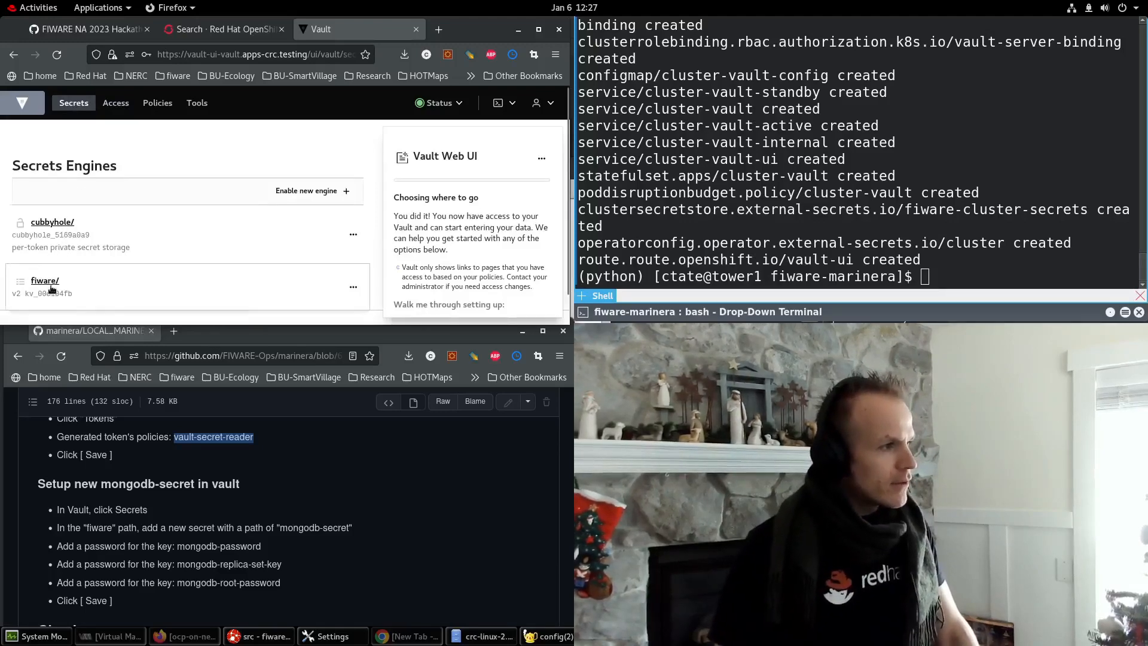
click(44, 280)
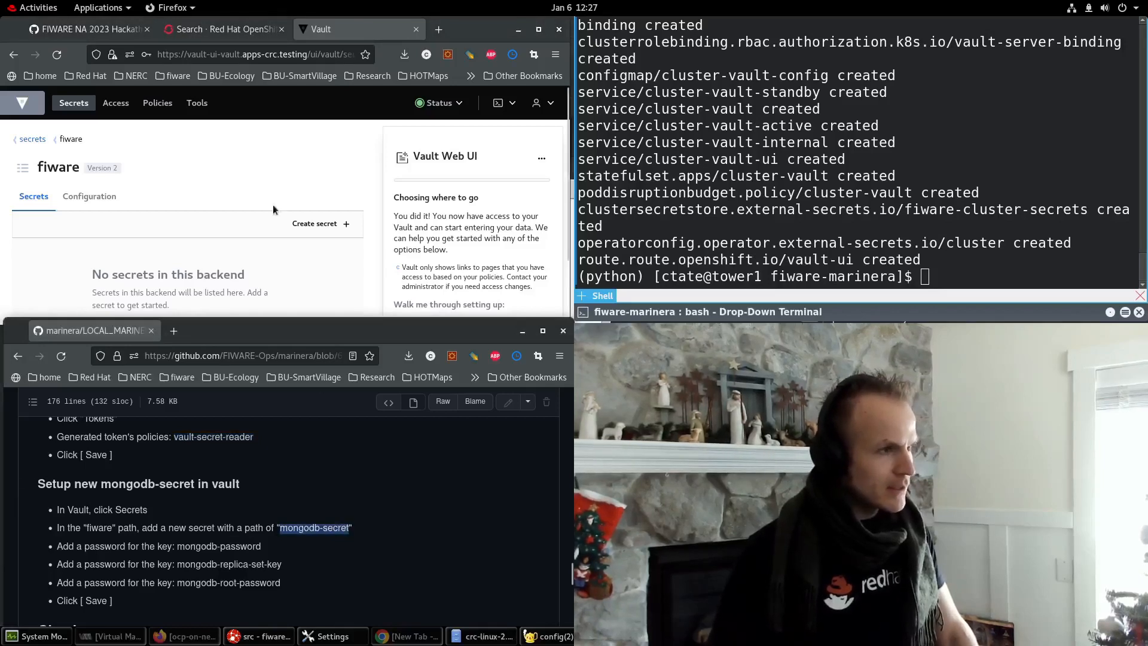
click(320, 224)
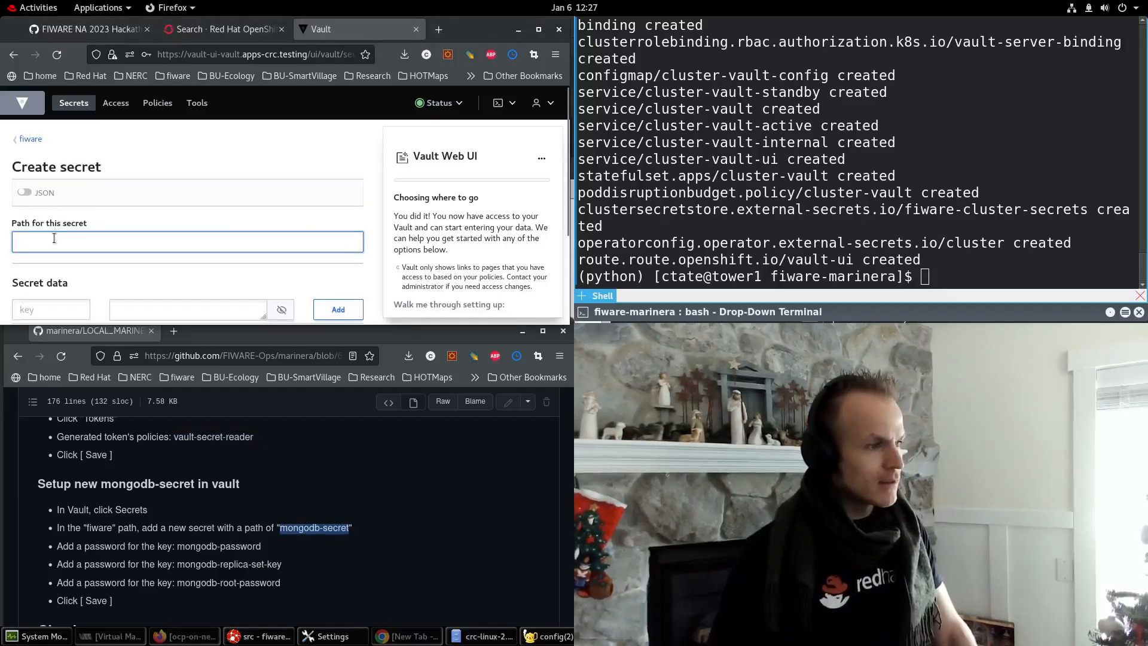
text(mongodb-secret)
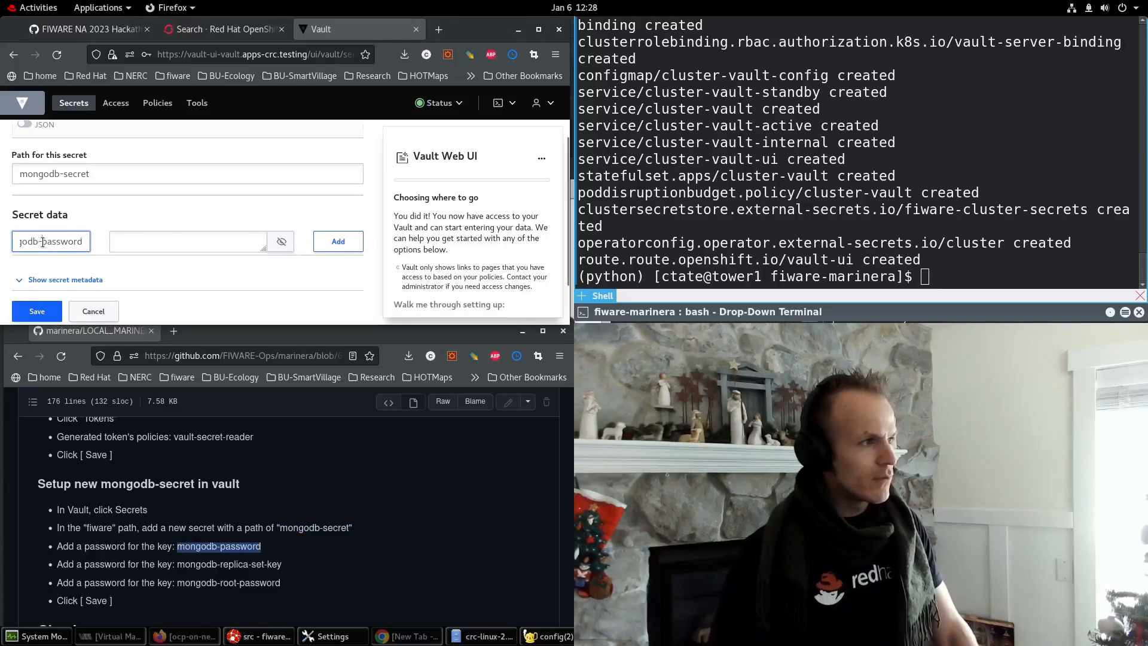
click(186, 241)
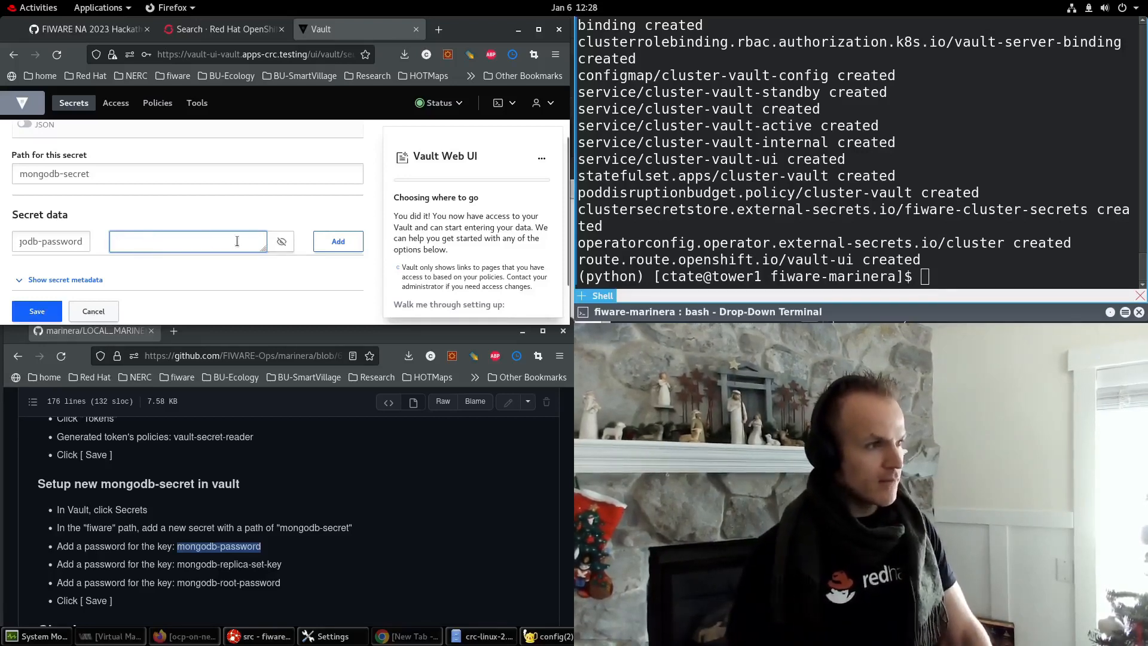
click(281, 242)
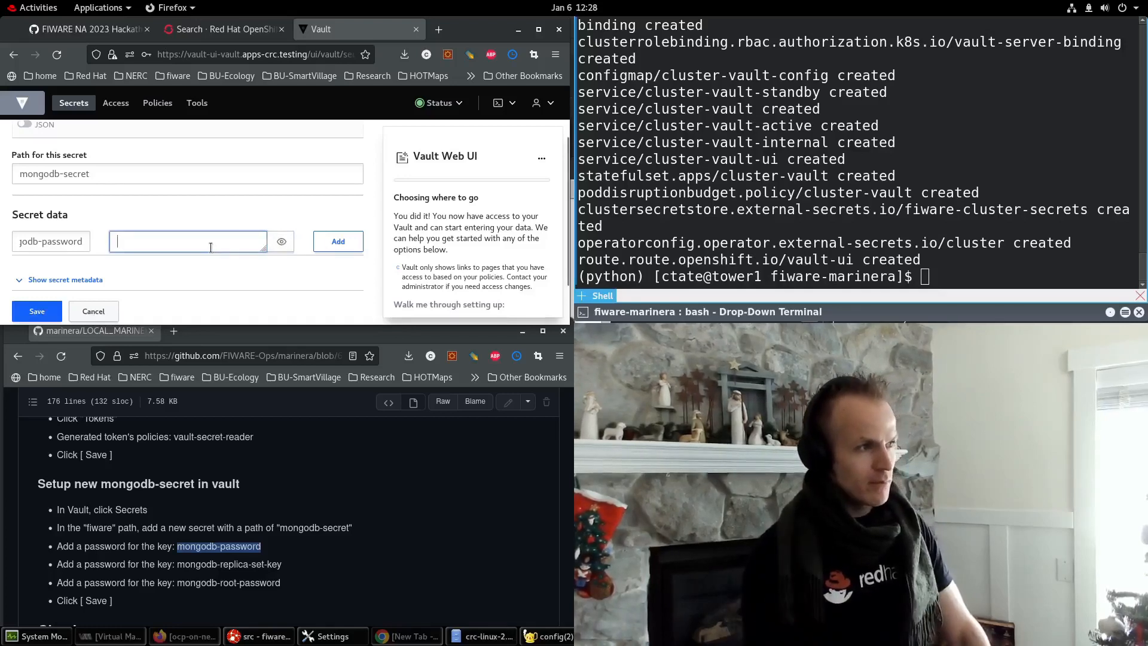
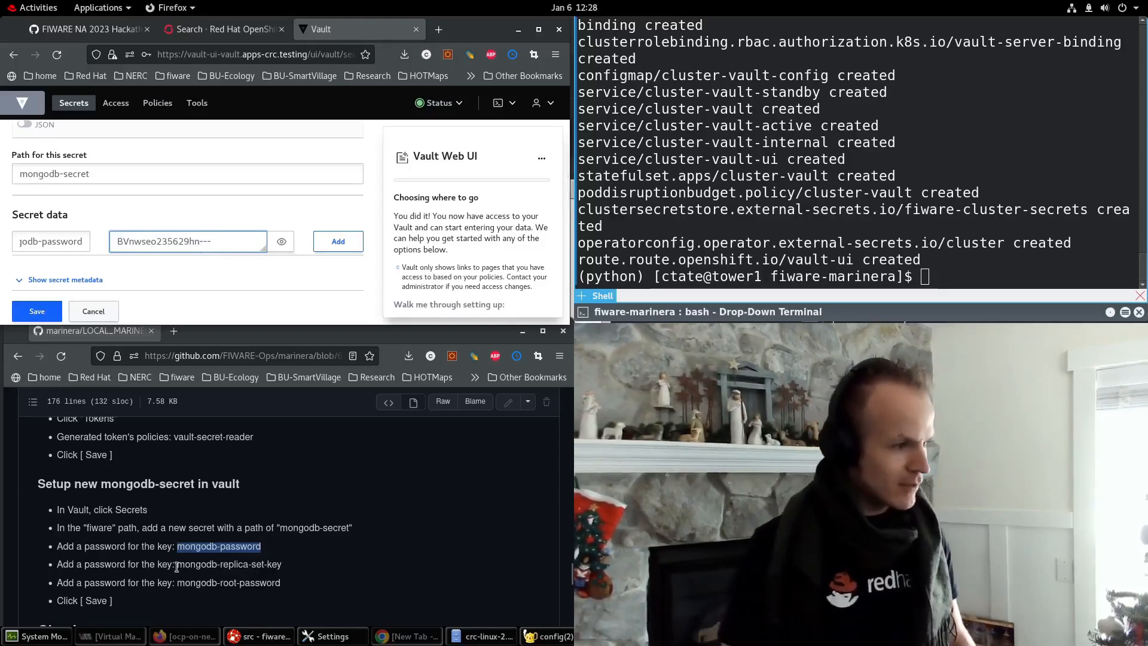
double_click(230, 563)
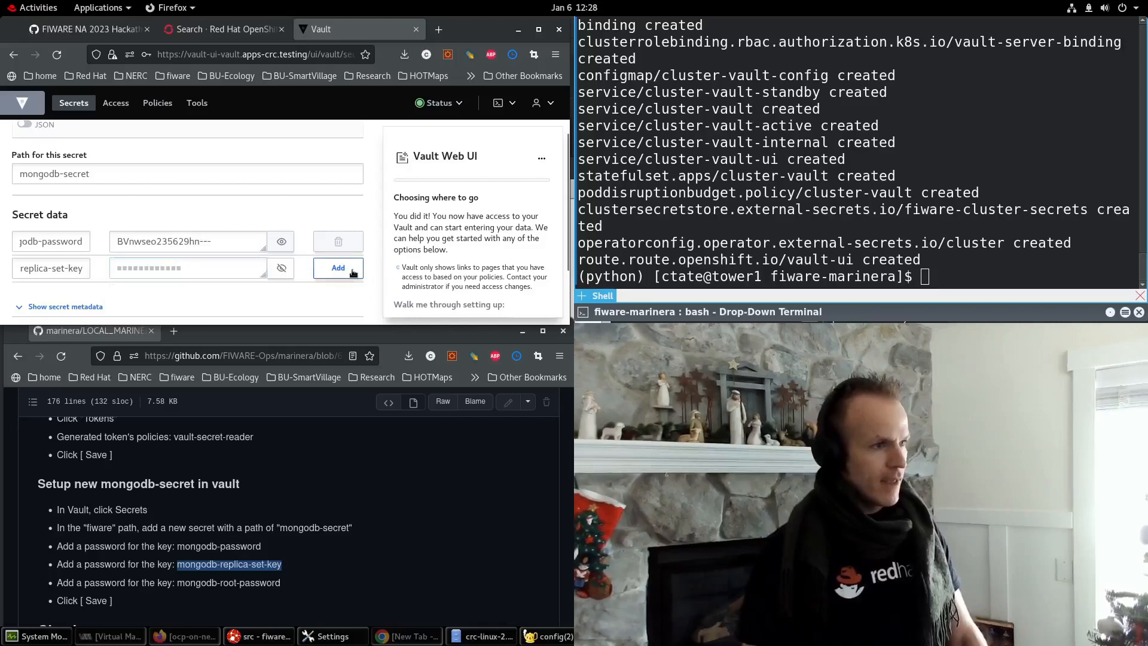
- Add the mongodb-root-password key and save mongodb-secret
click(337, 266)
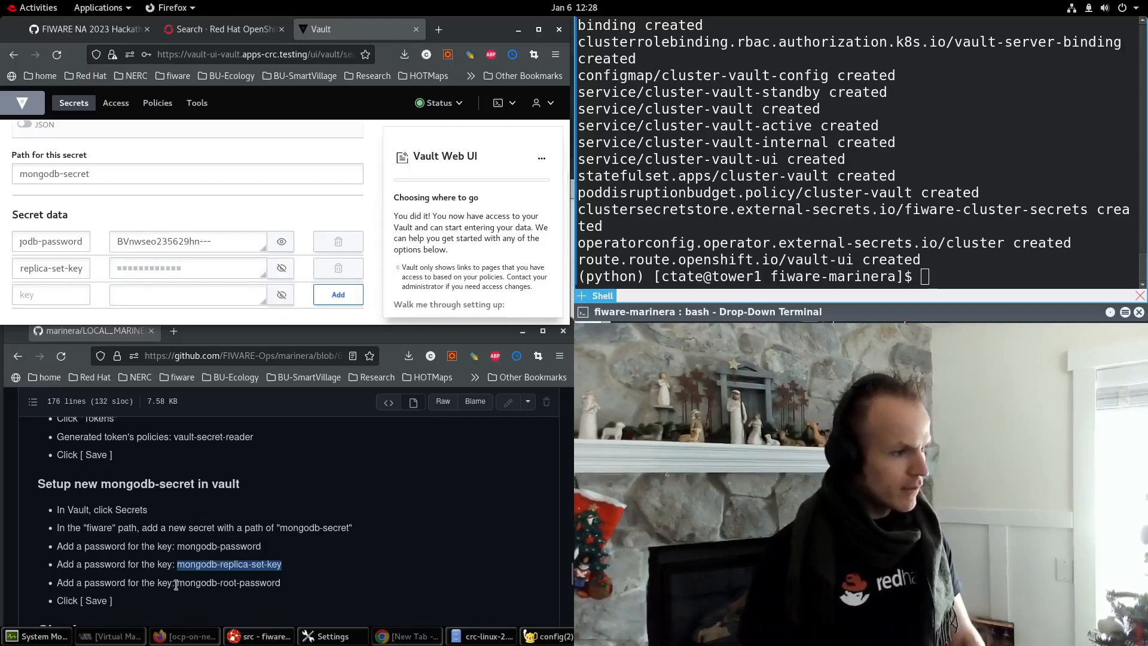
double_click(228, 583)
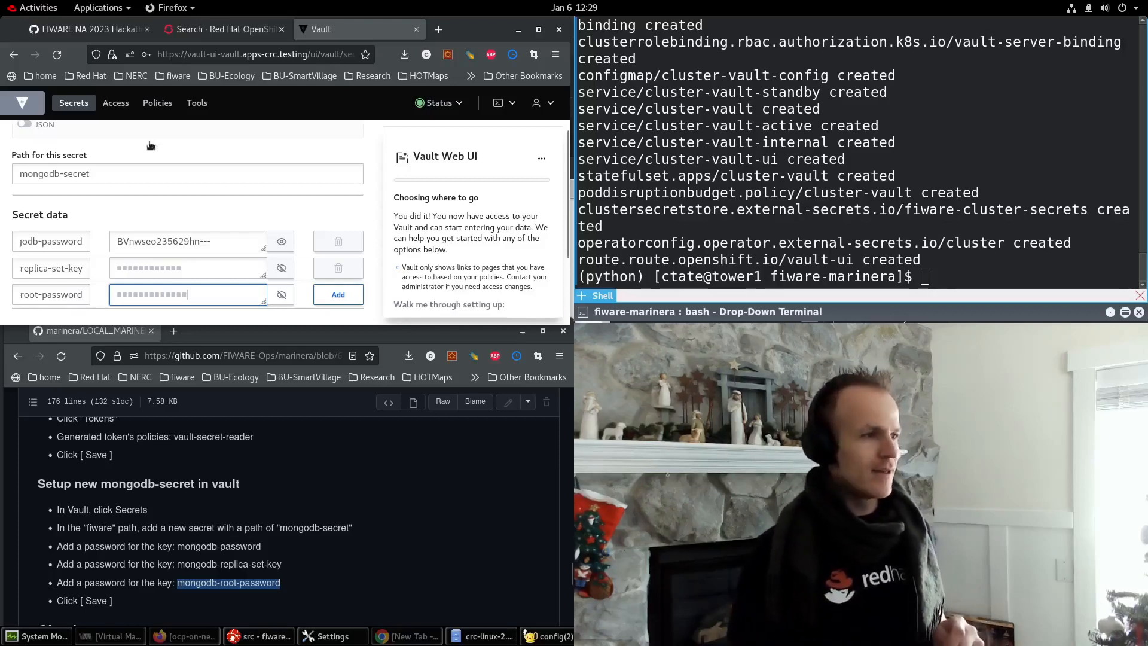
scroll(down, 3)
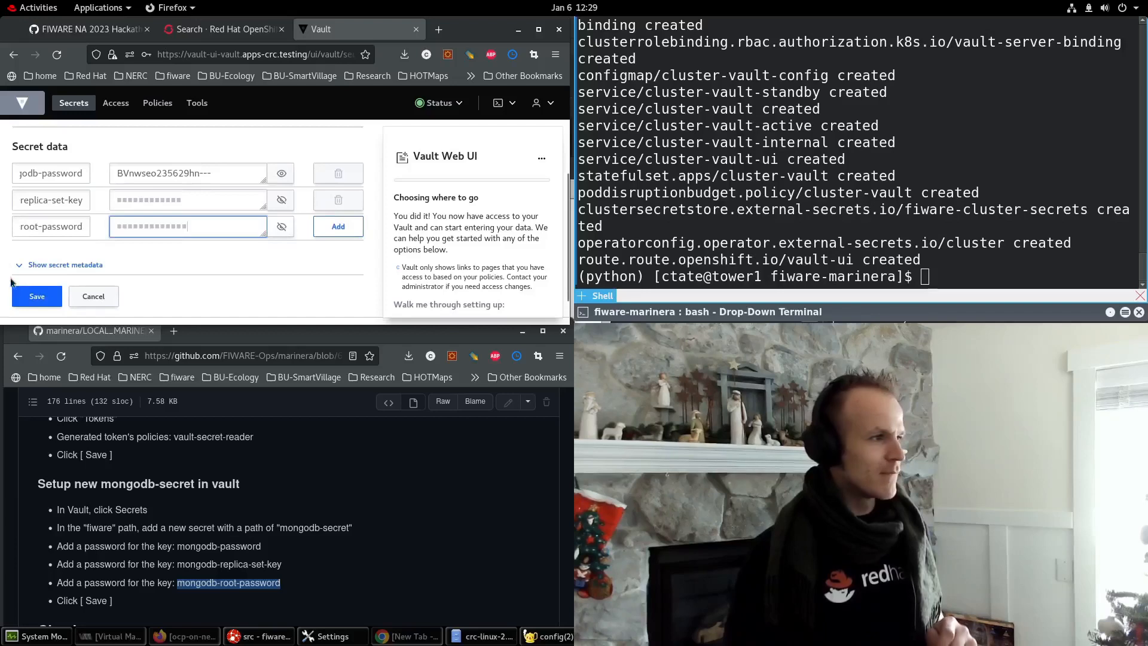
click(37, 296)
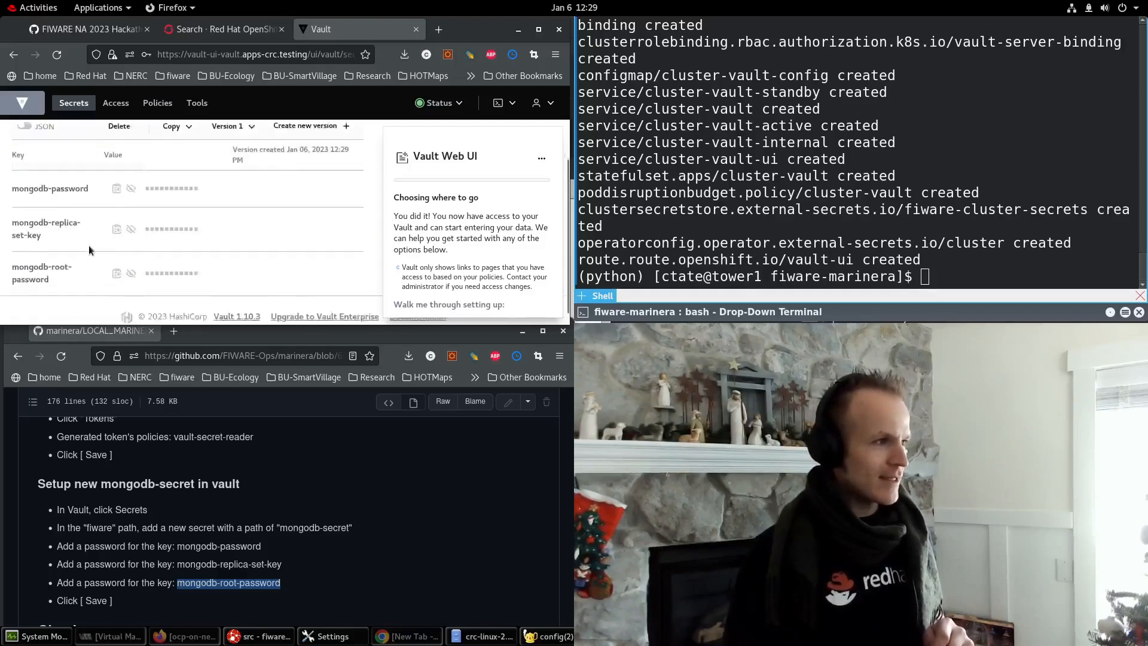